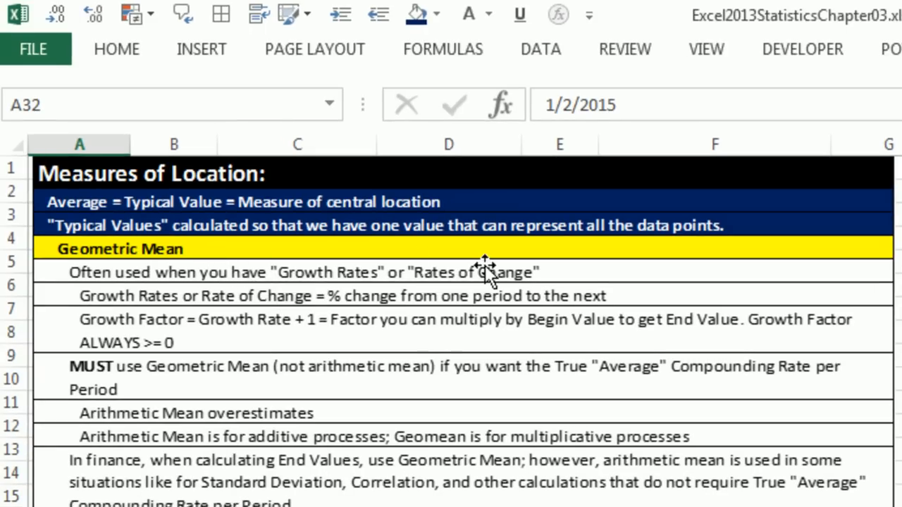
mouse_move(320, 310)
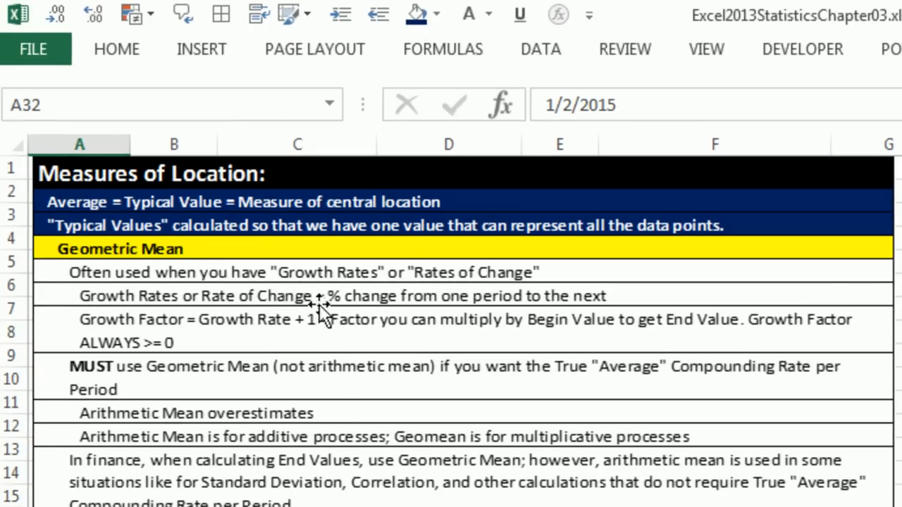
mouse_move(346, 437)
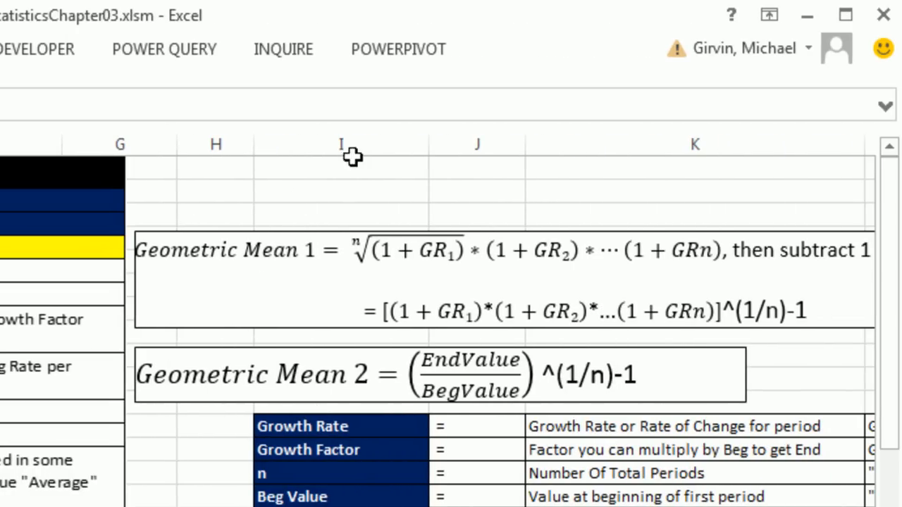
mouse_move(335, 254)
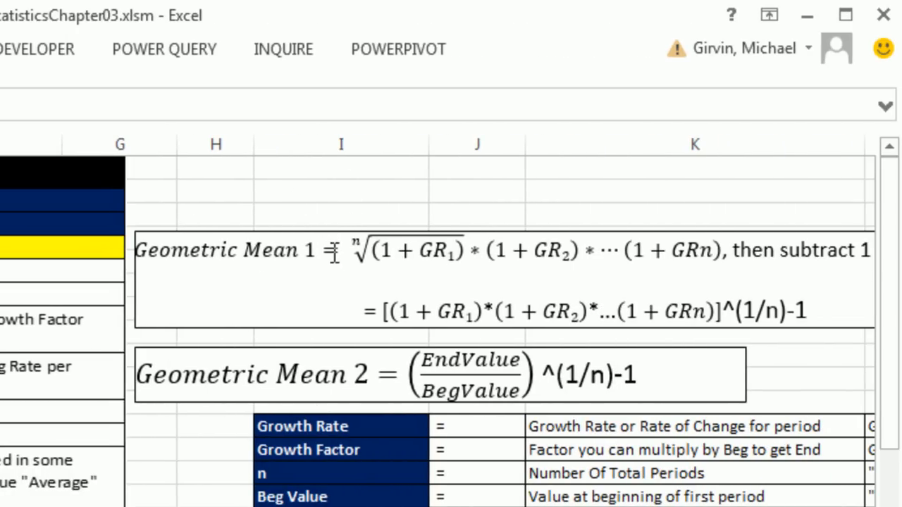
mouse_move(356, 298)
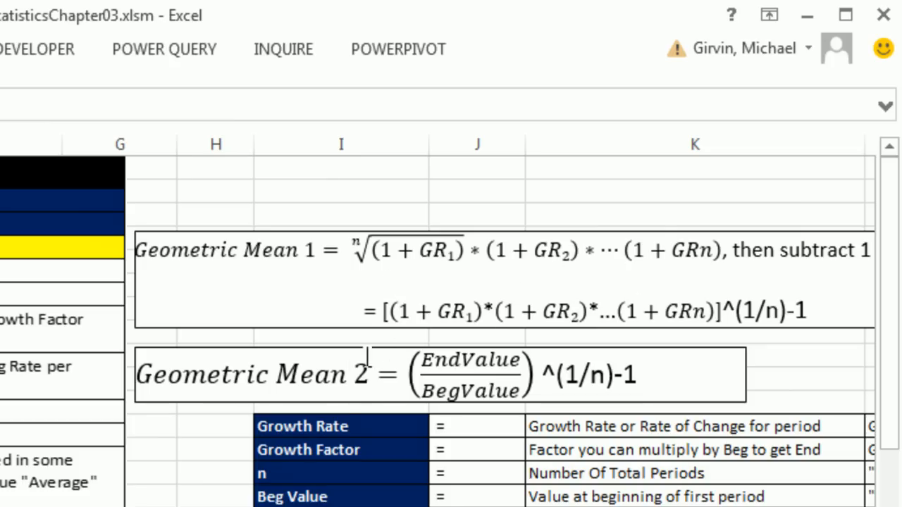
mouse_move(407, 464)
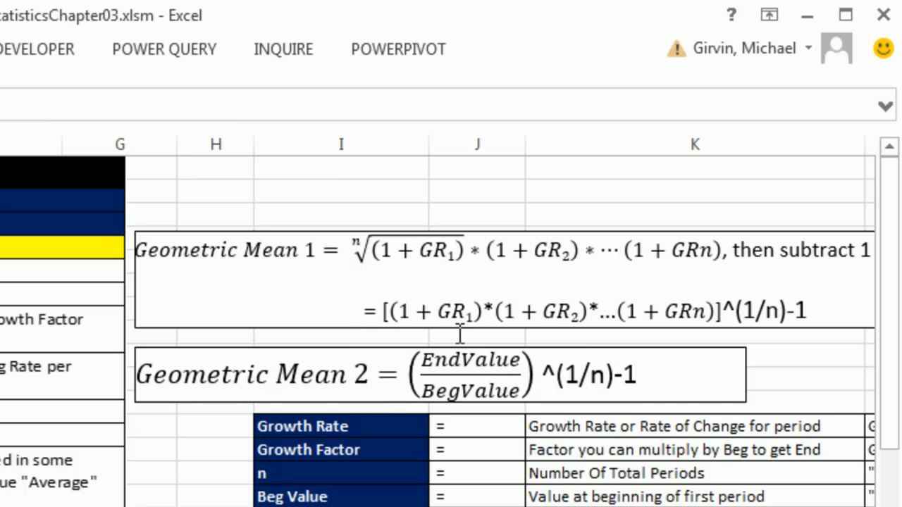
mouse_move(577, 454)
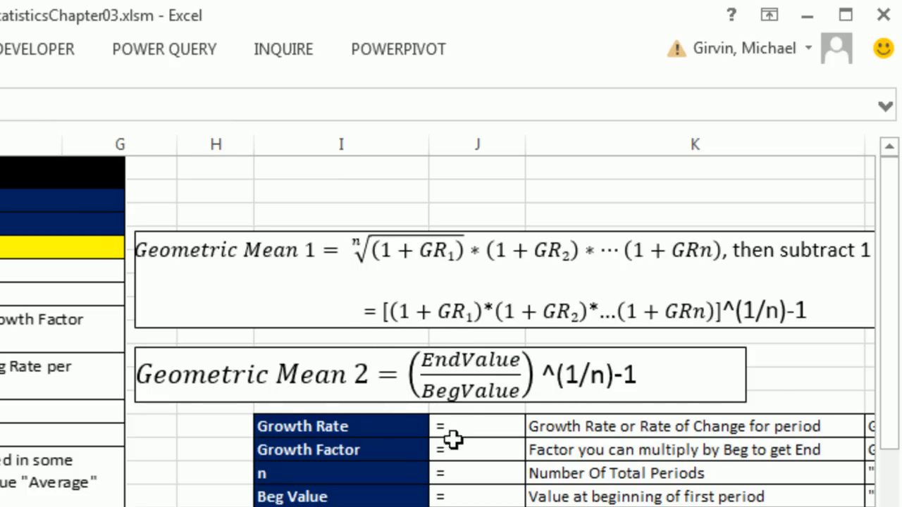
mouse_move(355, 361)
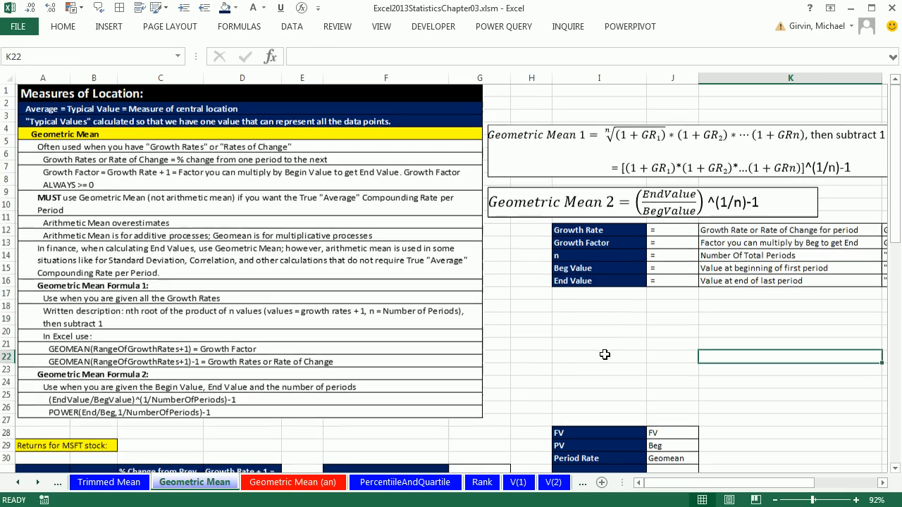
Enter =B44/B45-1 in C44 and fill it up to C32 for monthly growth rates
scroll("down", 3)
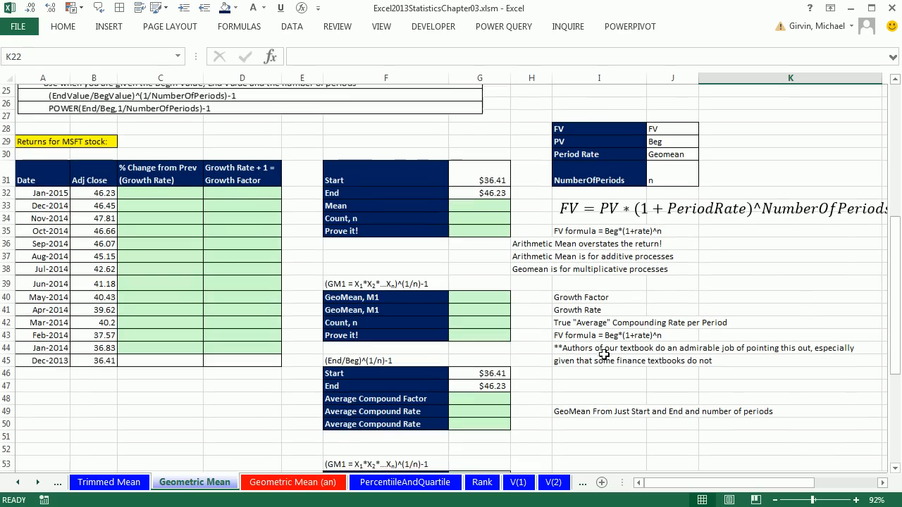
scroll("down", 3)
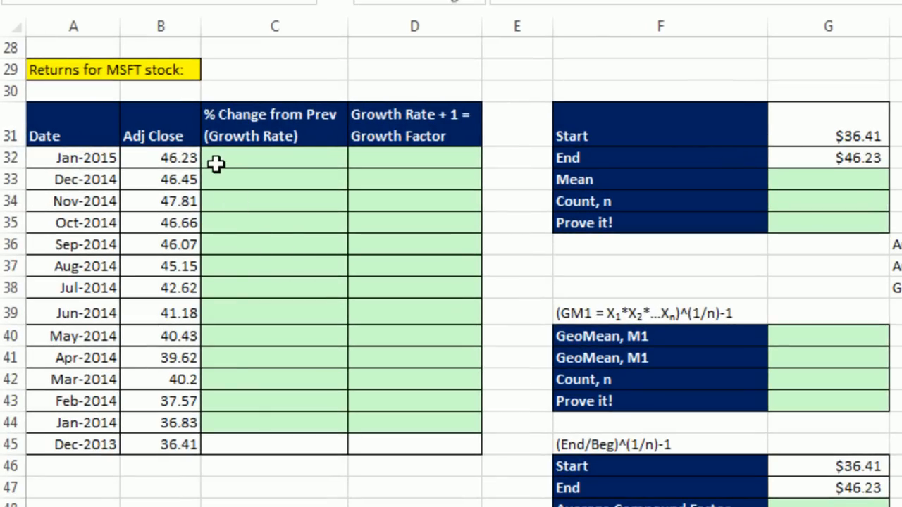
mouse_move(201, 196)
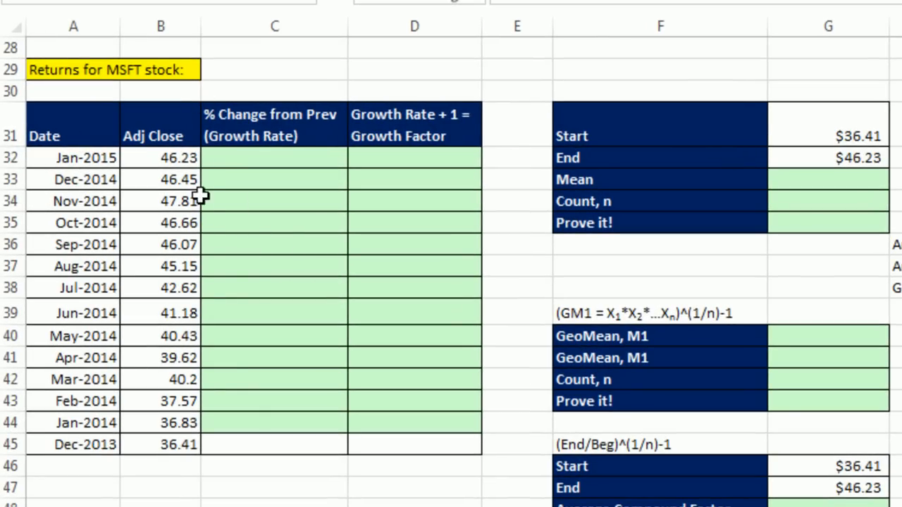
mouse_move(199, 456)
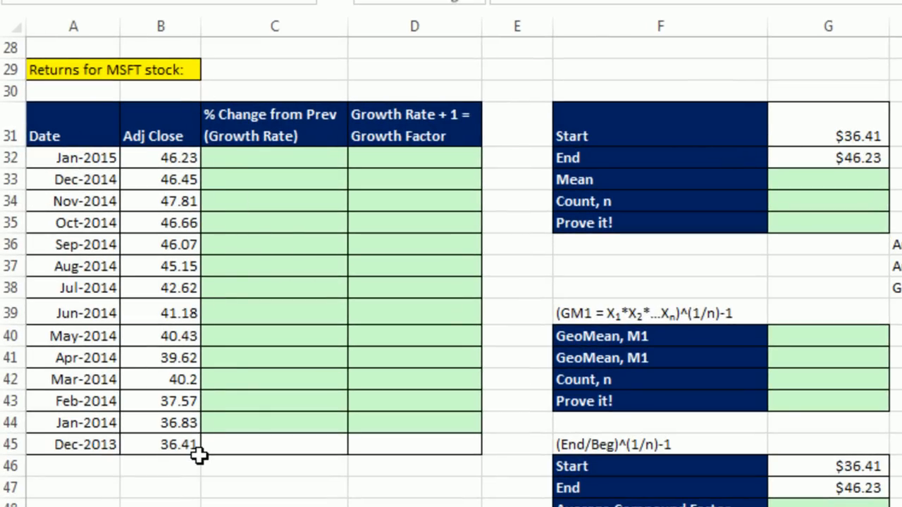
mouse_move(279, 178)
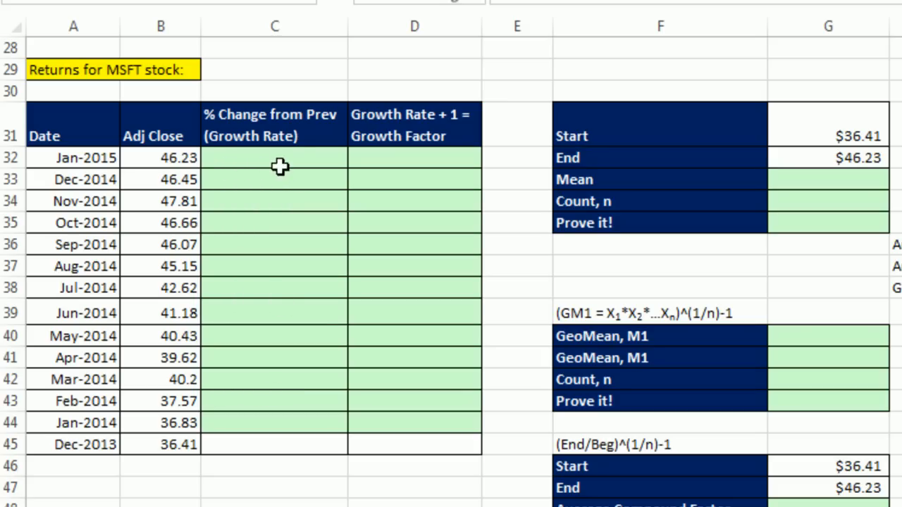
mouse_move(233, 389)
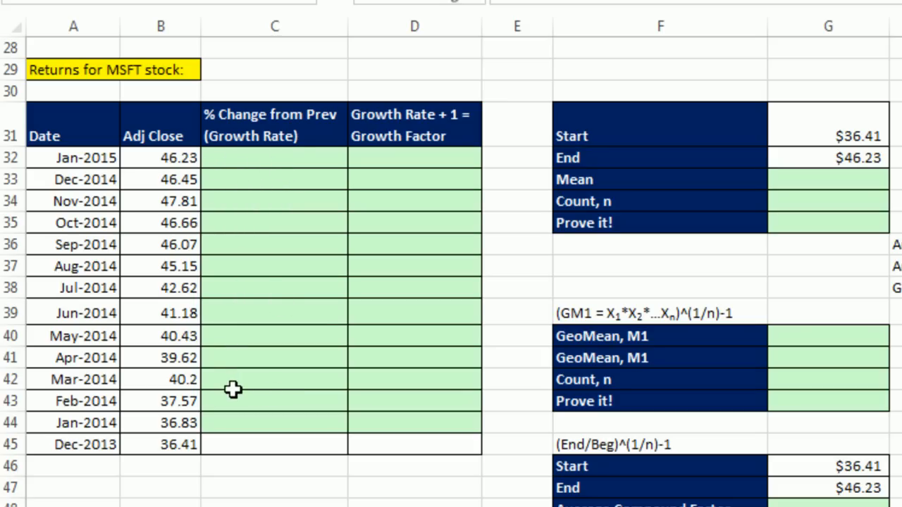
mouse_move(243, 386)
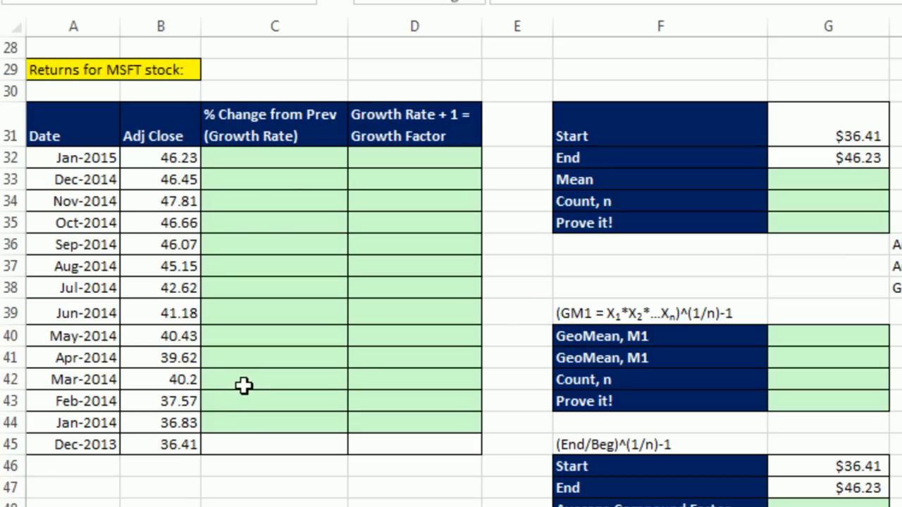
left_click(274, 423)
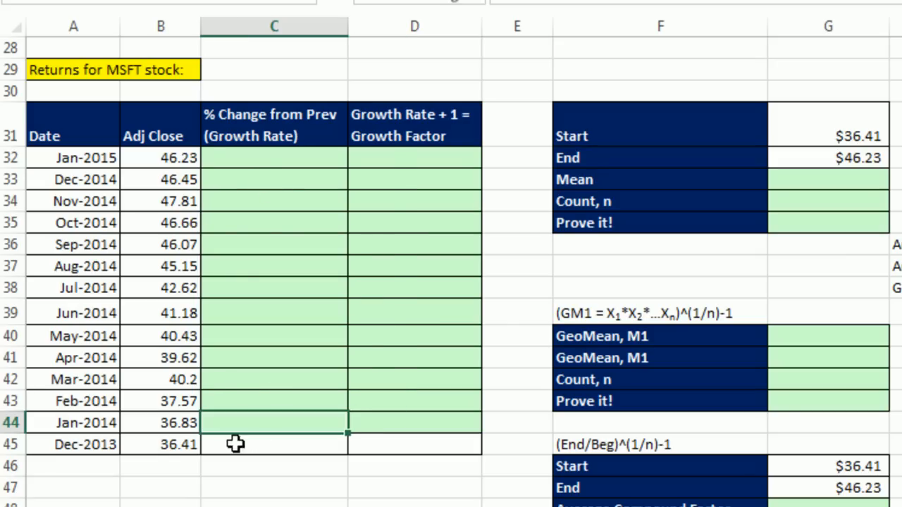
mouse_move(388, 380)
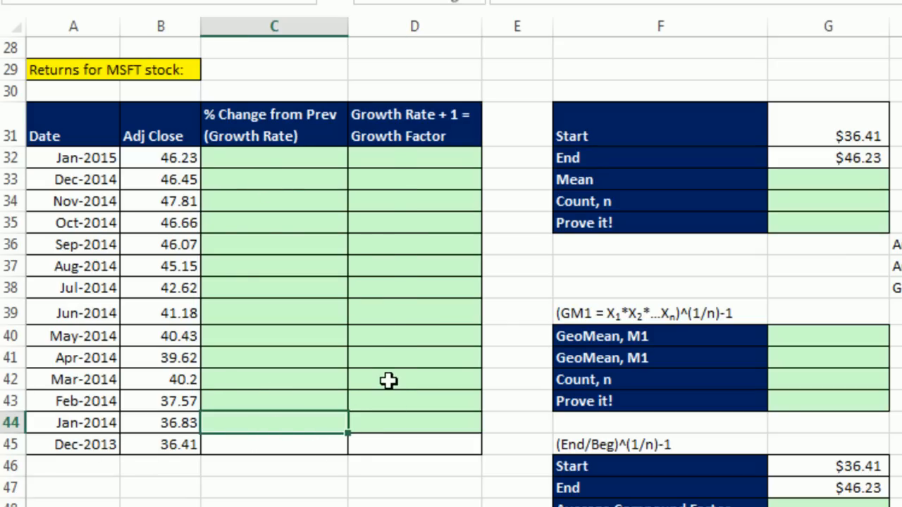
type("=B44/")
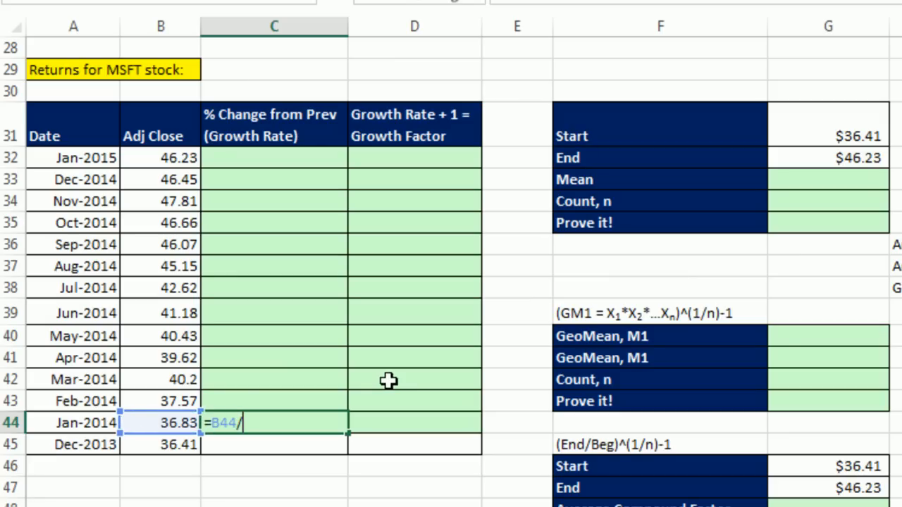
left_click(160, 444)
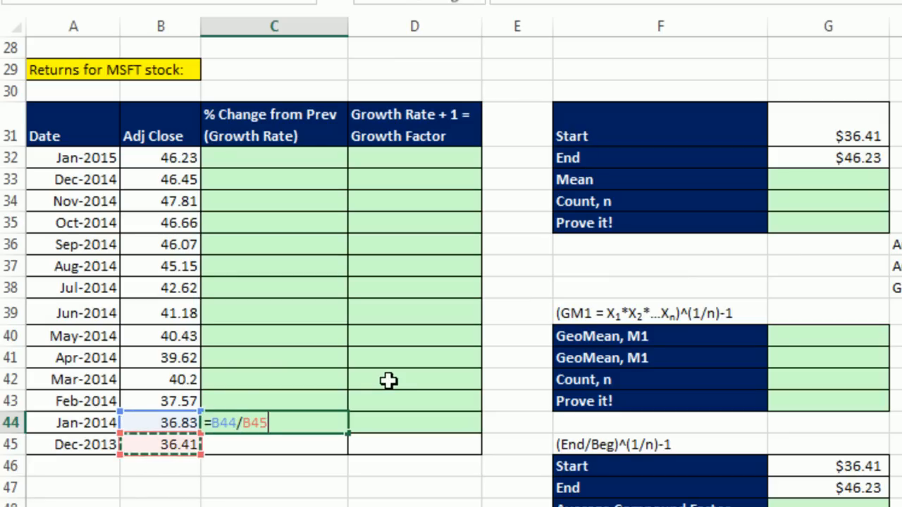
type("-1")
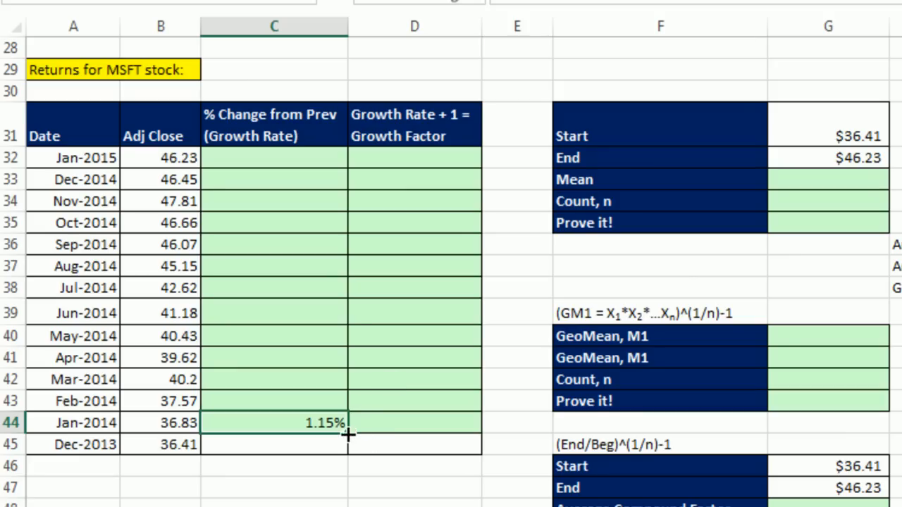
left_click_drag(274, 423, 274, 158)
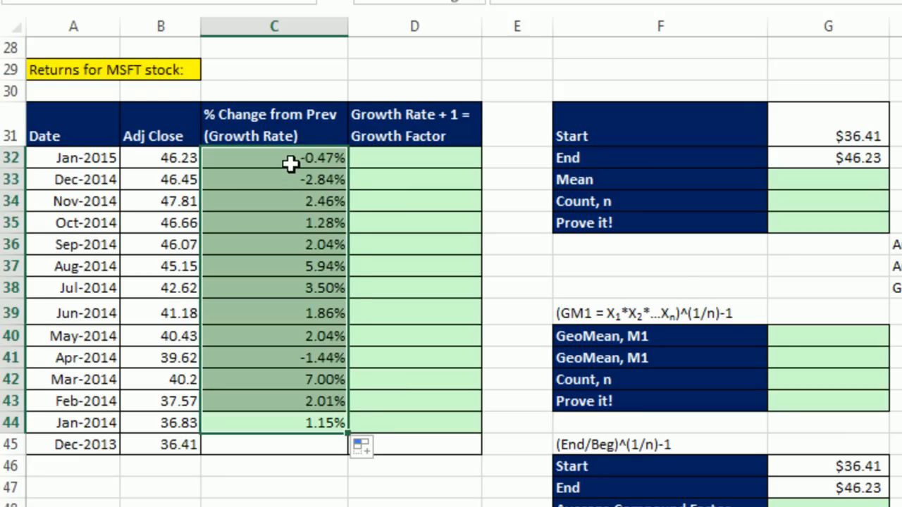
double_click(274, 157)
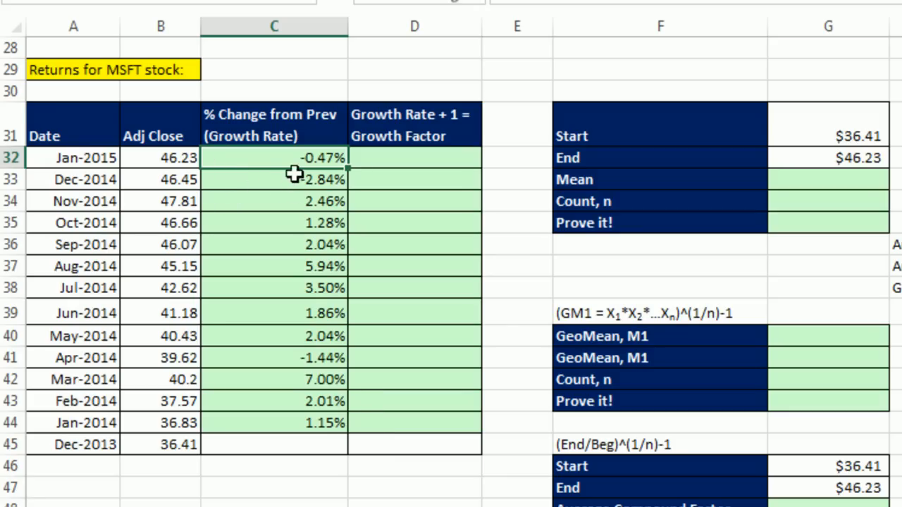
mouse_move(298, 195)
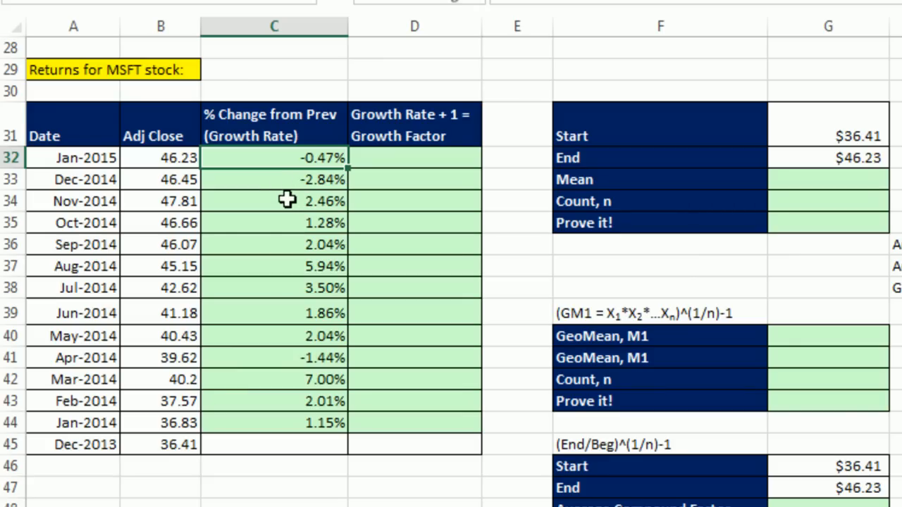
mouse_move(336, 180)
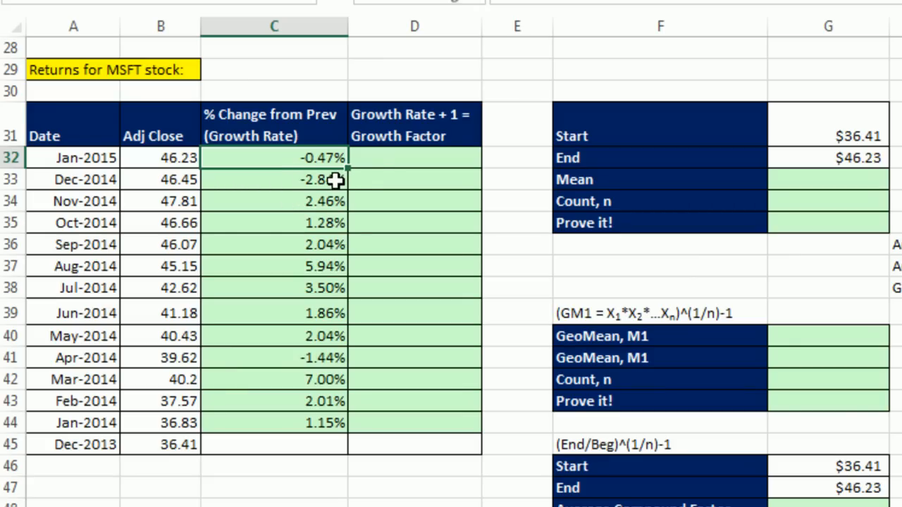
mouse_move(327, 107)
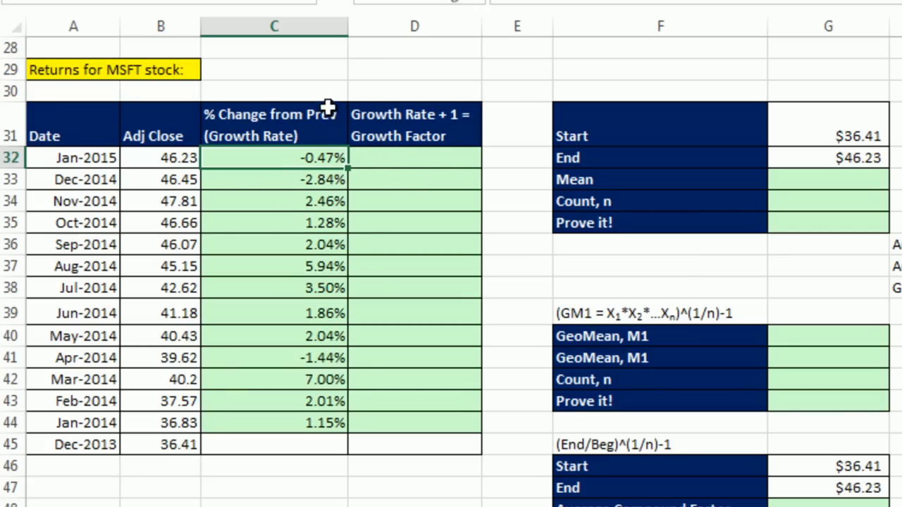
mouse_move(292, 224)
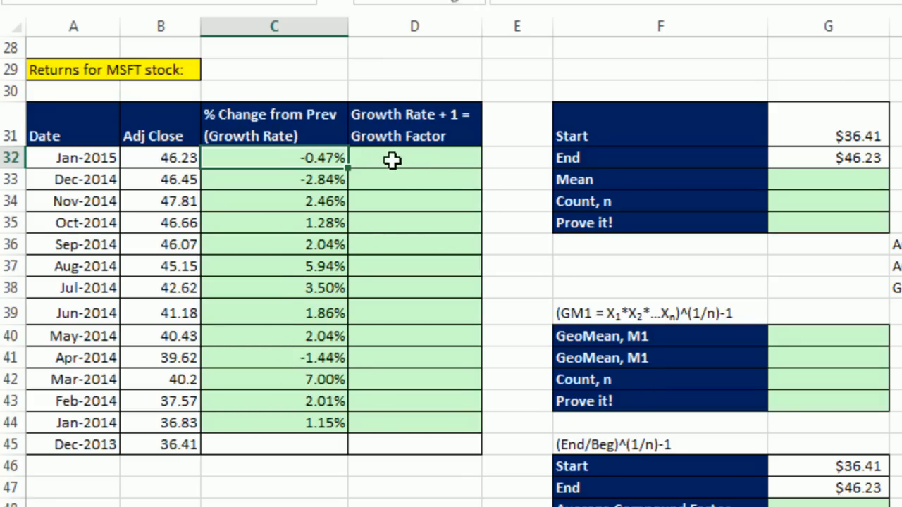
Enter =1+C32 in D32 and fill it down to D44 for the growth factors
left_click(414, 157)
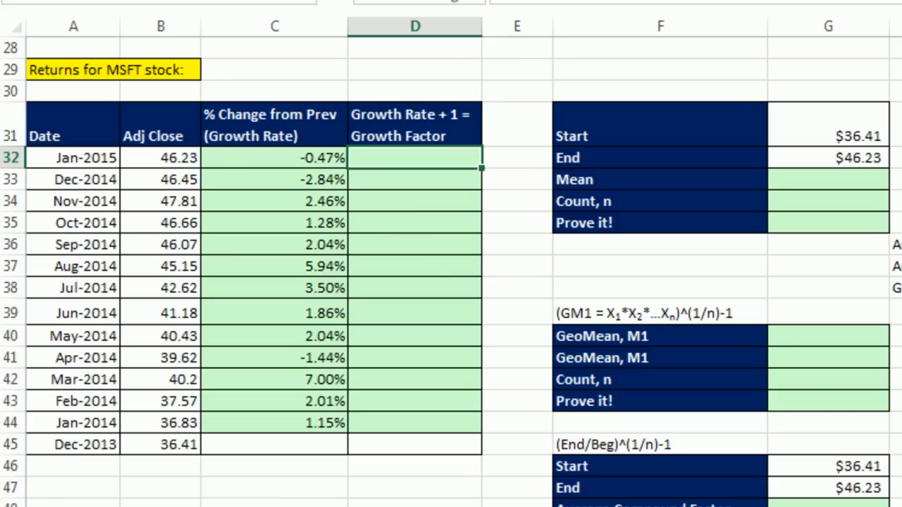
type("=1+C32")
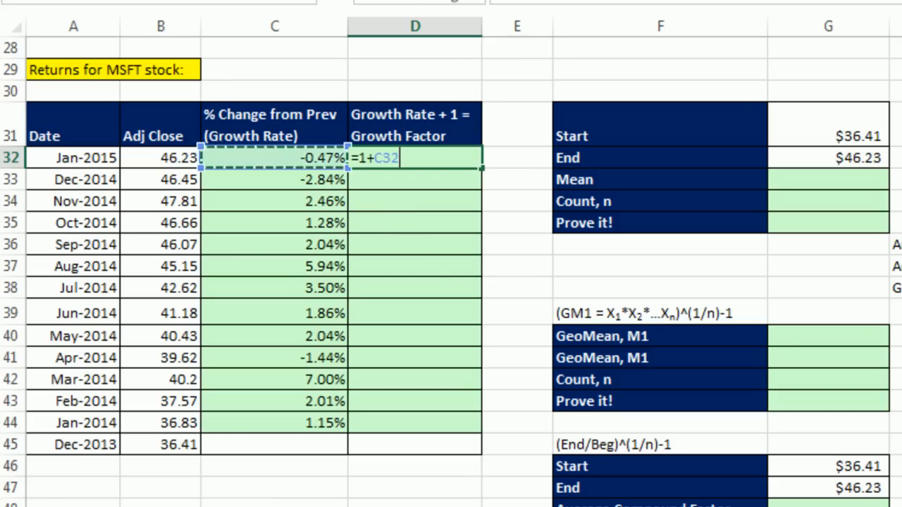
key("Enter")
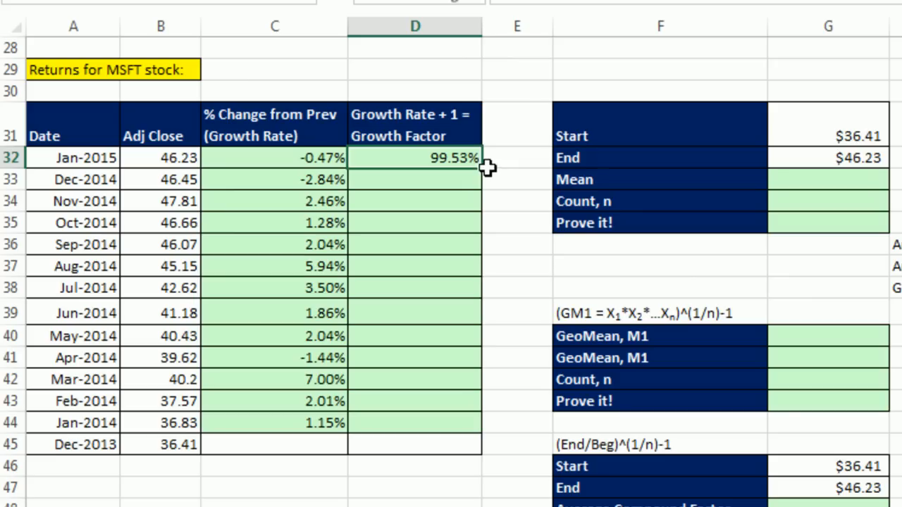
left_click_drag(482, 157, 483, 423)
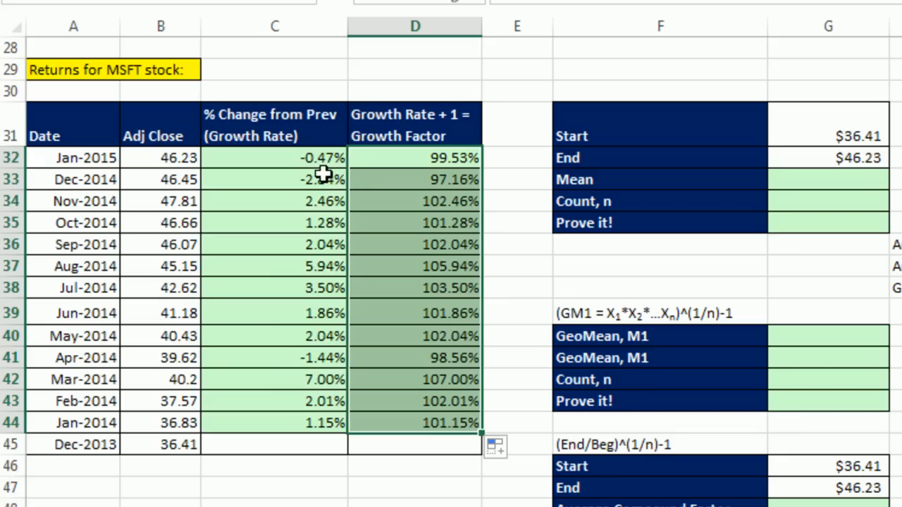
mouse_move(270, 161)
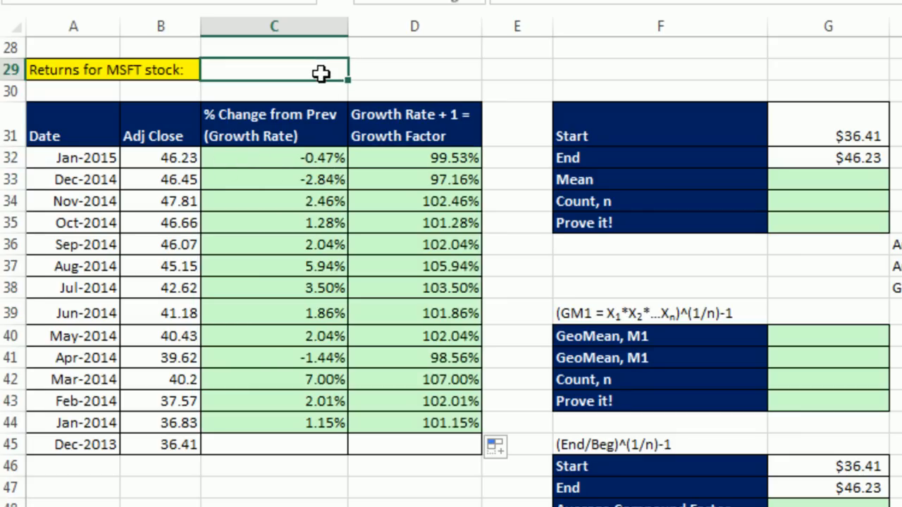
left_click(161, 179)
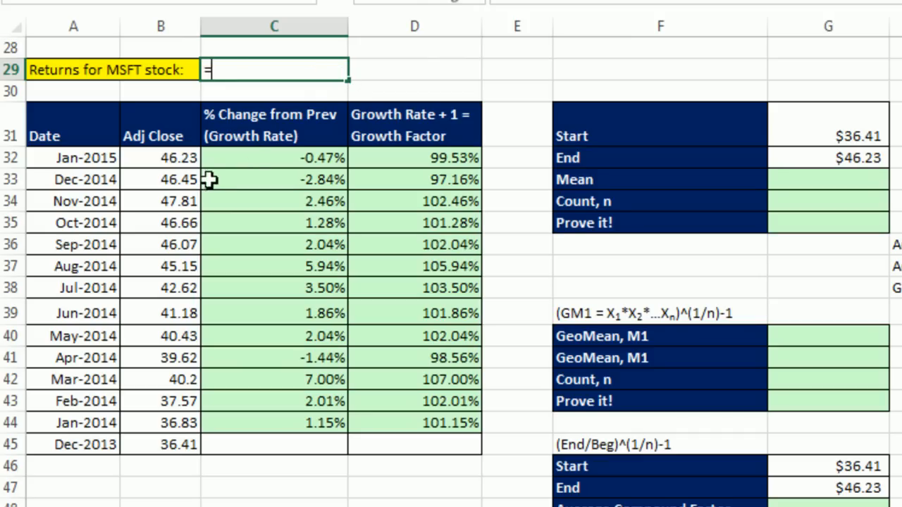
left_click(161, 178)
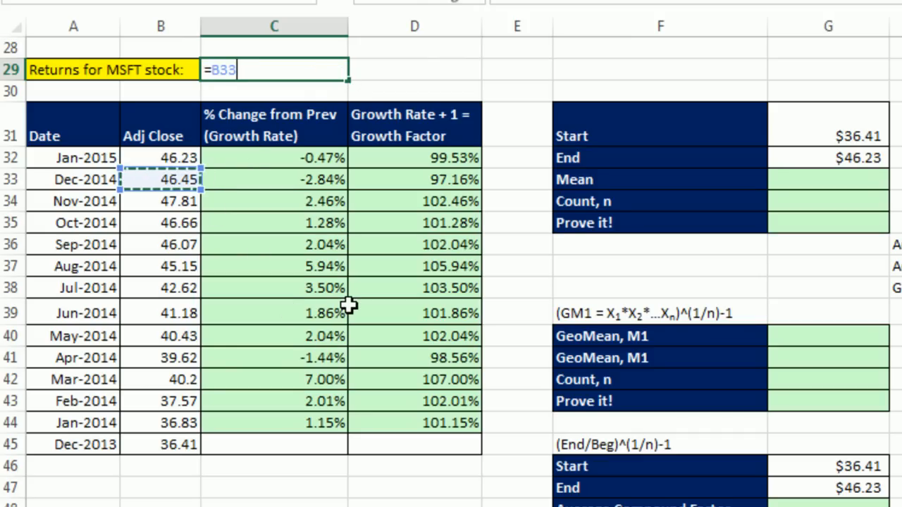
left_click(415, 157)
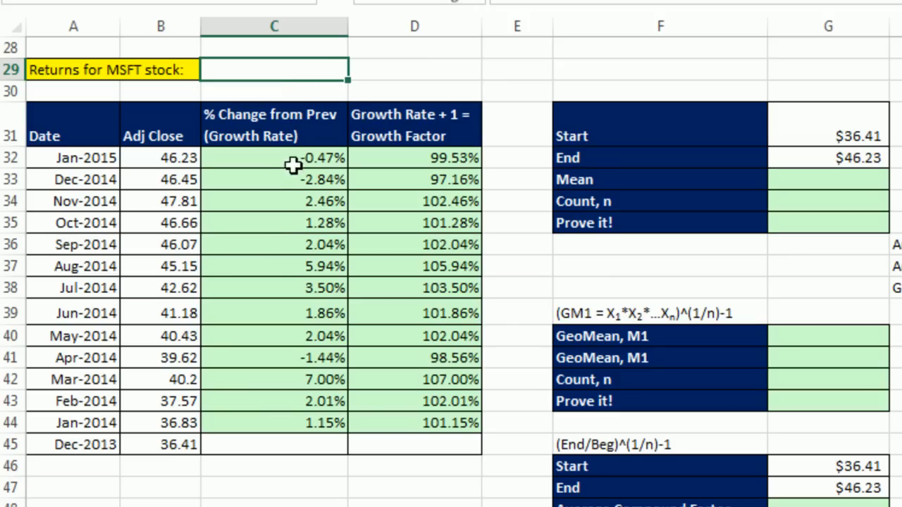
mouse_move(249, 459)
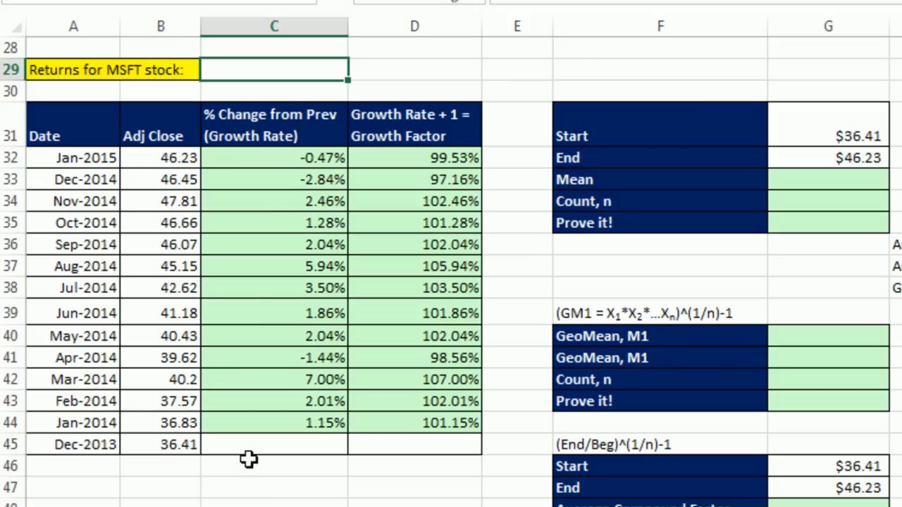
mouse_move(279, 327)
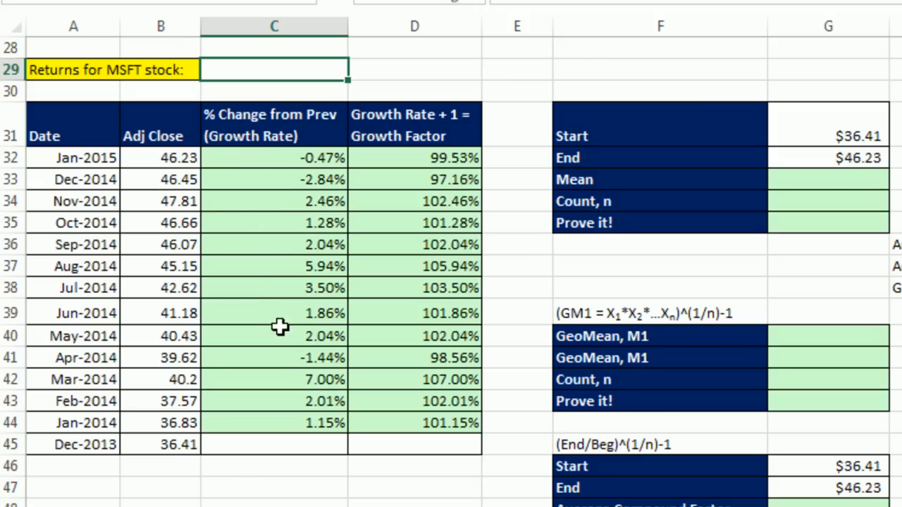
mouse_move(335, 167)
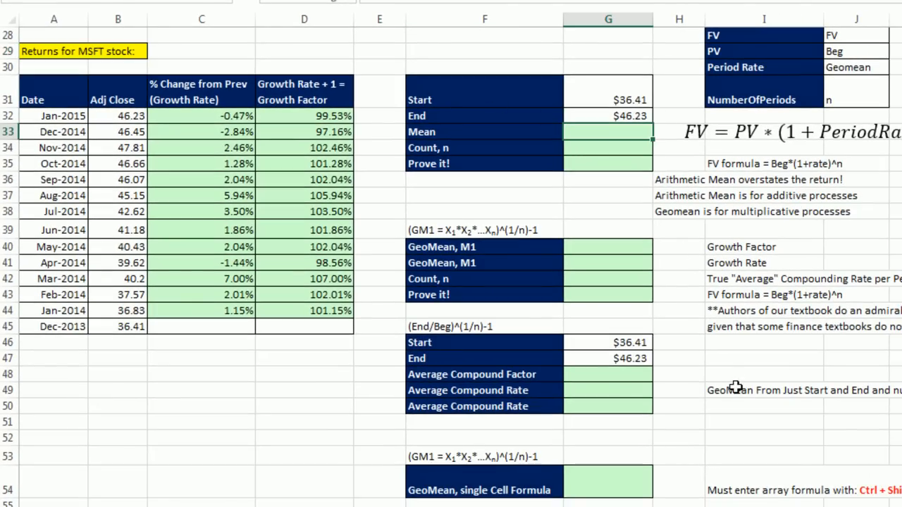
Enter =AVERAGE(C32:C44) in G33 to get the 1.89% mean growth rate
type("=a")
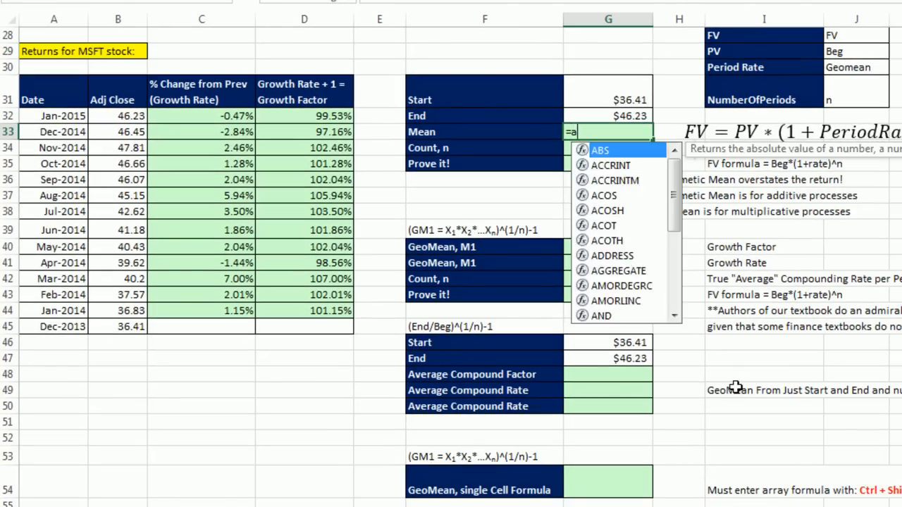
type("VERAGE(")
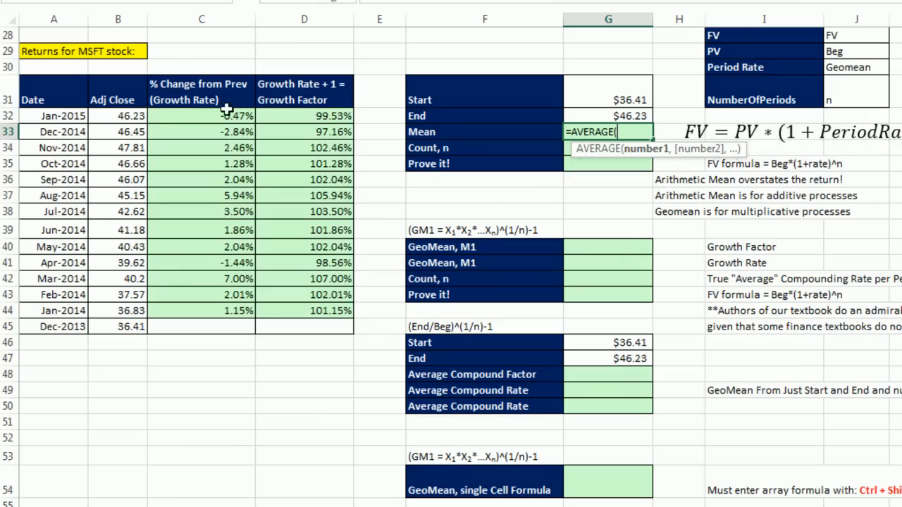
left_click_drag(225, 115, 225, 310)
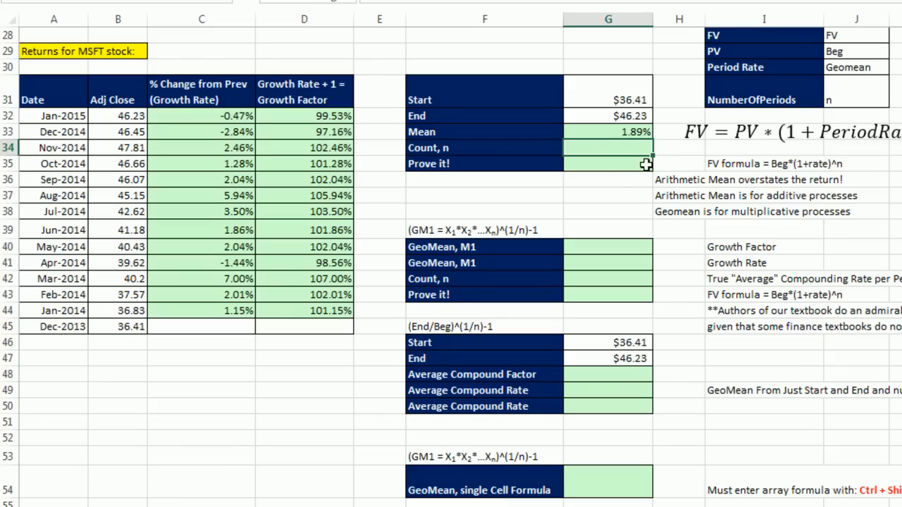
mouse_move(665, 196)
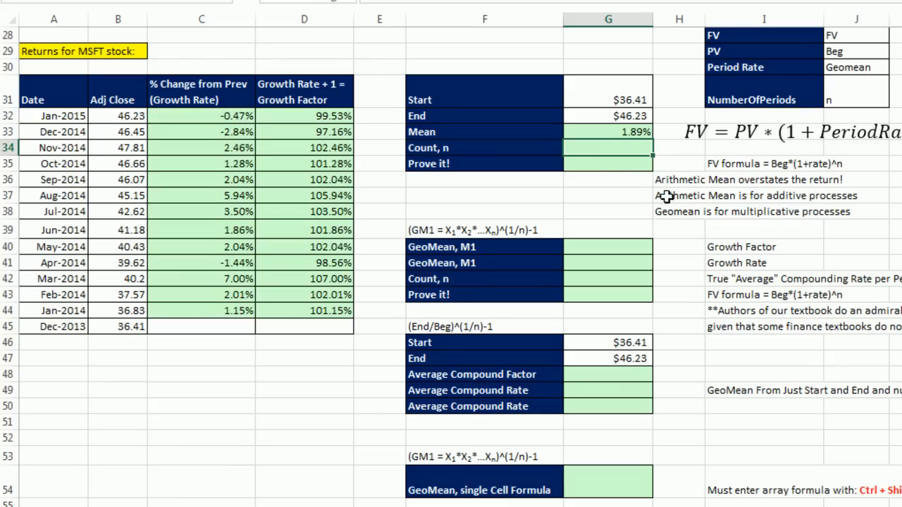
mouse_move(639, 157)
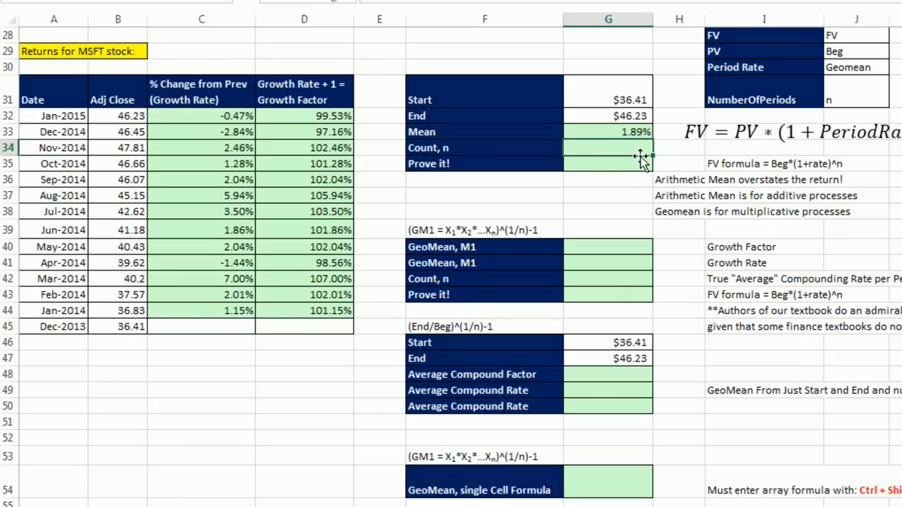
mouse_move(632, 170)
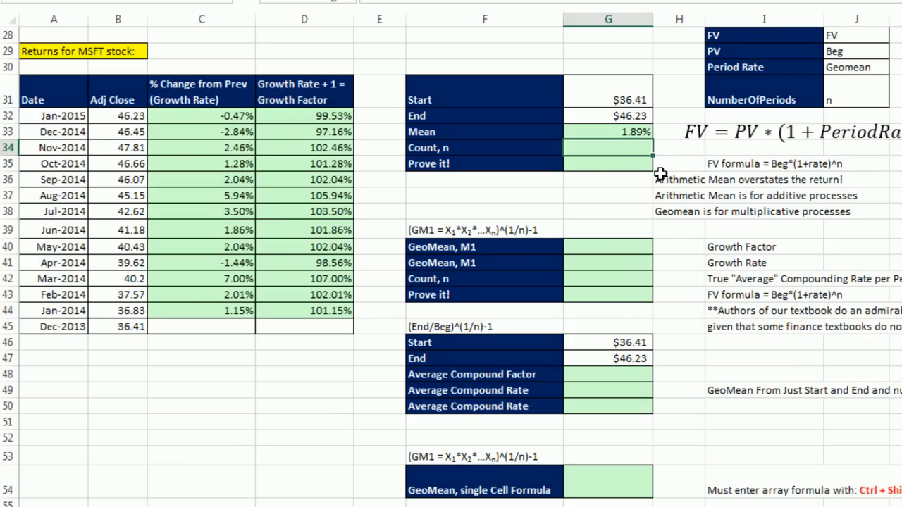
mouse_move(658, 174)
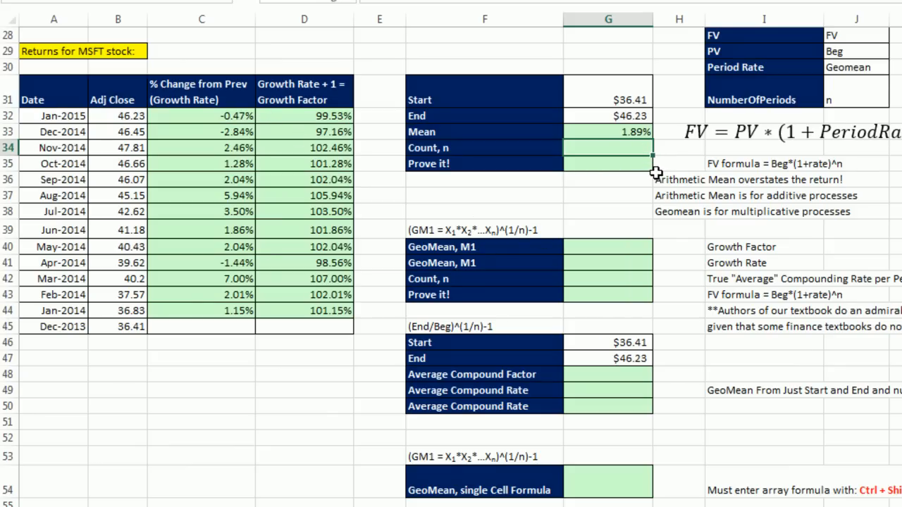
mouse_move(665, 156)
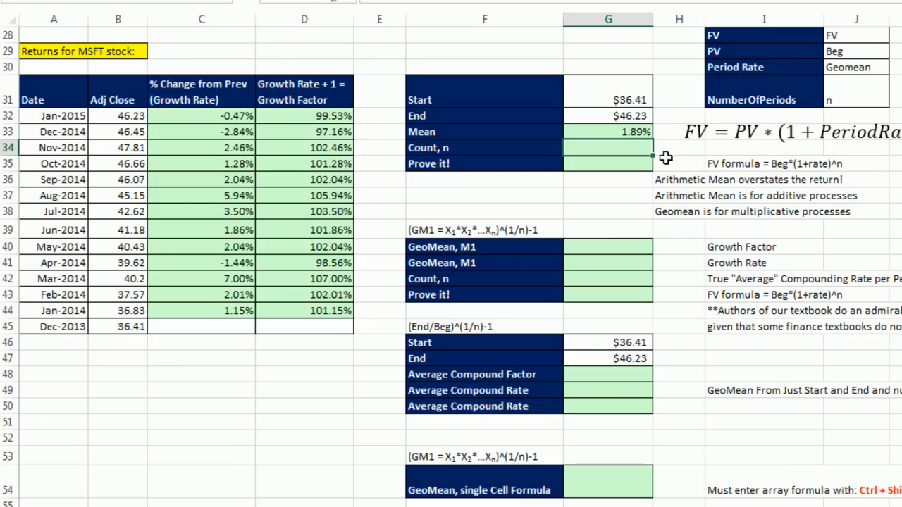
Enter =COUNT(C32:C44) in G34, giving a count of 13
type("=coun")
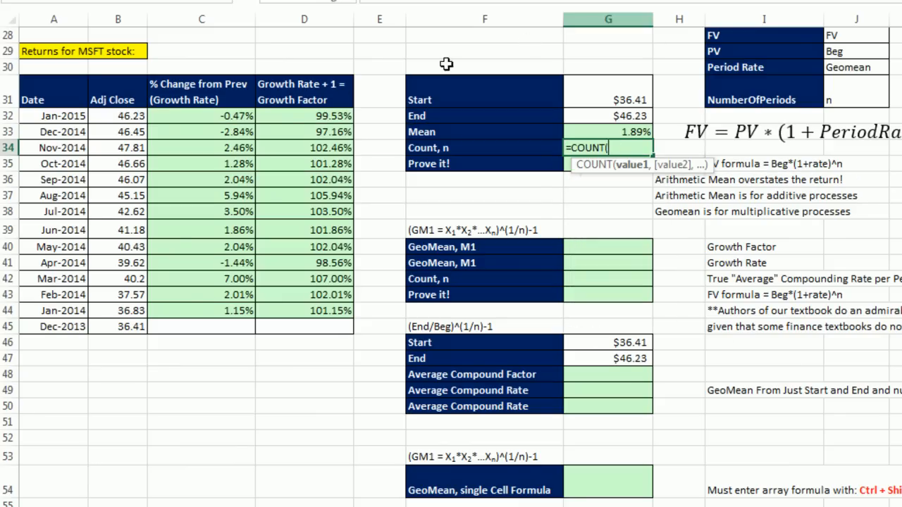
left_click_drag(201, 116, 201, 247)
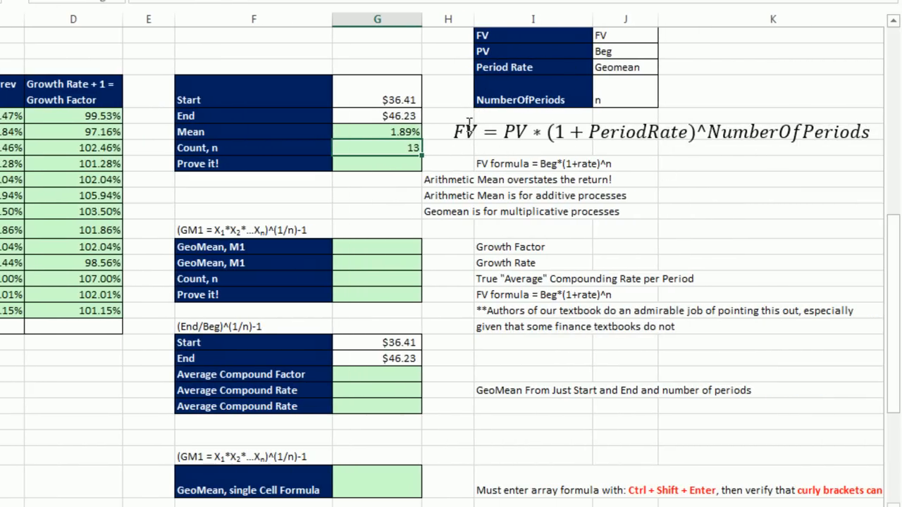
mouse_move(534, 166)
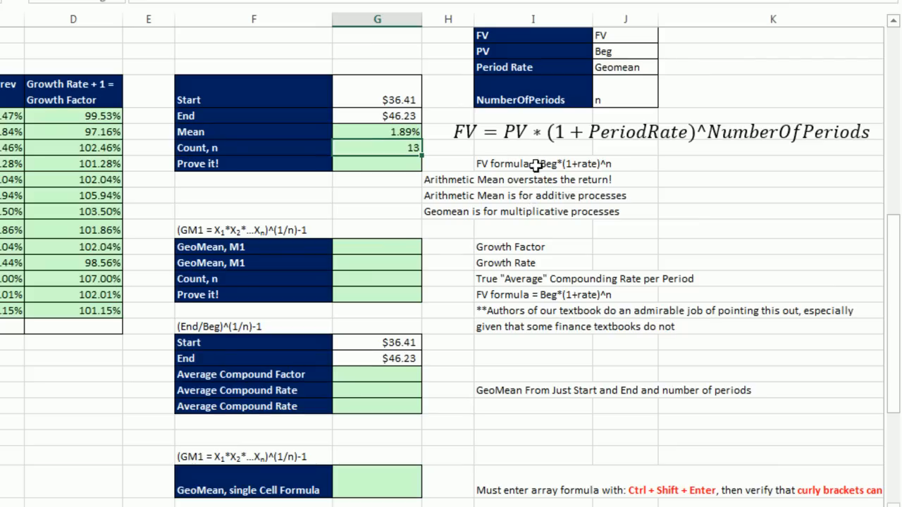
mouse_move(505, 143)
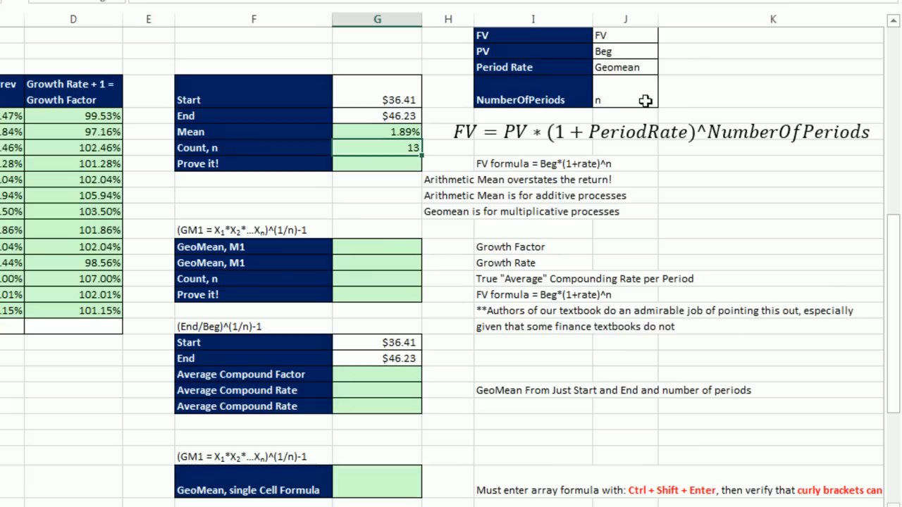
mouse_move(650, 125)
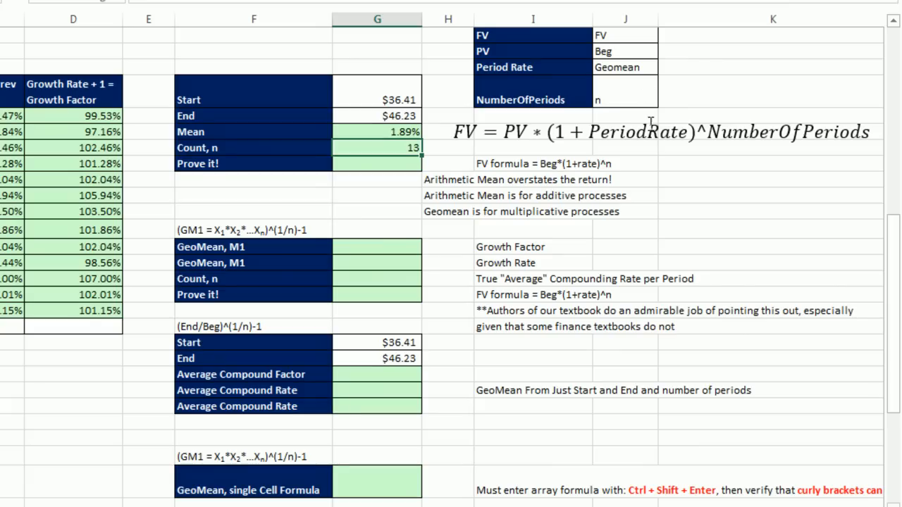
mouse_move(687, 150)
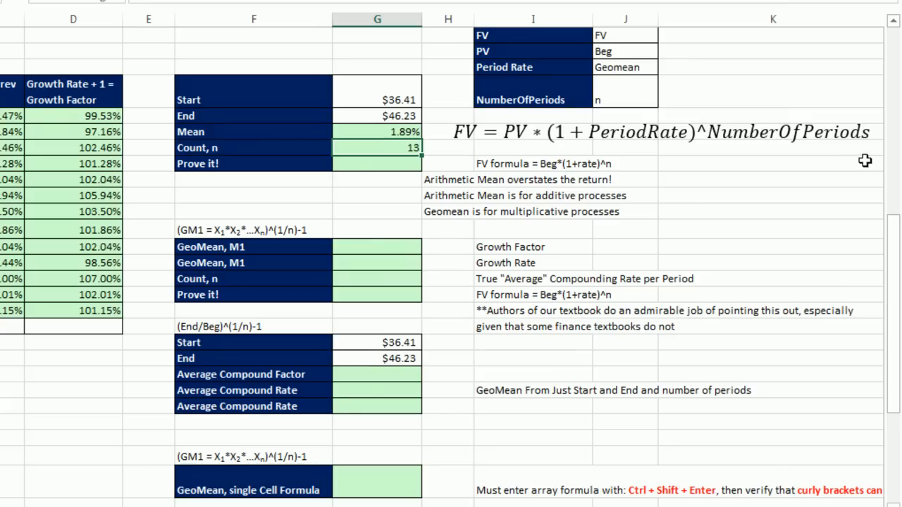
mouse_move(694, 168)
type("=")
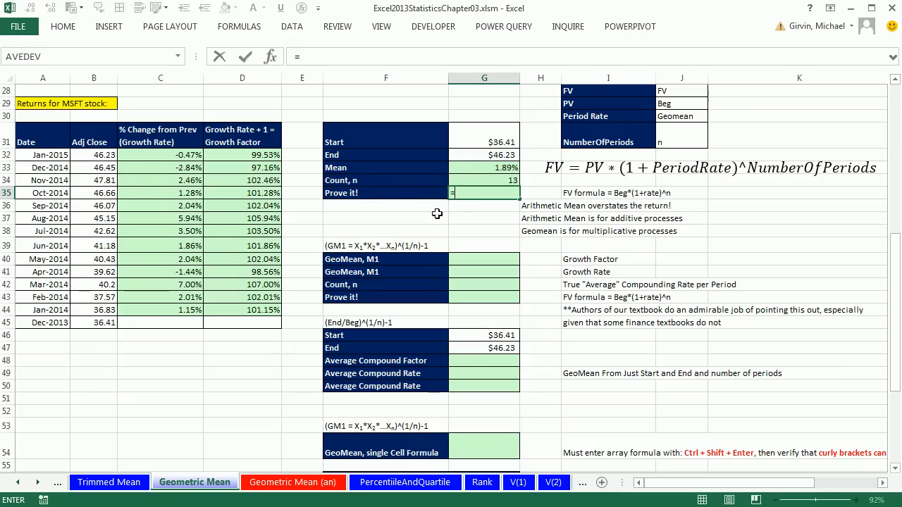
mouse_move(158, 155)
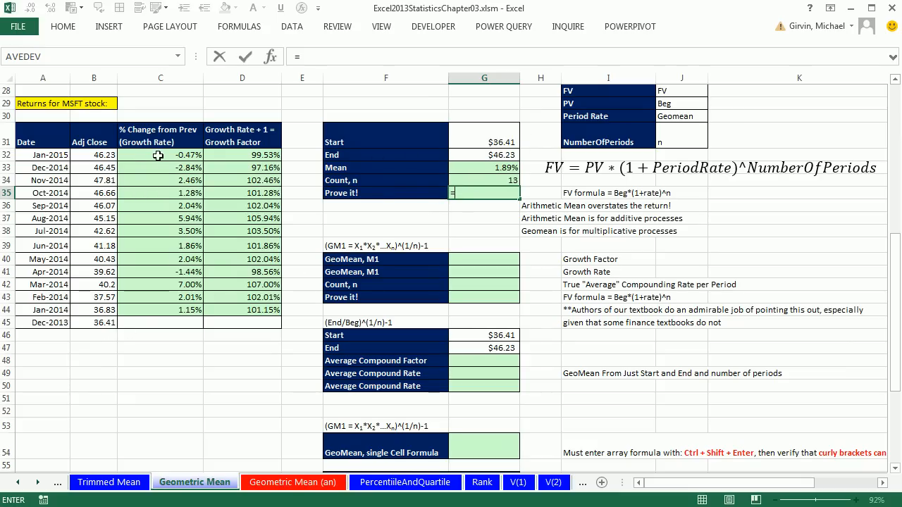
mouse_move(356, 158)
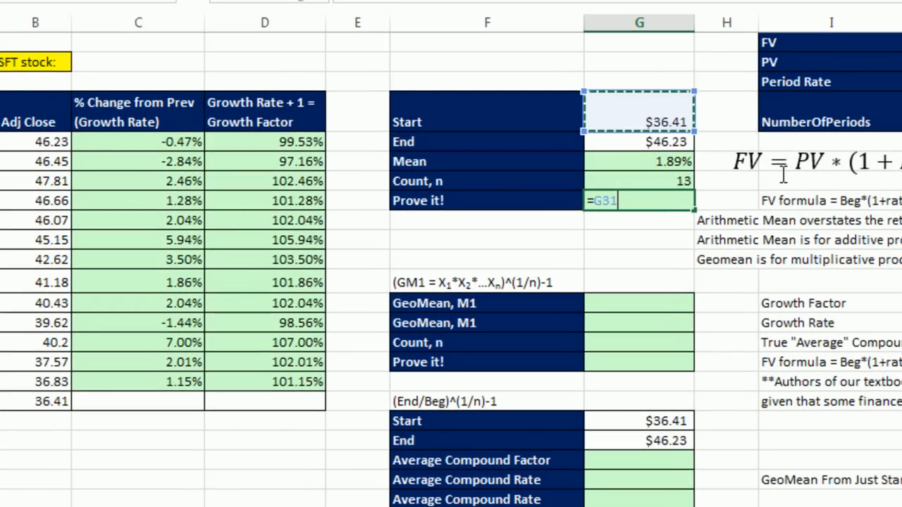
type("*(1+")
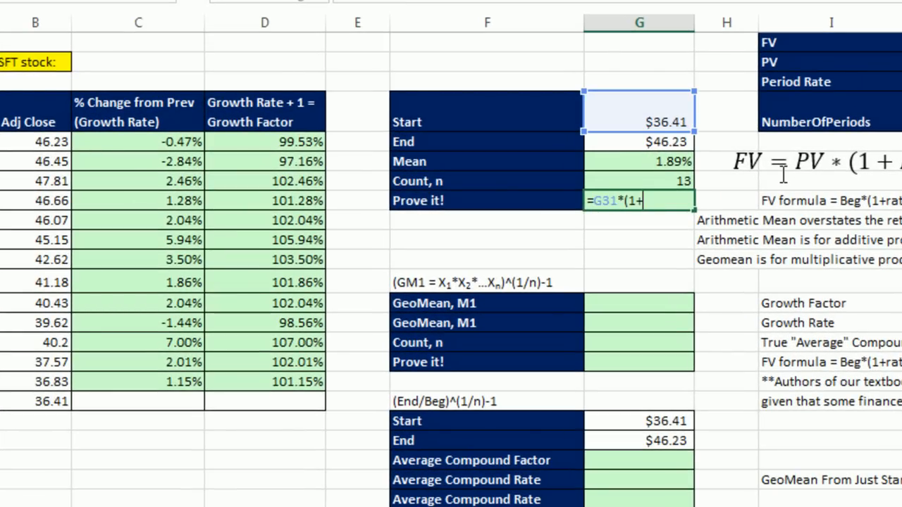
left_click(638, 161)
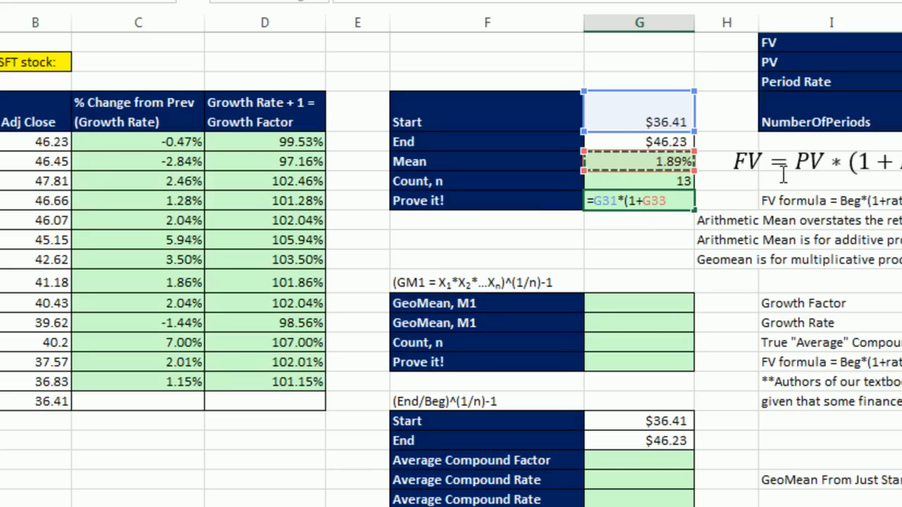
type(")^G34")
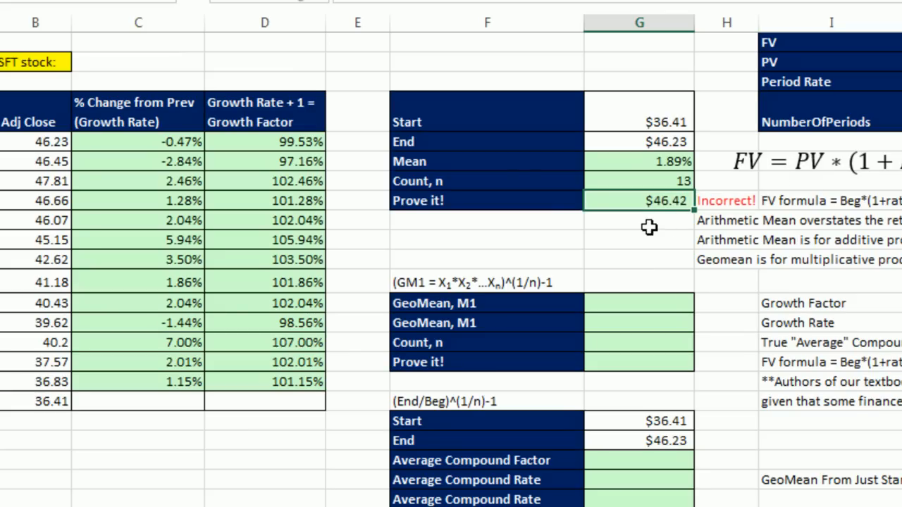
mouse_move(555, 163)
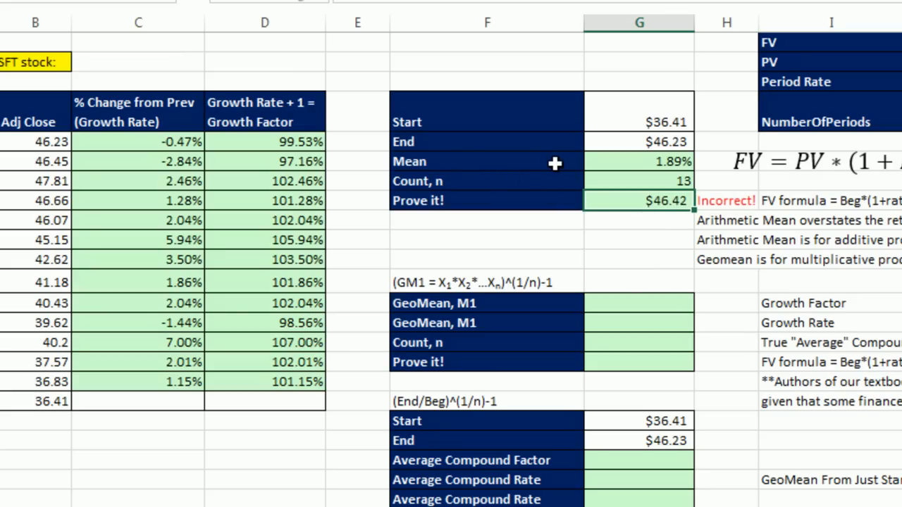
mouse_move(102, 259)
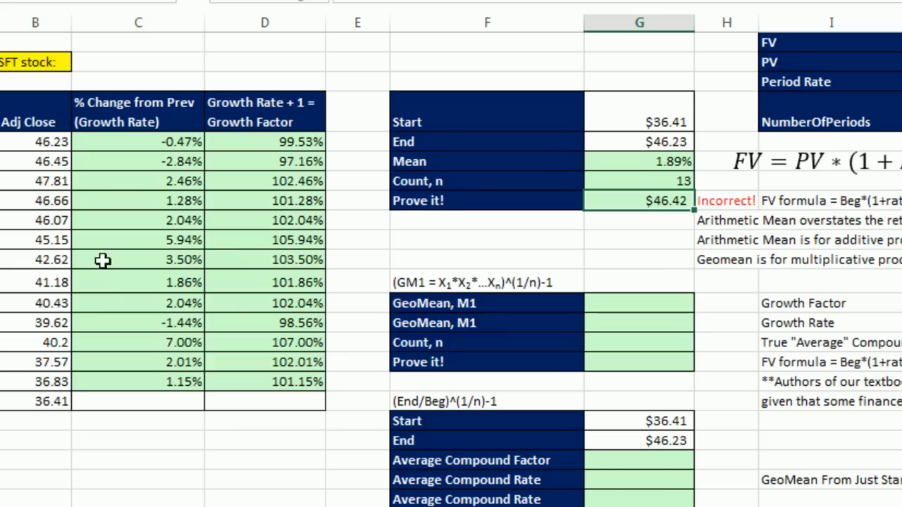
mouse_move(51, 422)
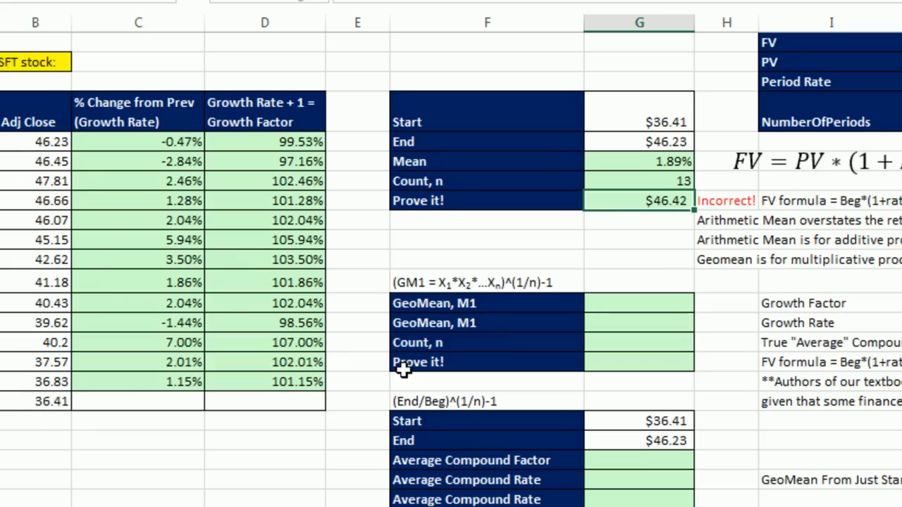
mouse_move(116, 141)
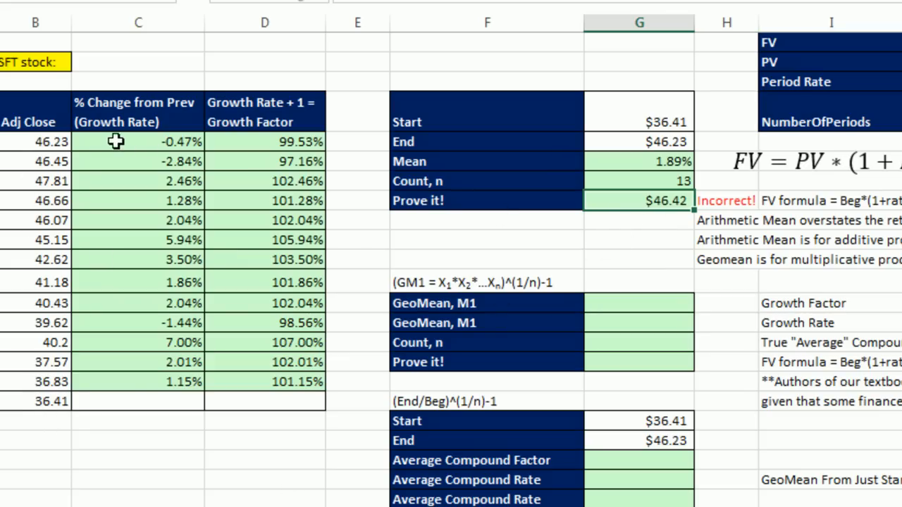
mouse_move(71, 122)
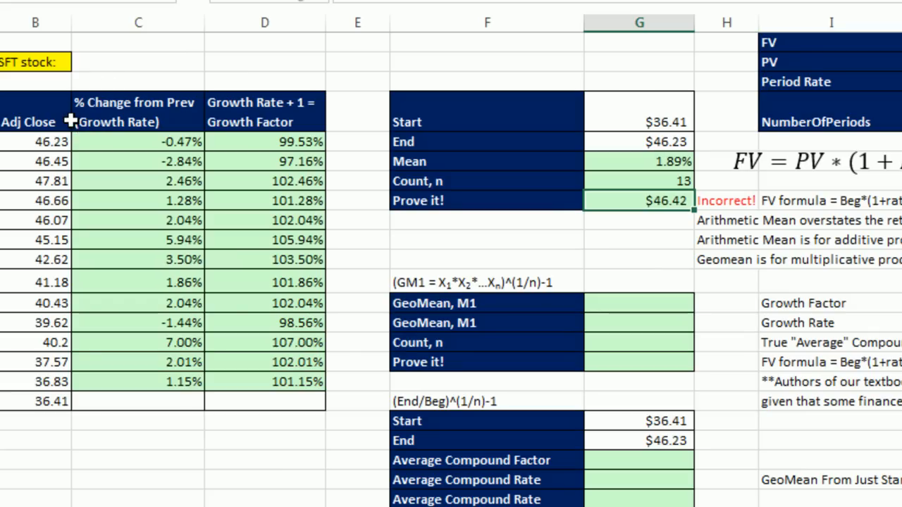
mouse_move(648, 221)
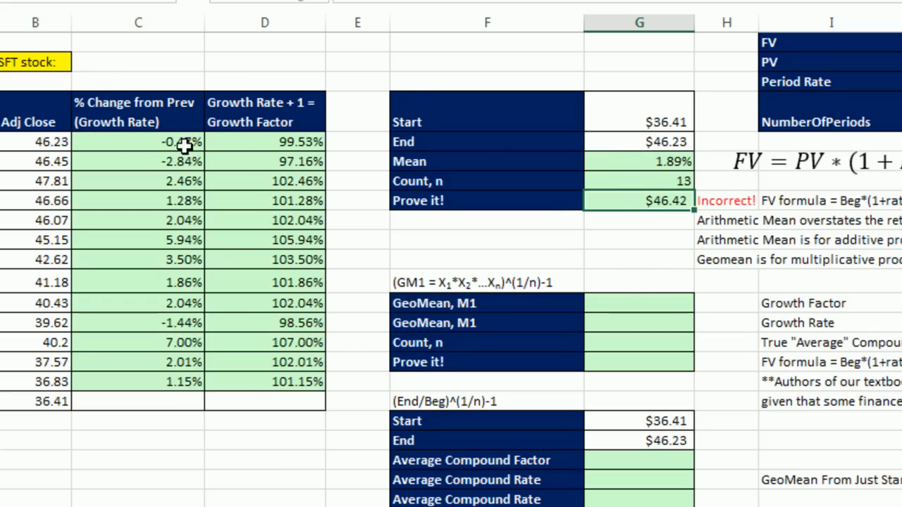
mouse_move(549, 361)
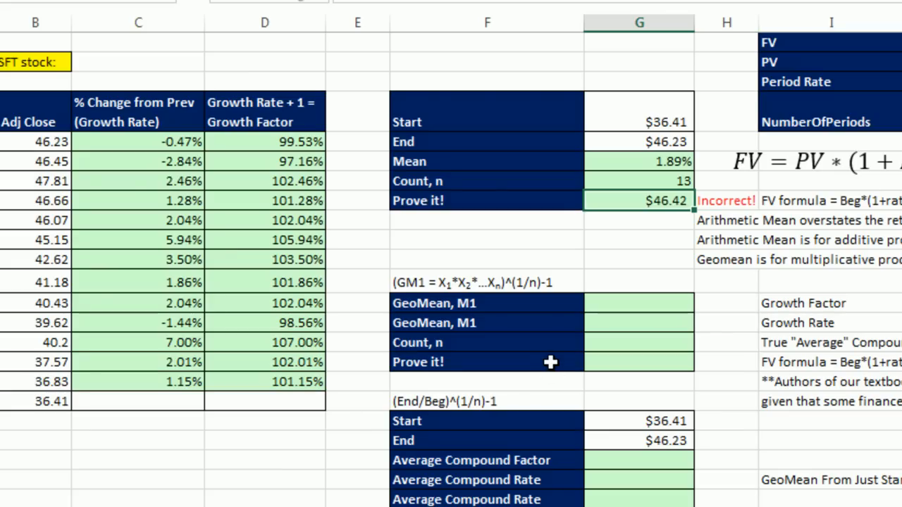
mouse_move(692, 256)
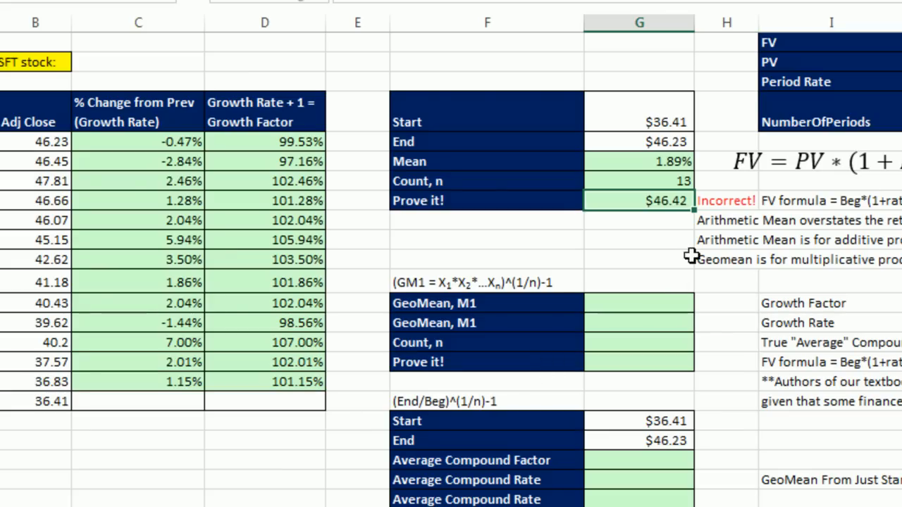
mouse_move(323, 80)
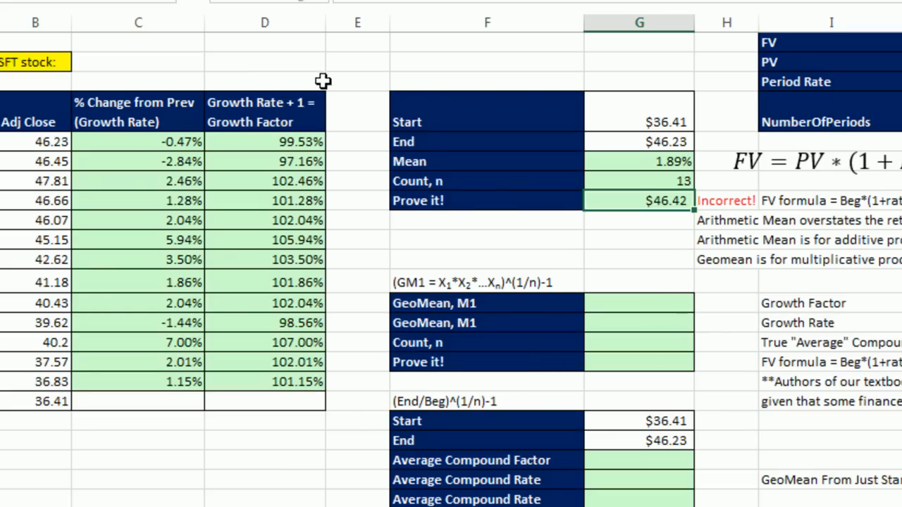
mouse_move(190, 169)
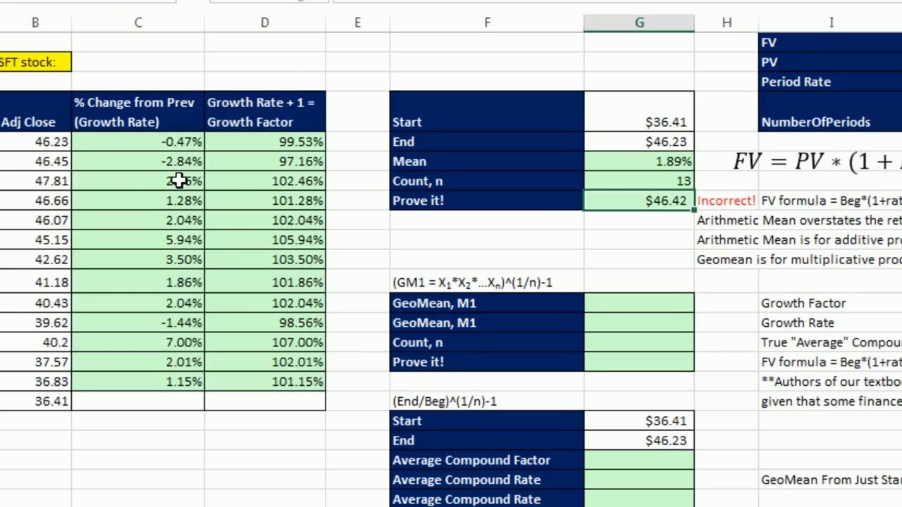
mouse_move(191, 134)
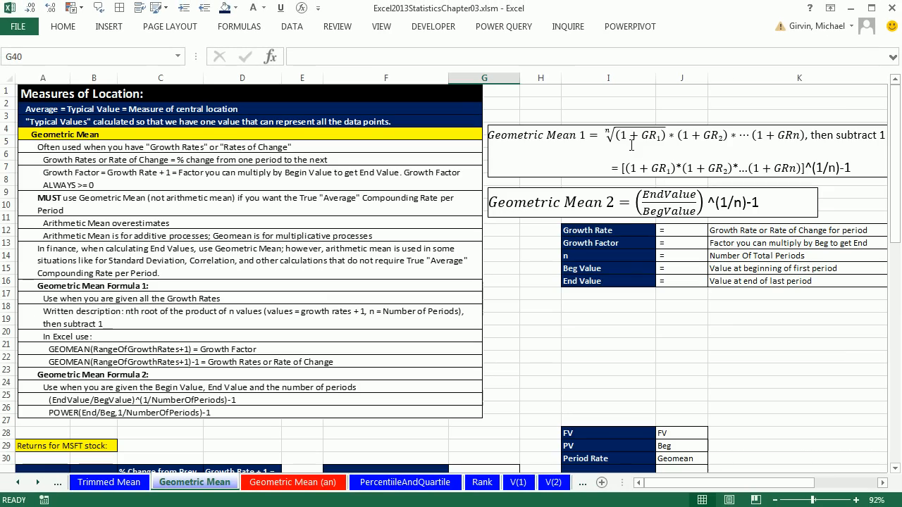
mouse_move(753, 125)
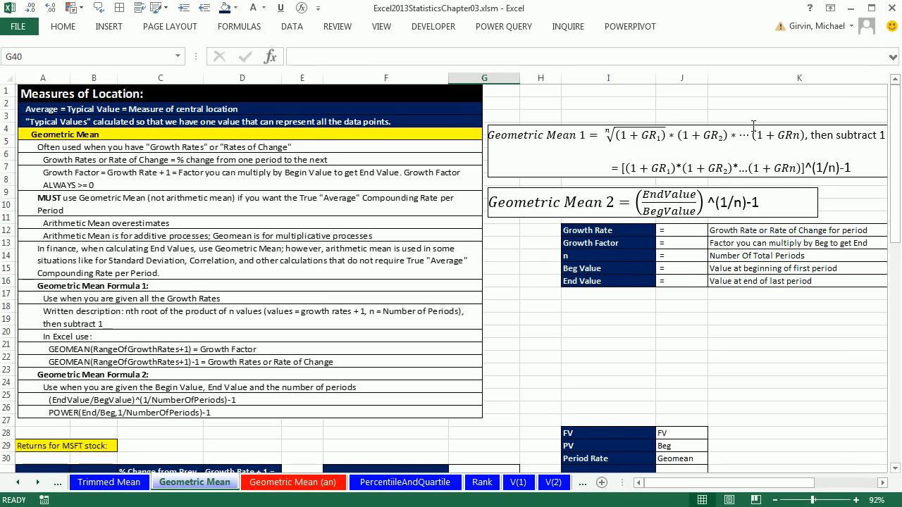
scroll("down", 3)
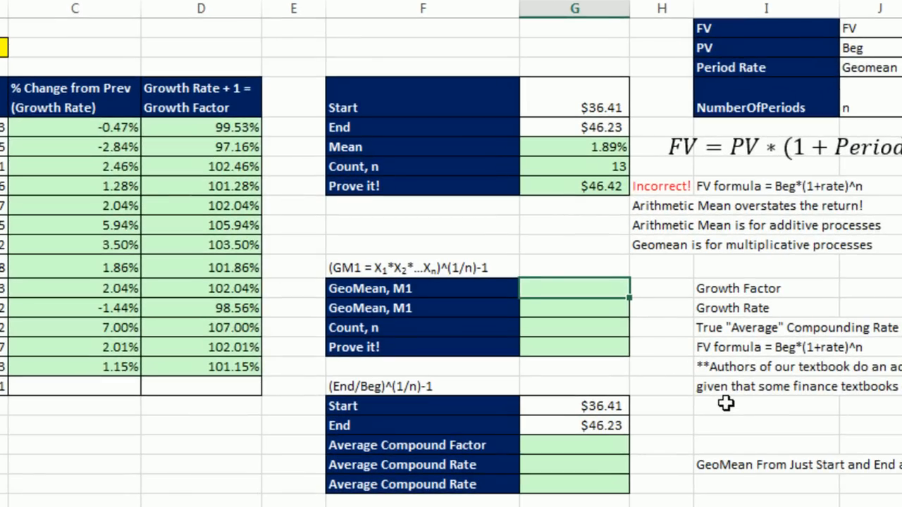
Enter =GEOMEAN(D32:D44) in G40, giving 1.018537845
type("=geo")
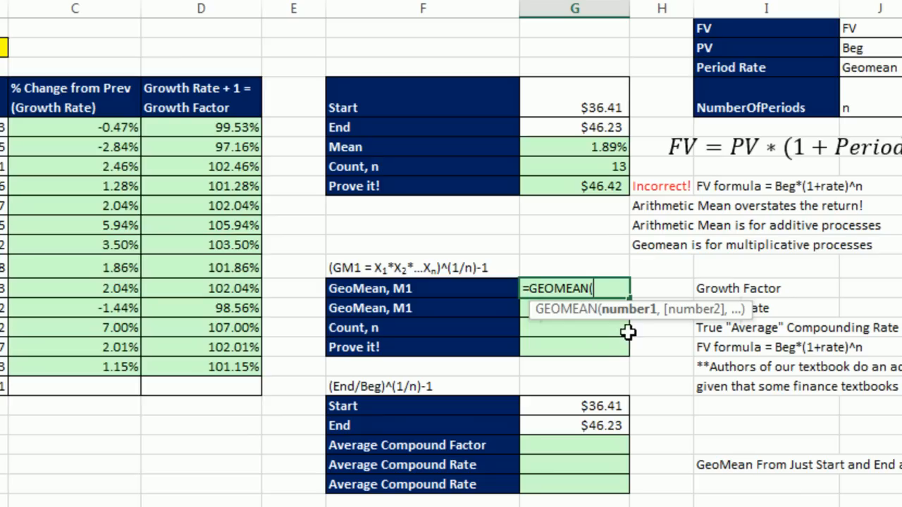
mouse_move(87, 148)
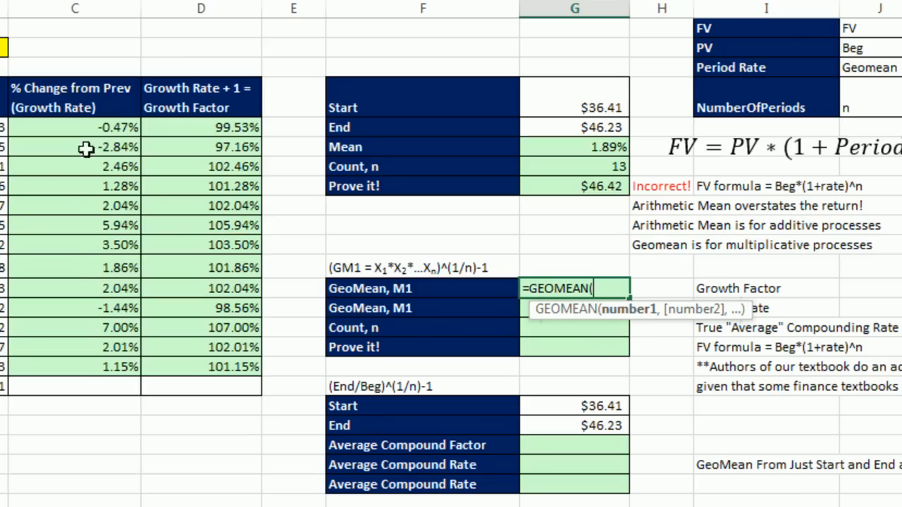
mouse_move(109, 131)
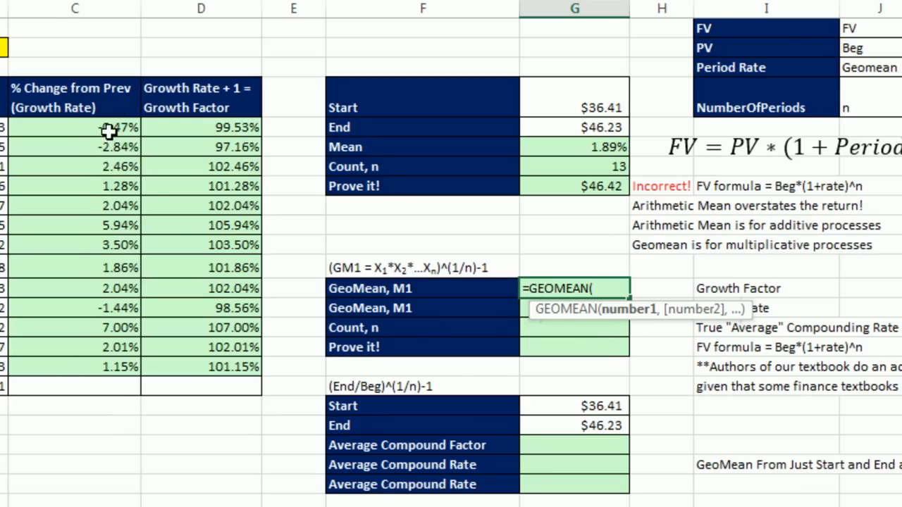
mouse_move(103, 301)
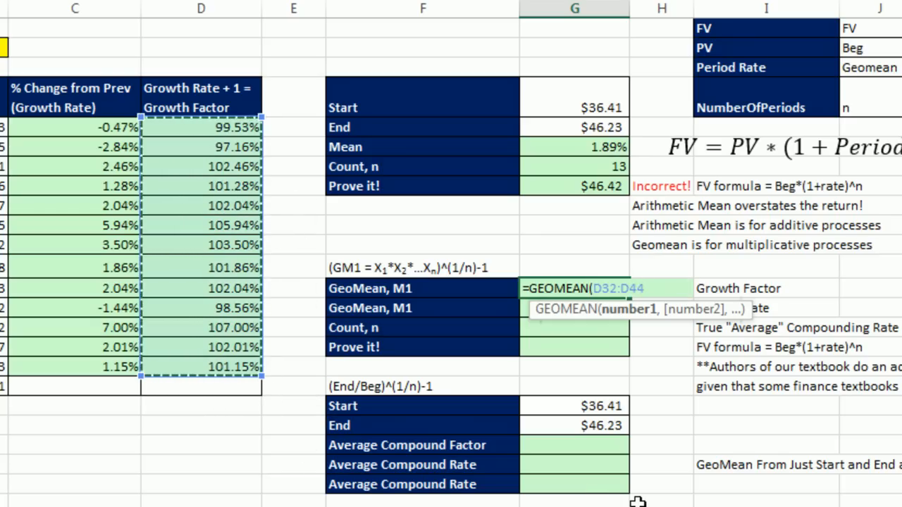
type(")")
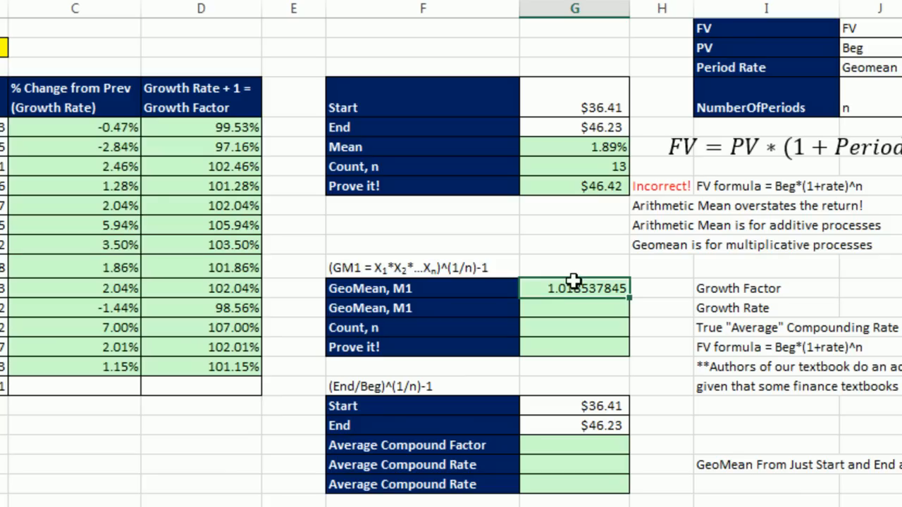
mouse_move(585, 332)
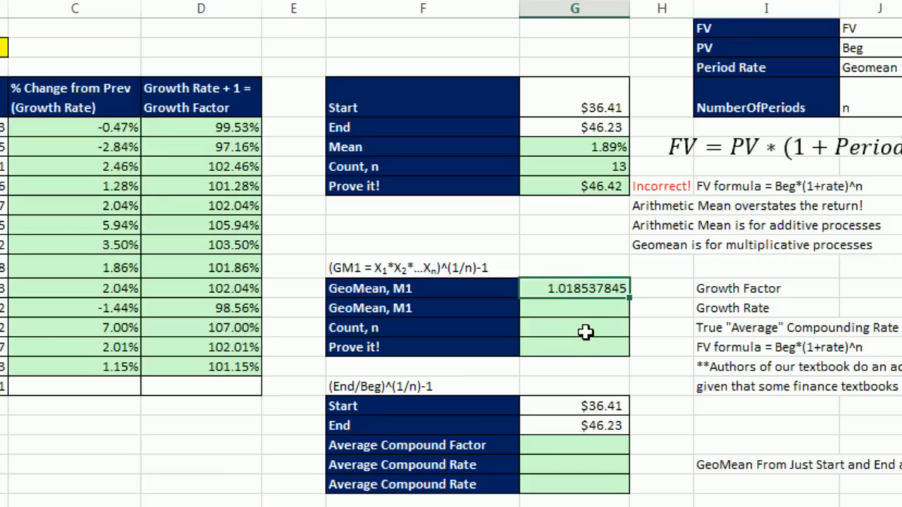
left_click(574, 308)
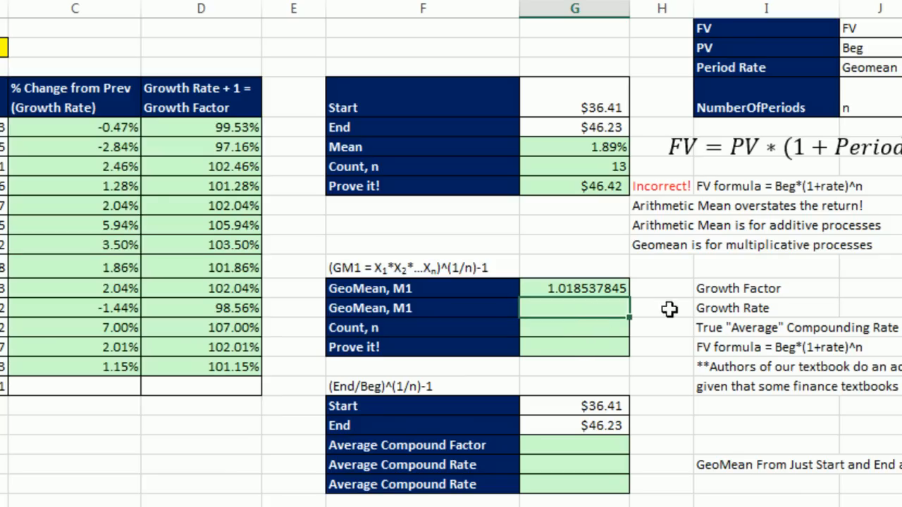
mouse_move(764, 318)
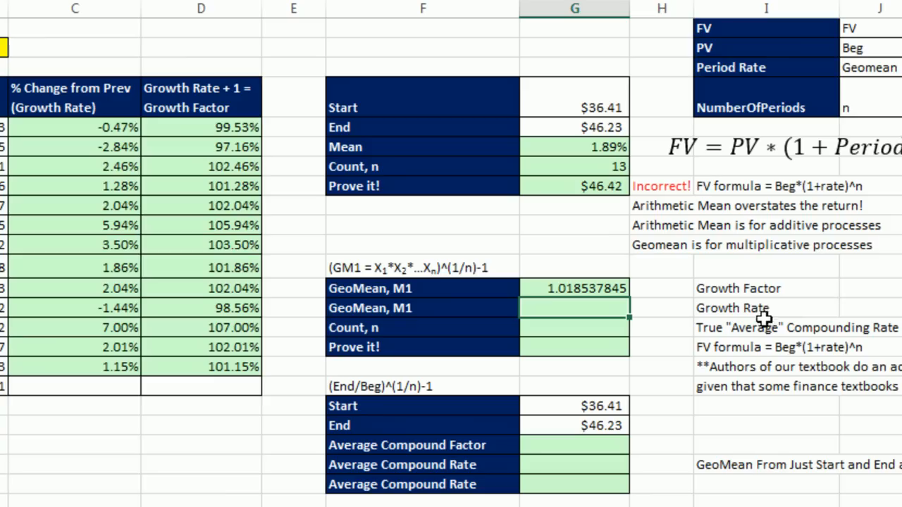
mouse_move(665, 375)
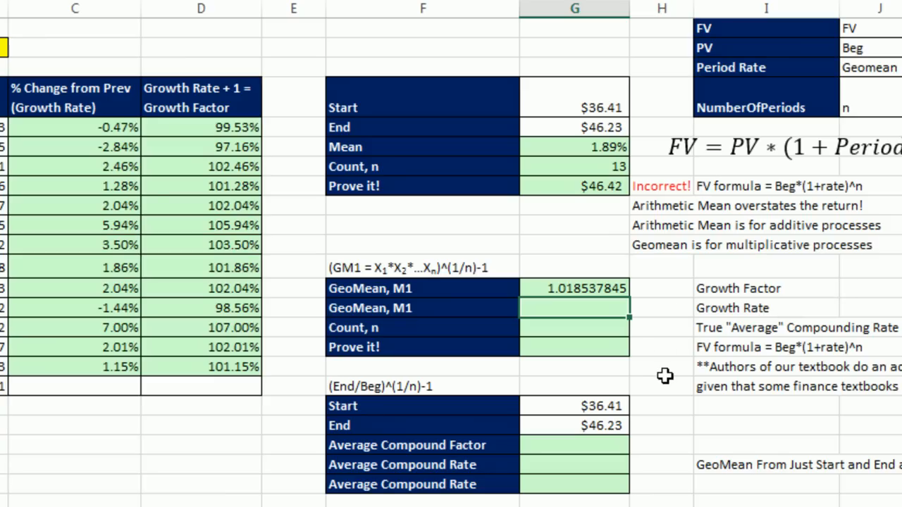
Enter =GEOMEAN(D32:D44)-1 in G41 for 1.854%, then start =COUNT(D32:D44) in G42
type("=GEOMEAN(")
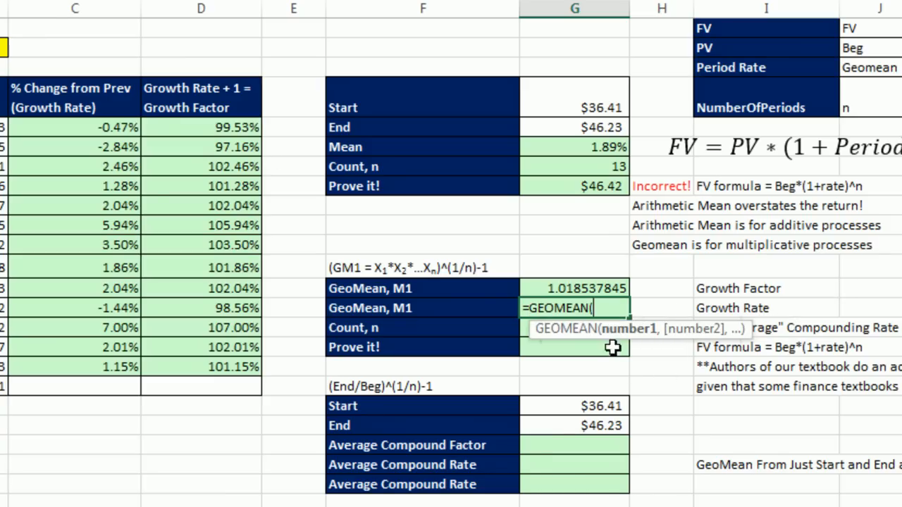
left_click_drag(201, 127, 201, 366)
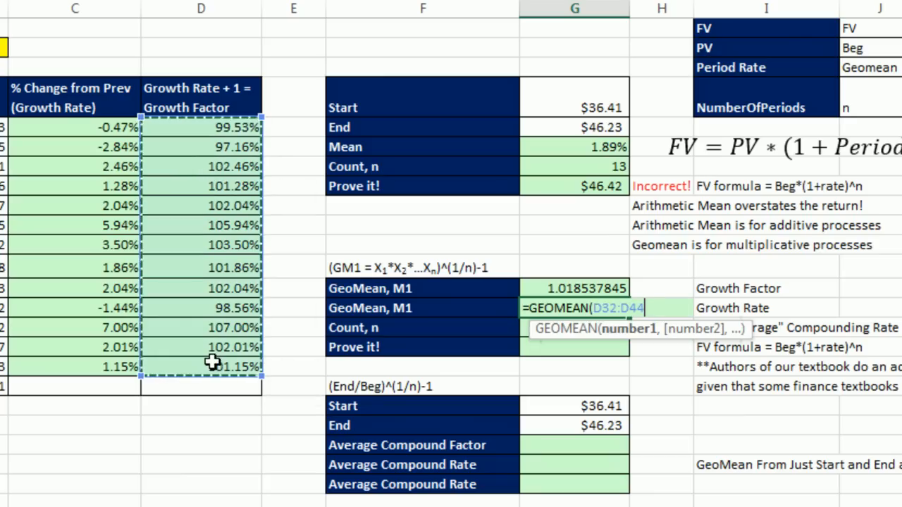
type(")-")
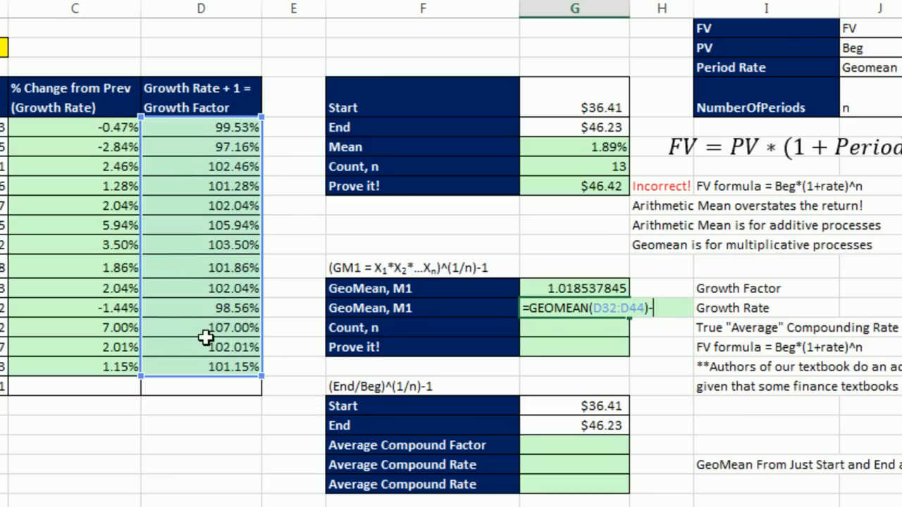
key("enter")
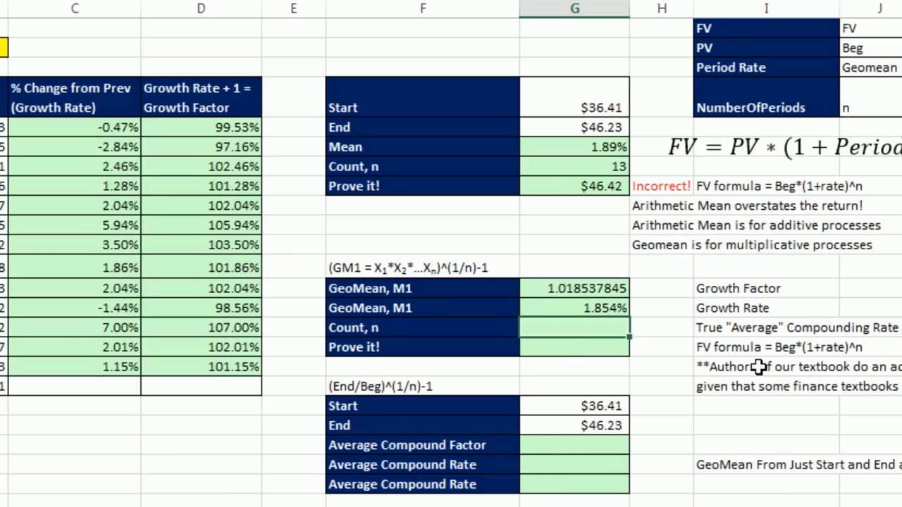
type("=COUNT(")
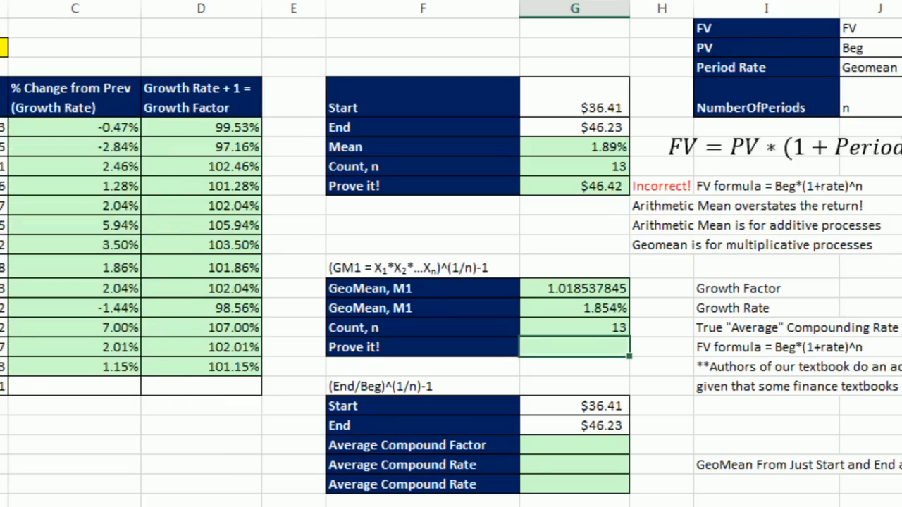
Prove the geometric mean with =G31*(1+G41)^G42, returning $46.23 to match End
type("=")
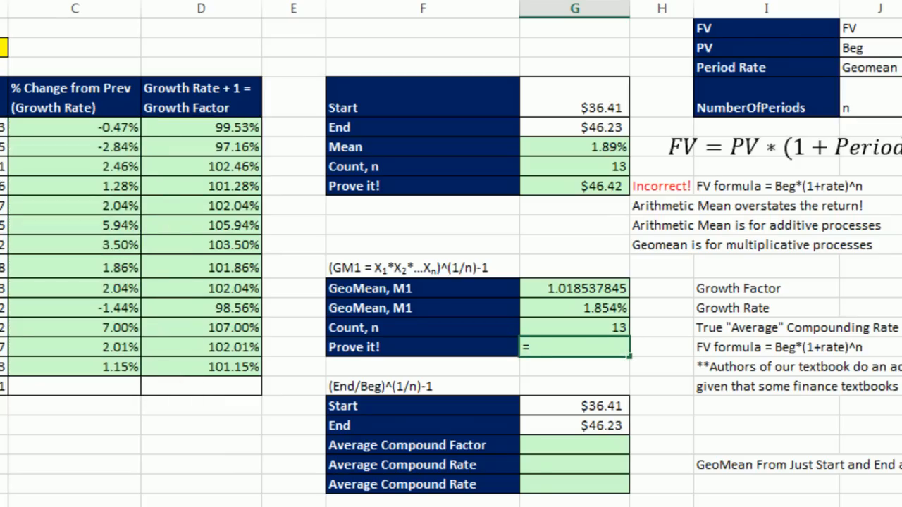
left_click(574, 107)
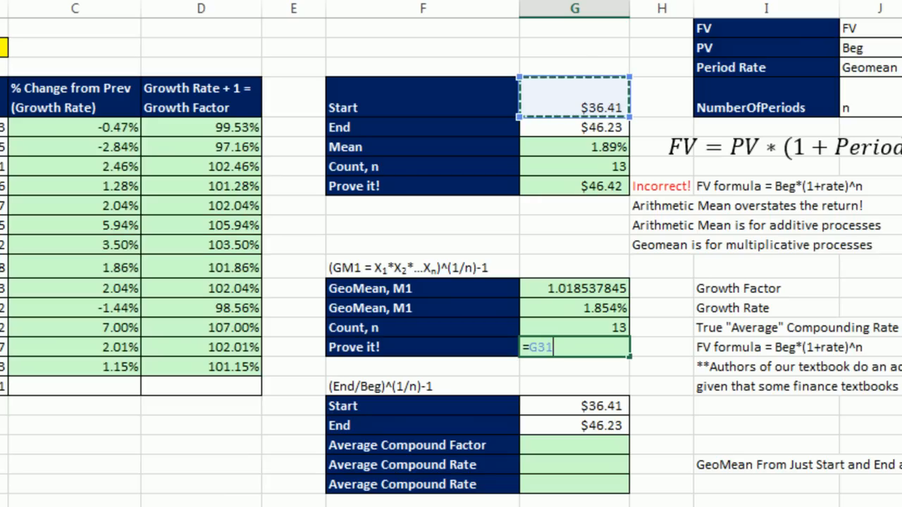
type("*")
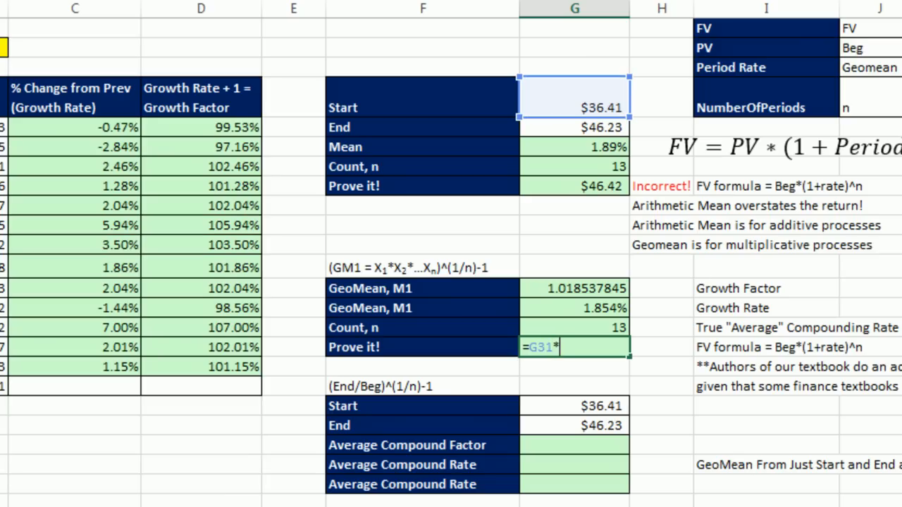
type("(1+")
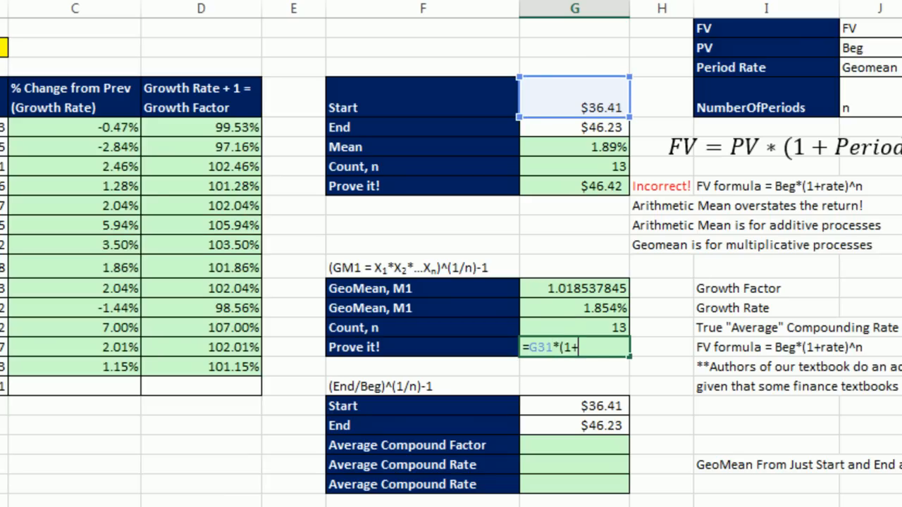
left_click(573, 308)
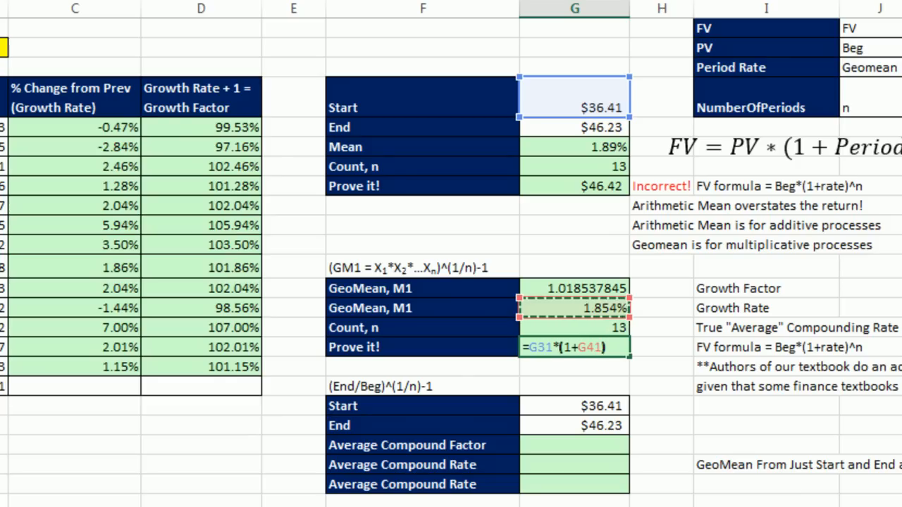
type("^G42")
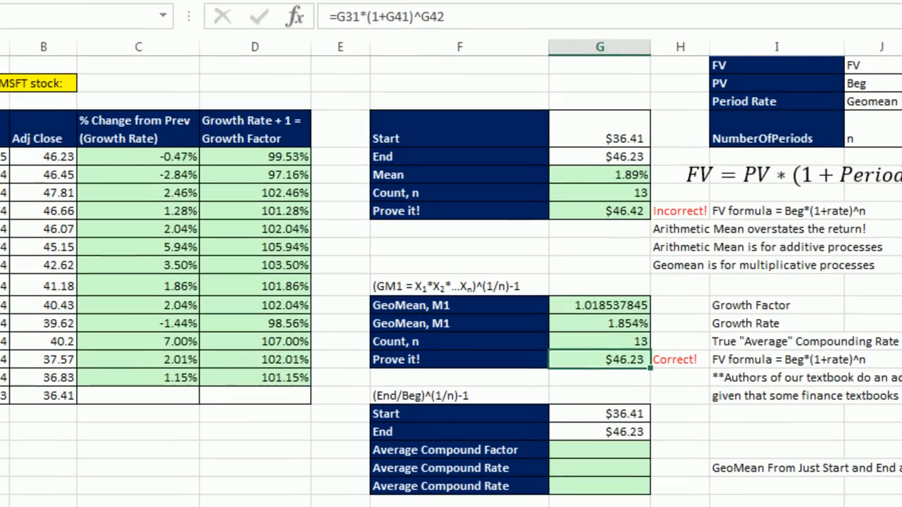
mouse_move(81, 160)
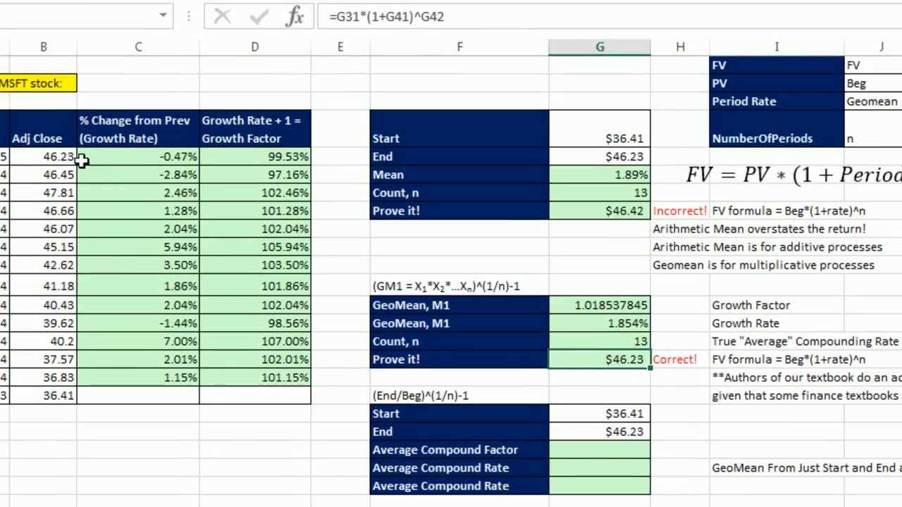
mouse_move(694, 197)
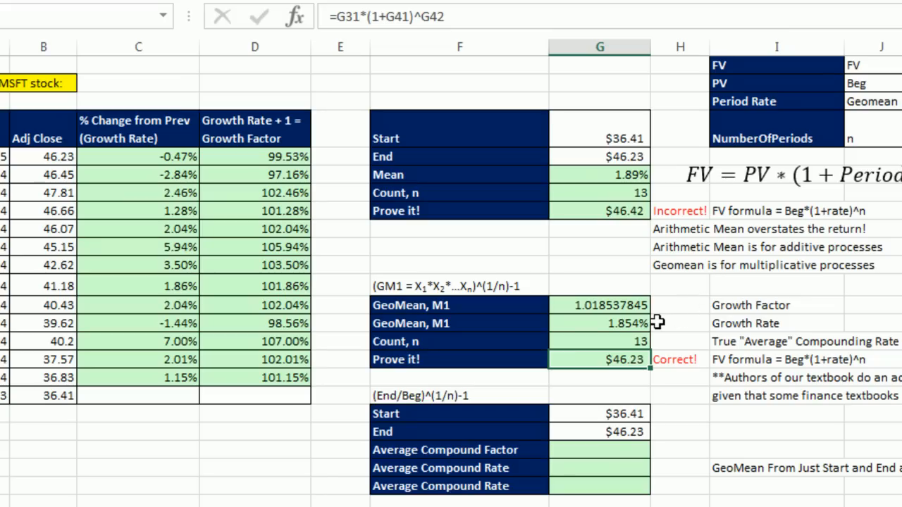
mouse_move(688, 364)
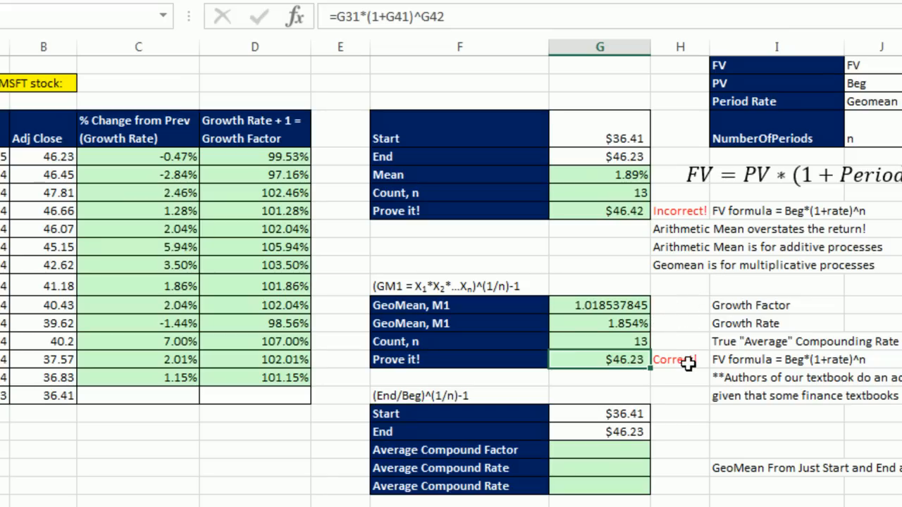
mouse_move(653, 396)
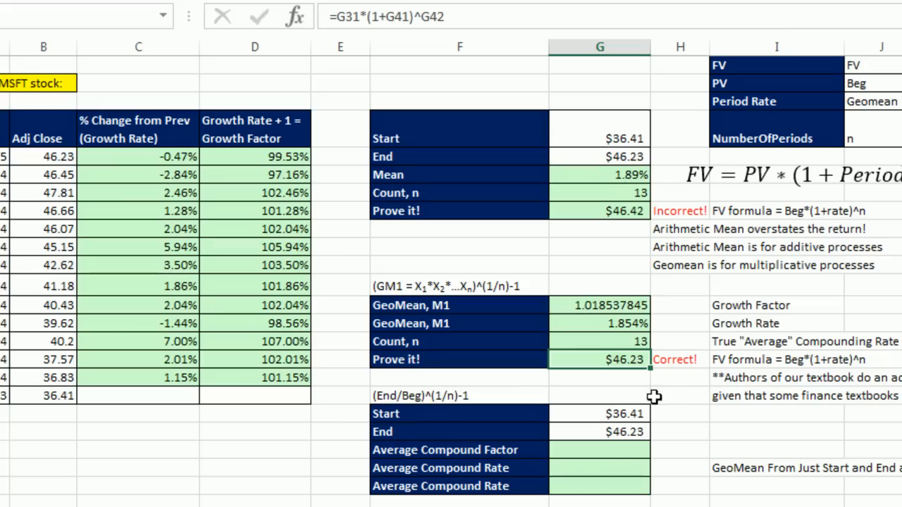
mouse_move(494, 407)
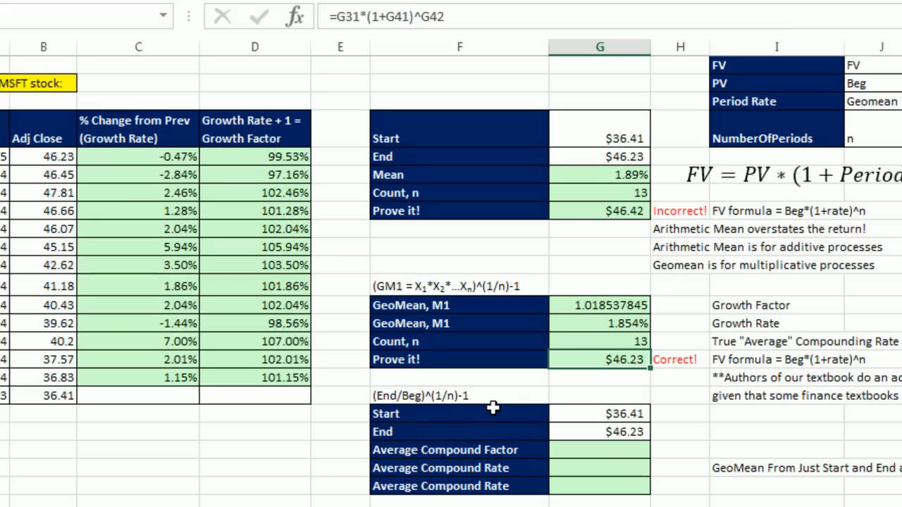
mouse_move(112, 404)
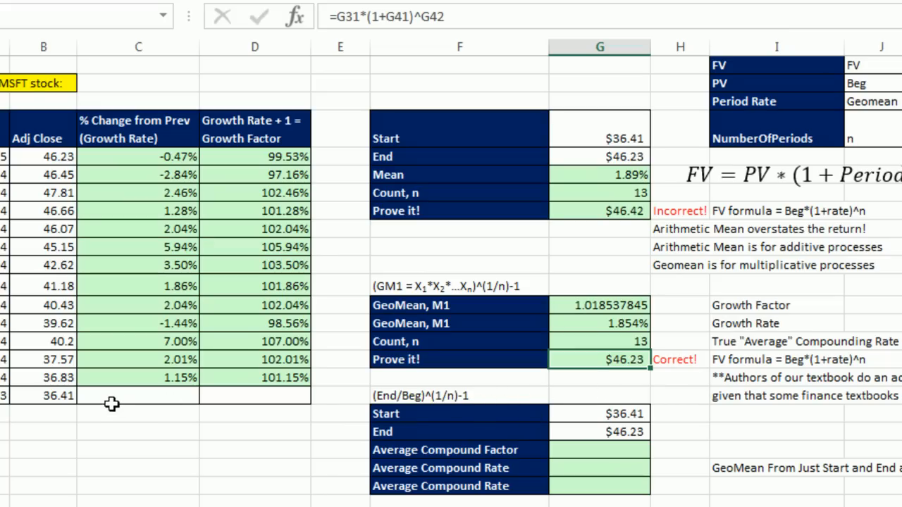
mouse_move(56, 393)
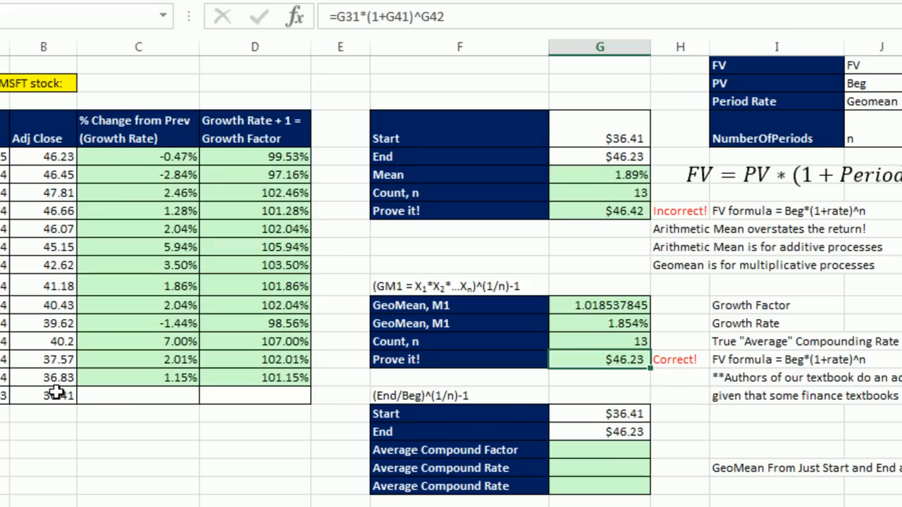
Enter =(G47/G46)^(1/G42) in the Average Compound Factor cell, giving 1.018537845
left_click(43, 156)
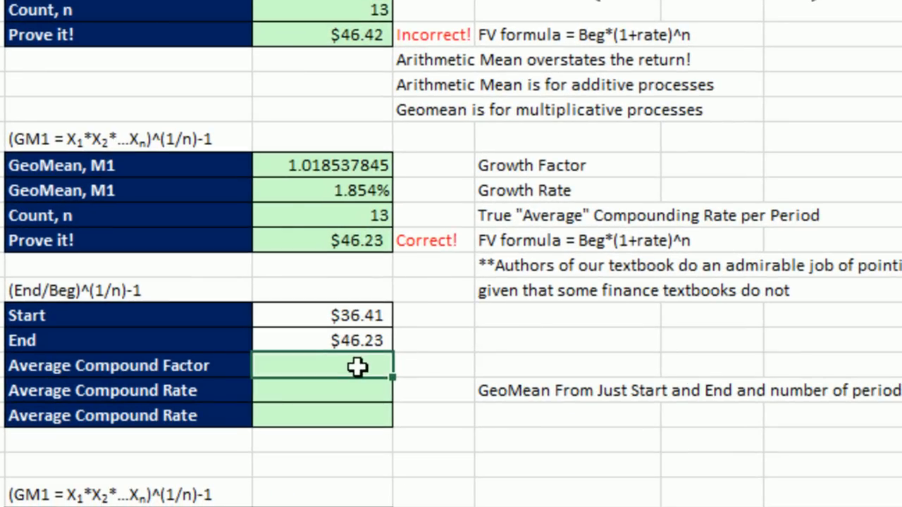
mouse_move(411, 346)
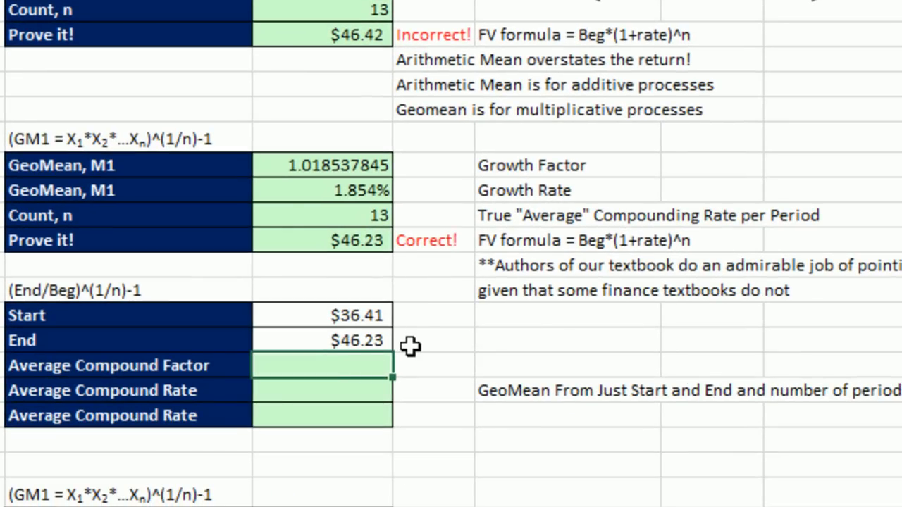
mouse_move(399, 352)
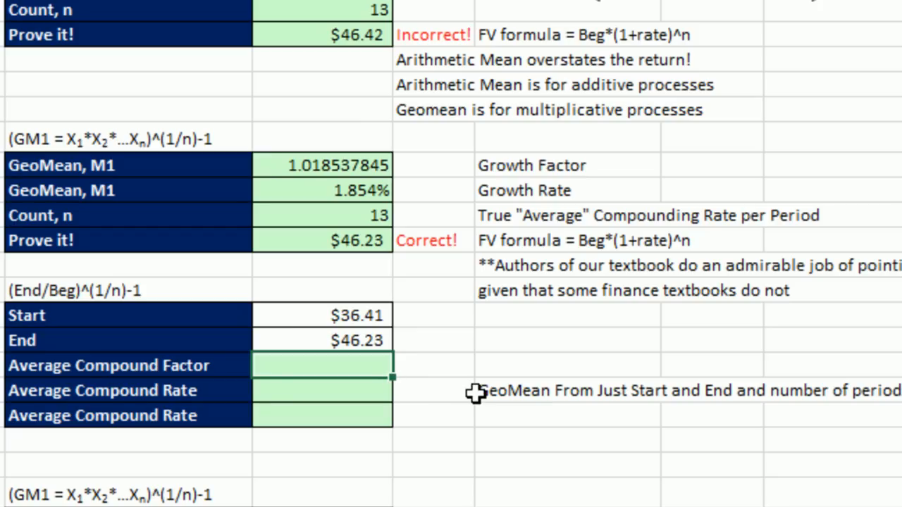
mouse_move(556, 400)
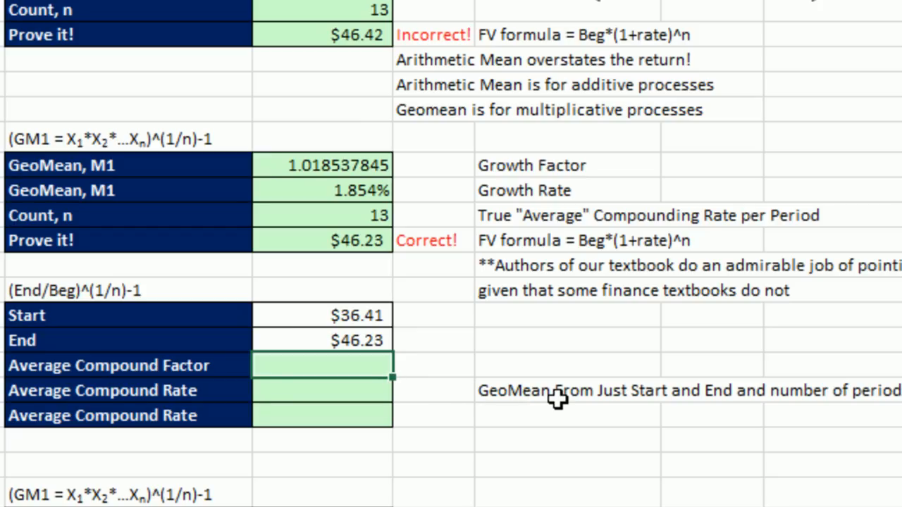
mouse_move(555, 400)
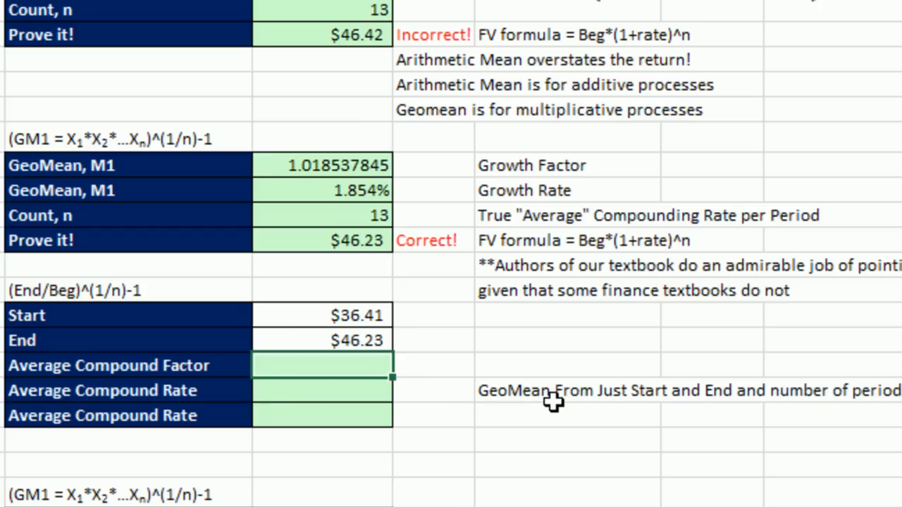
type("=(G47")
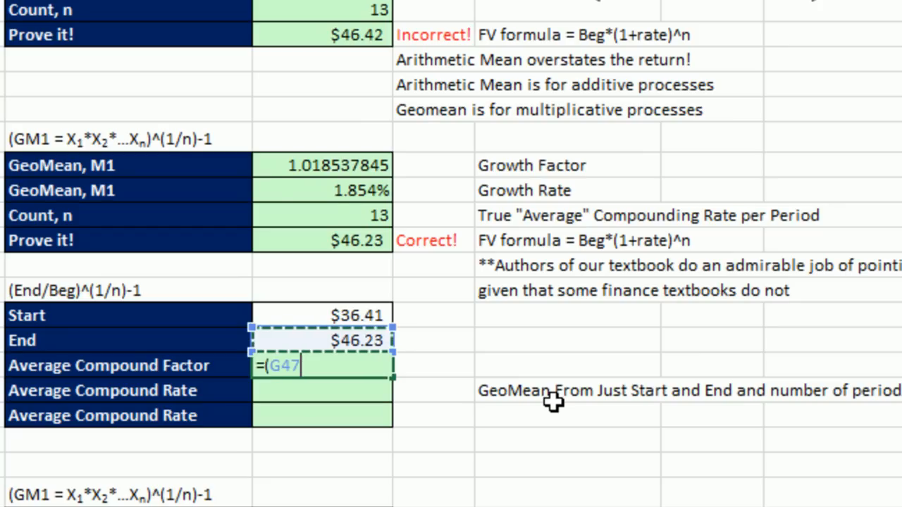
left_click(322, 315)
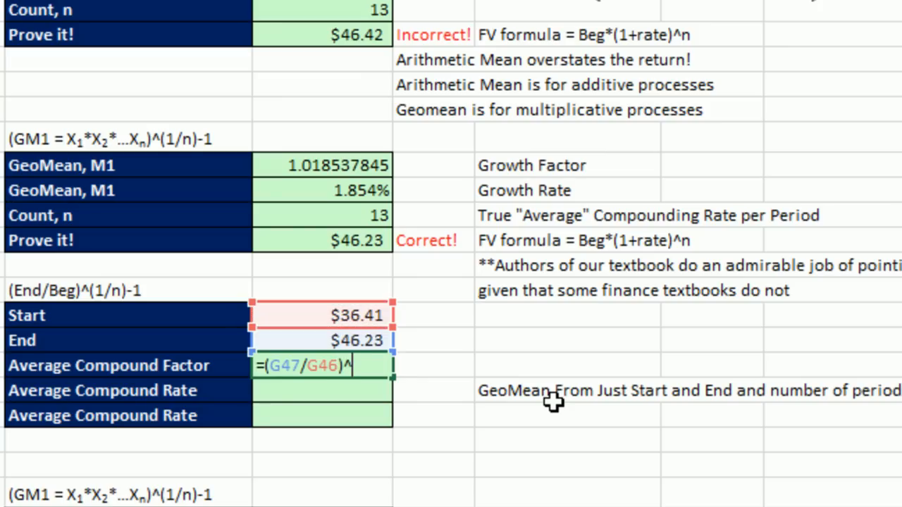
type("(1")
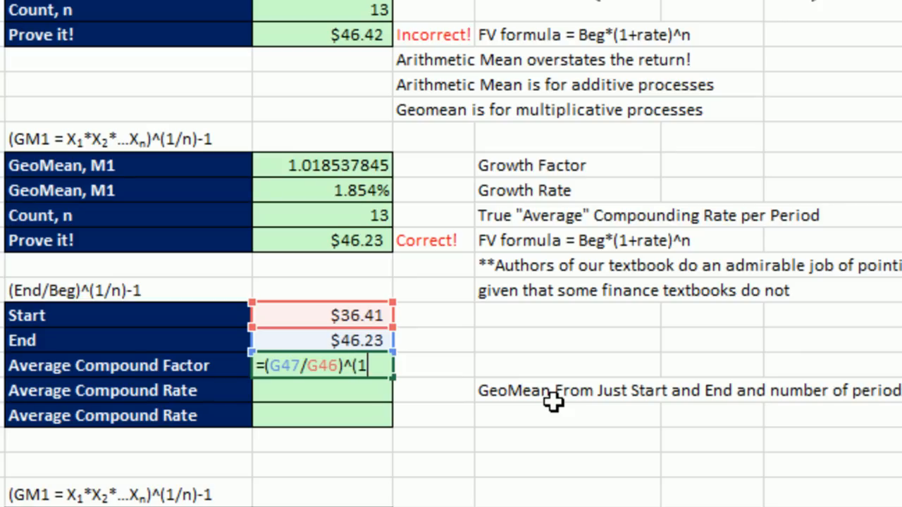
type("/G45")
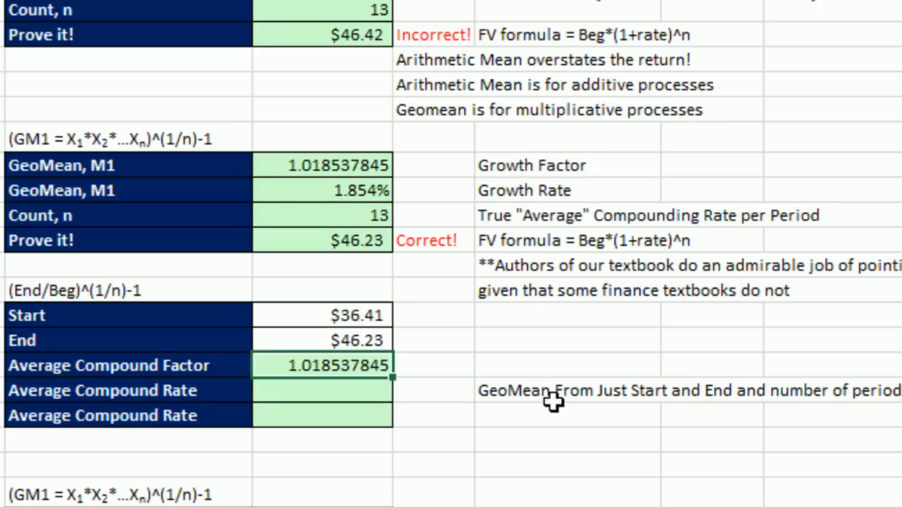
mouse_move(402, 334)
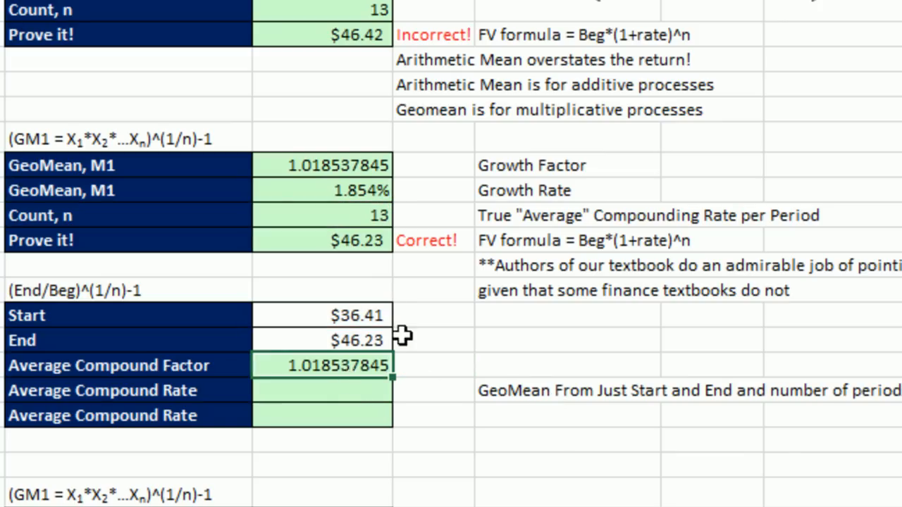
mouse_move(401, 361)
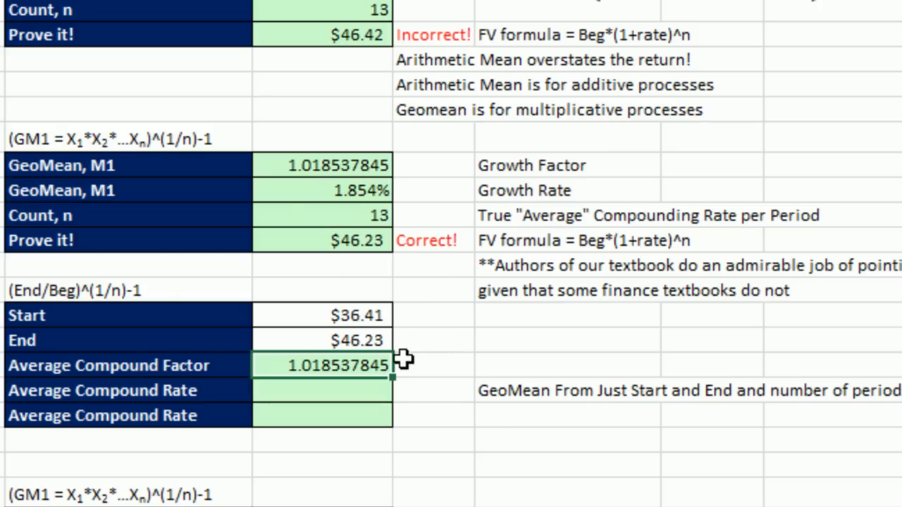
mouse_move(360, 398)
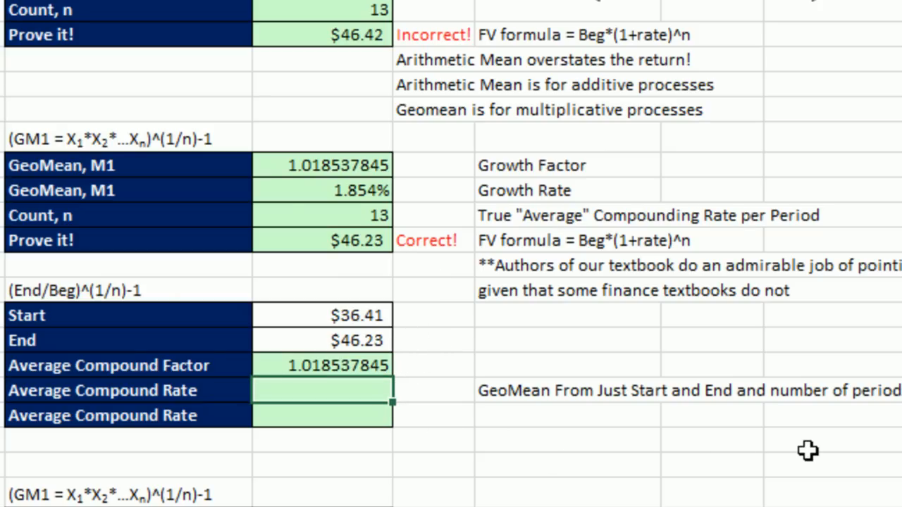
Enter =(G47/G46)^(1/G42)-1 in the first Average Compound Rate cell, giving 0.018537845
type("=")
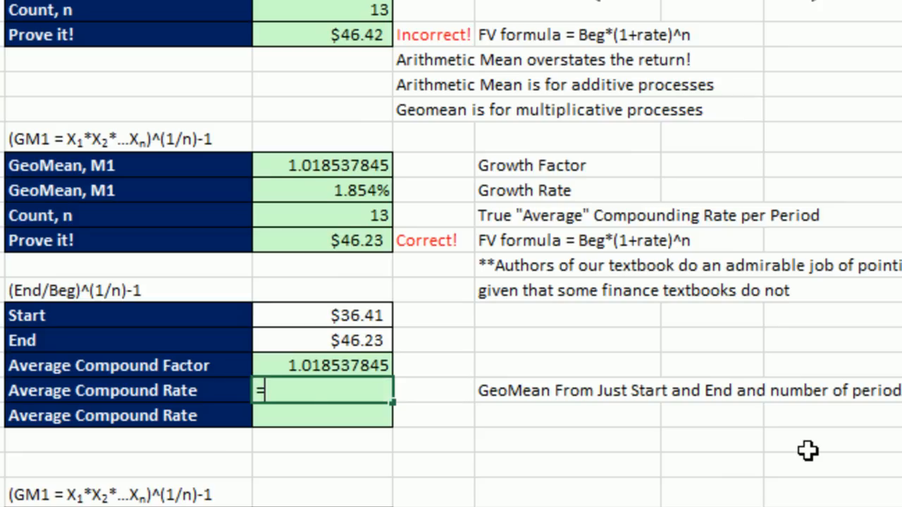
type("=(G47/G46)^(1/G42)-1")
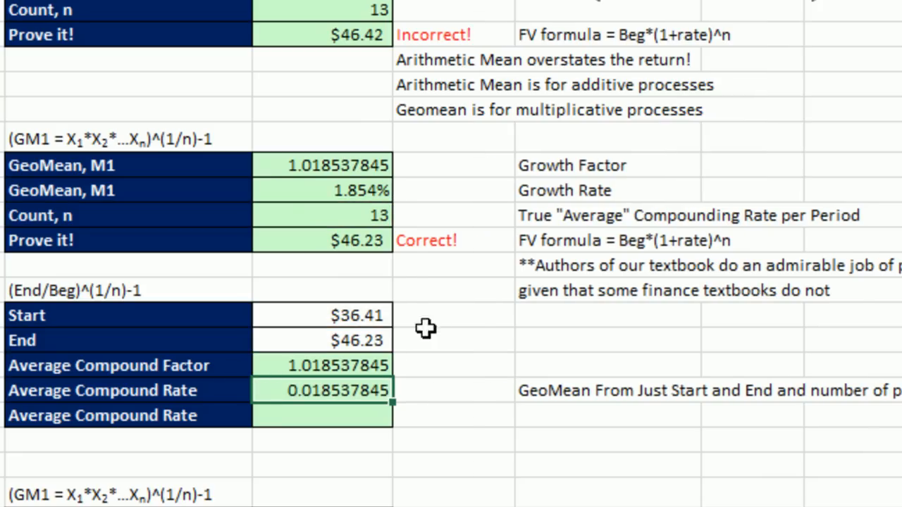
left_click(322, 415)
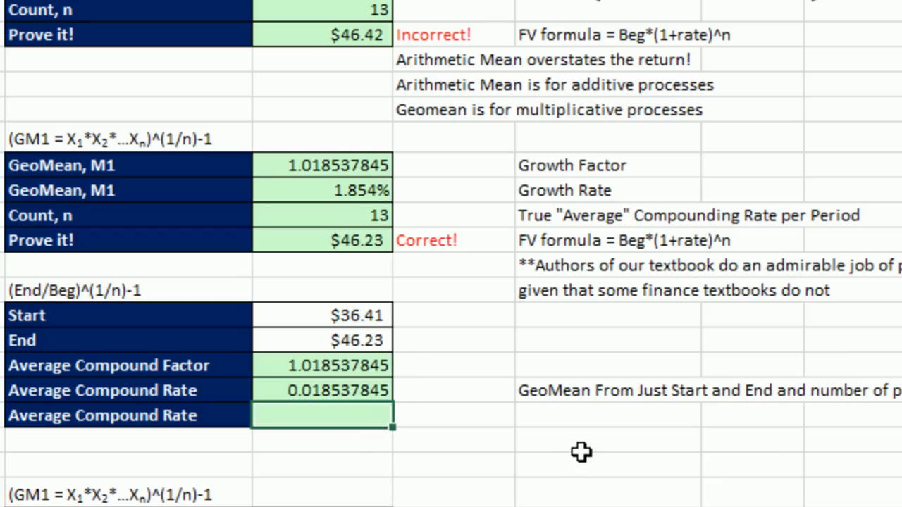
Enter =RRI(G42,G46,G47) in the second Average Compound Rate cell, also 0.018537845
type("=")
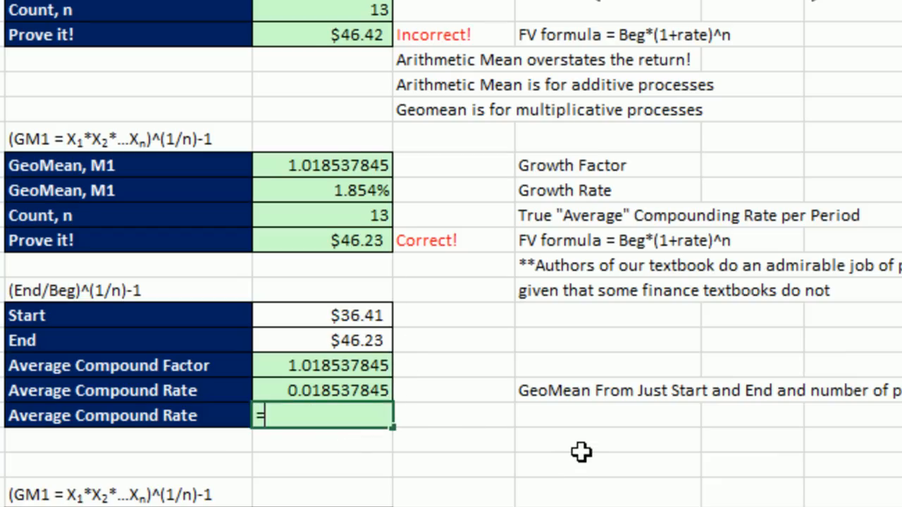
type("rri")
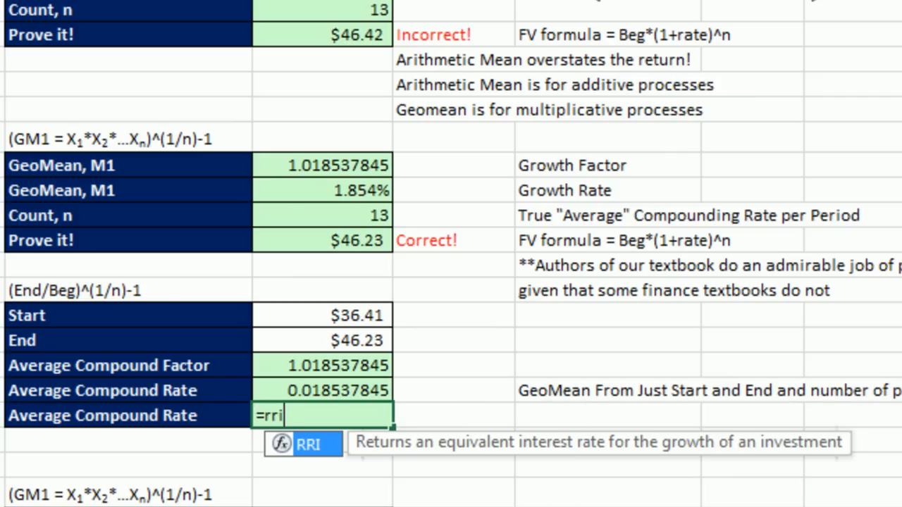
type("RI(")
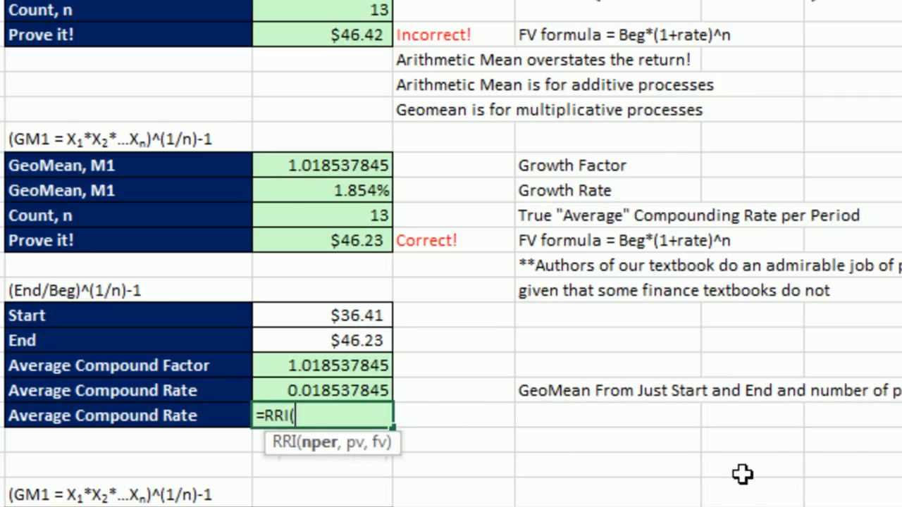
mouse_move(327, 481)
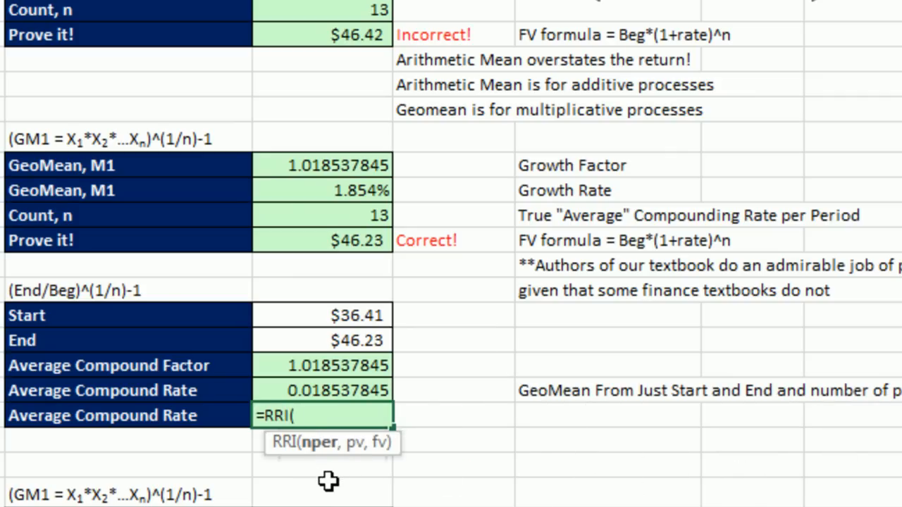
left_click(322, 216)
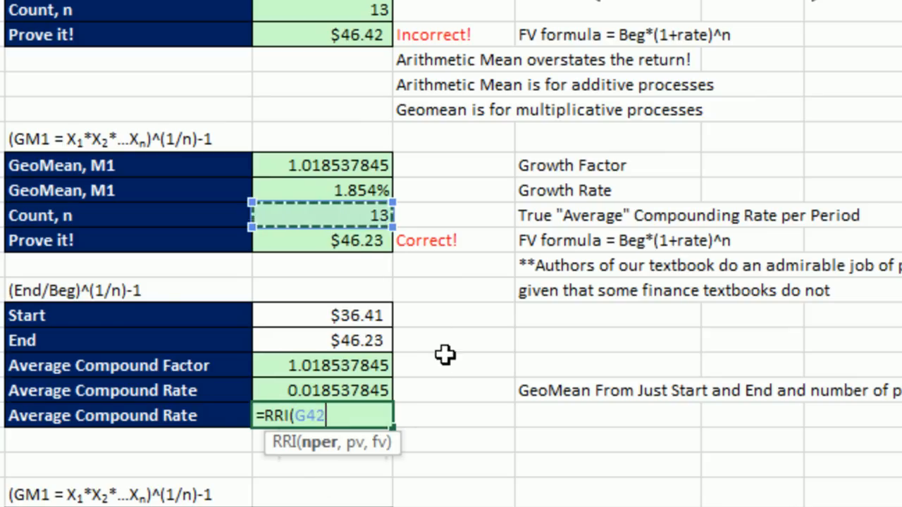
type(",")
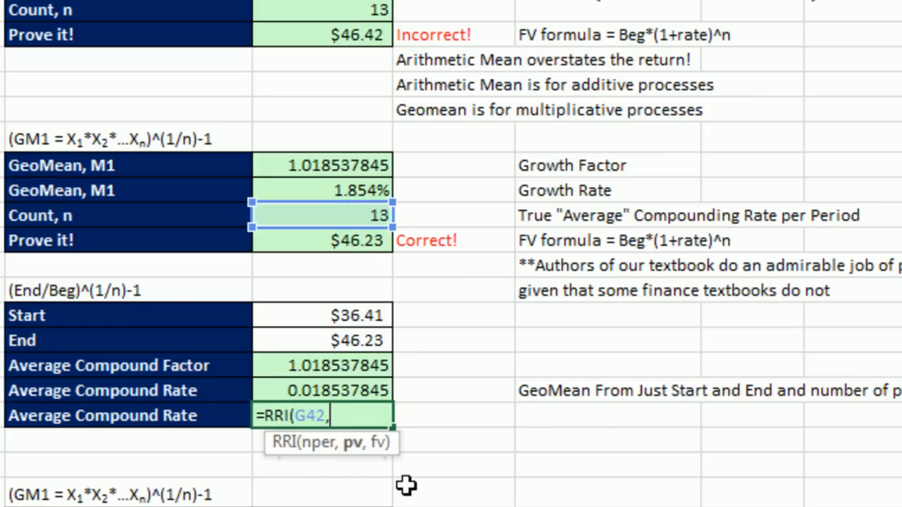
mouse_move(363, 321)
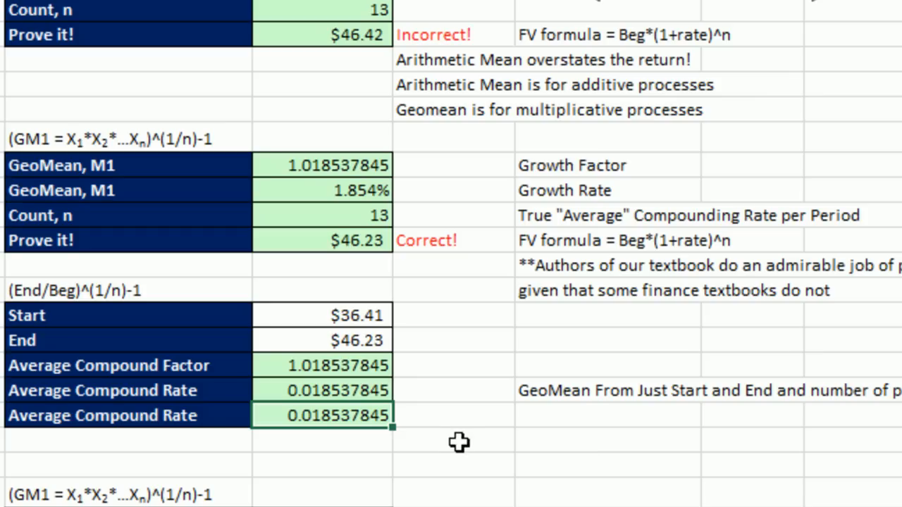
type("=RRI(G42,G46,G47")
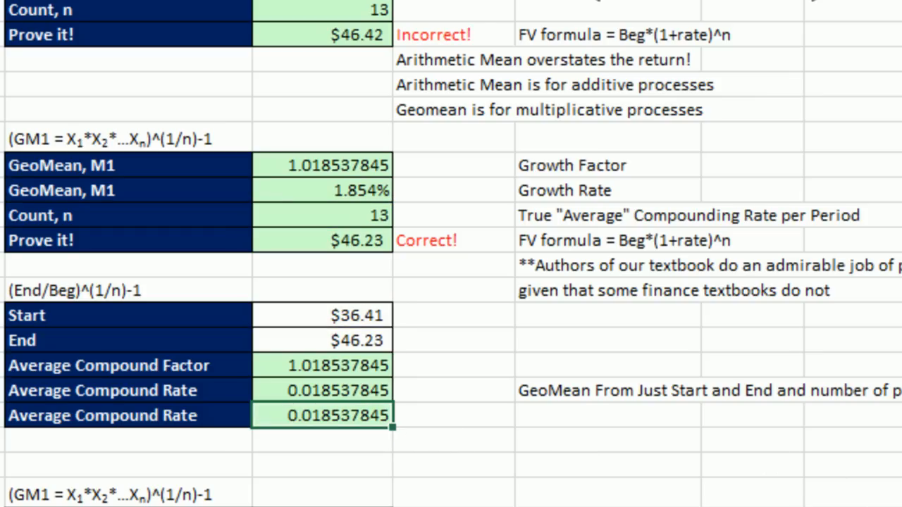
scroll("down", 3)
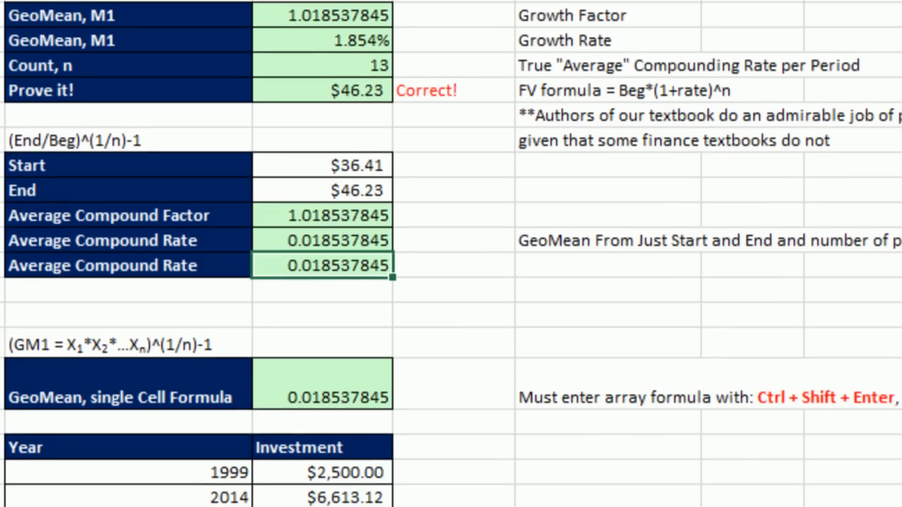
Enter =RRI(F58-F57,G57,G58) for the $2,500 to $6,613.12 growth from 1999 to 2014
scroll("down", 3)
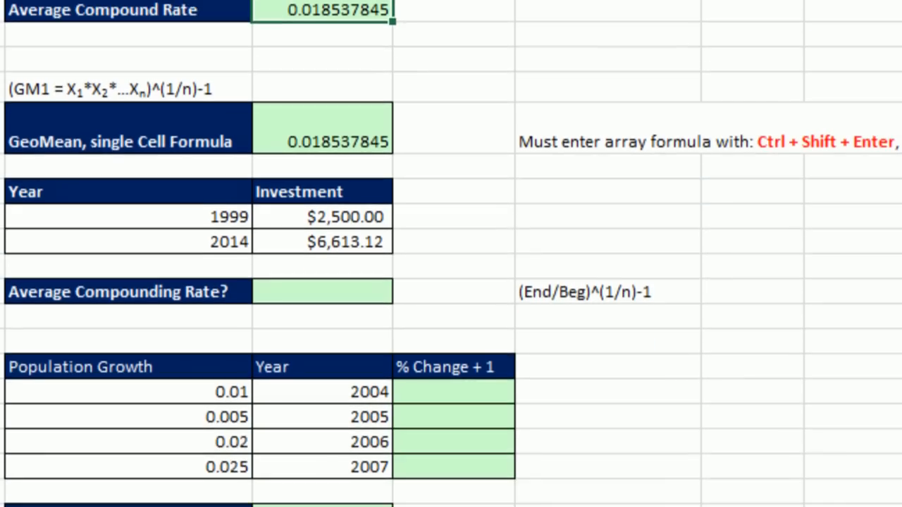
scroll("down", 3)
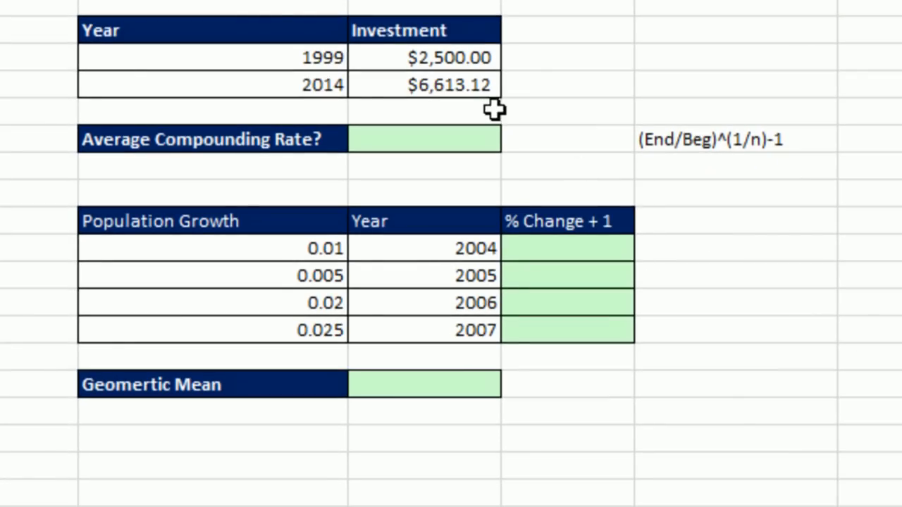
mouse_move(515, 70)
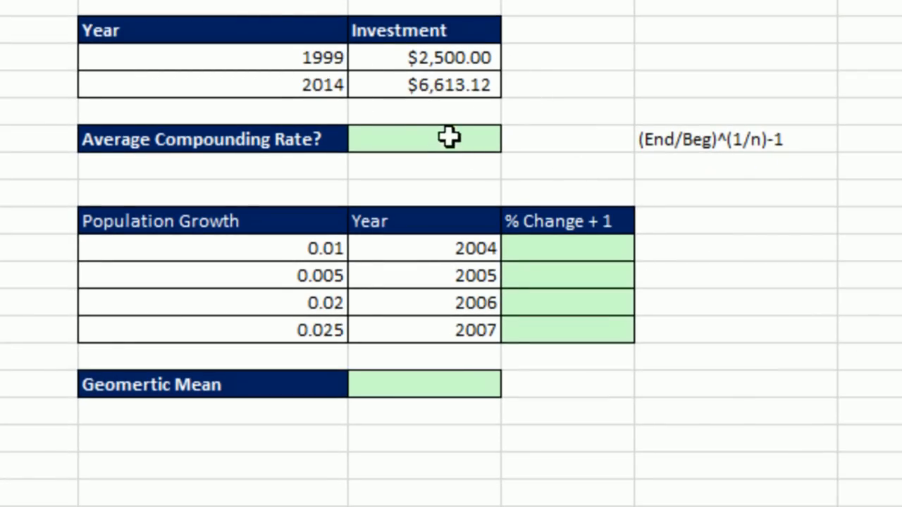
type("=rri")
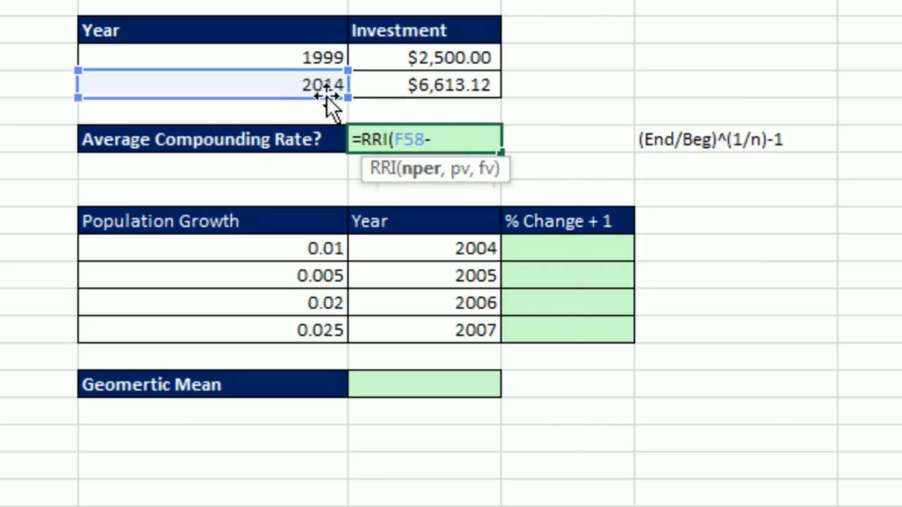
left_click(212, 58)
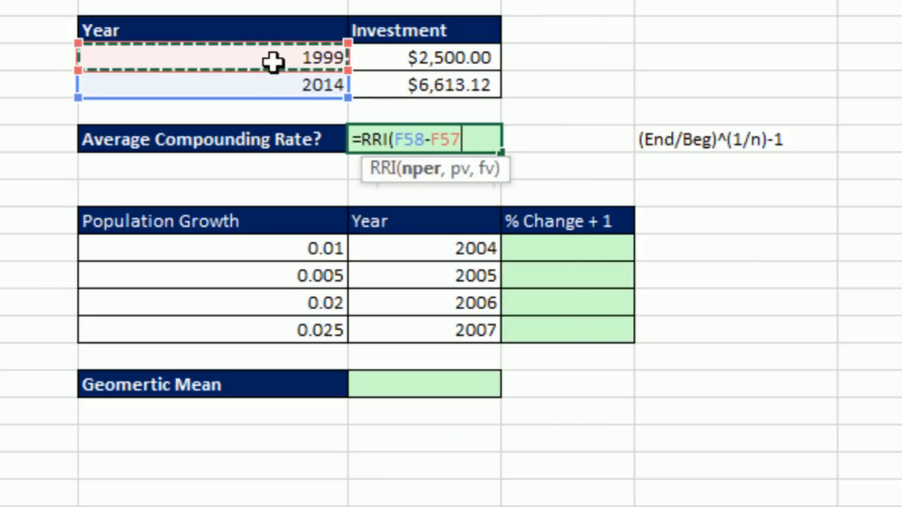
mouse_move(317, 60)
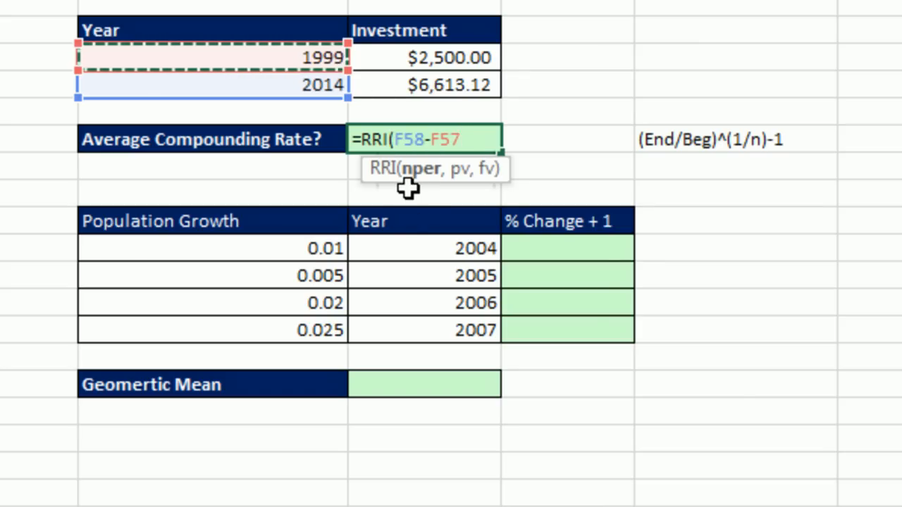
mouse_move(679, 282)
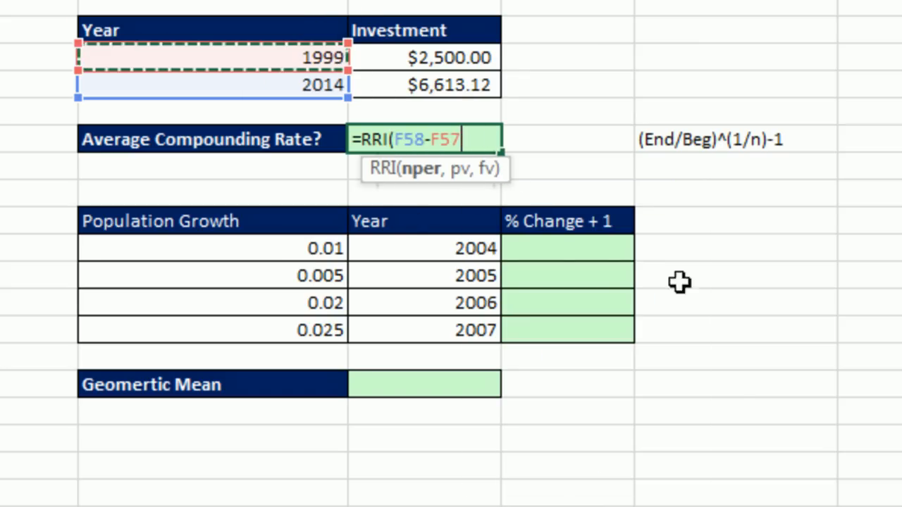
left_click(425, 57)
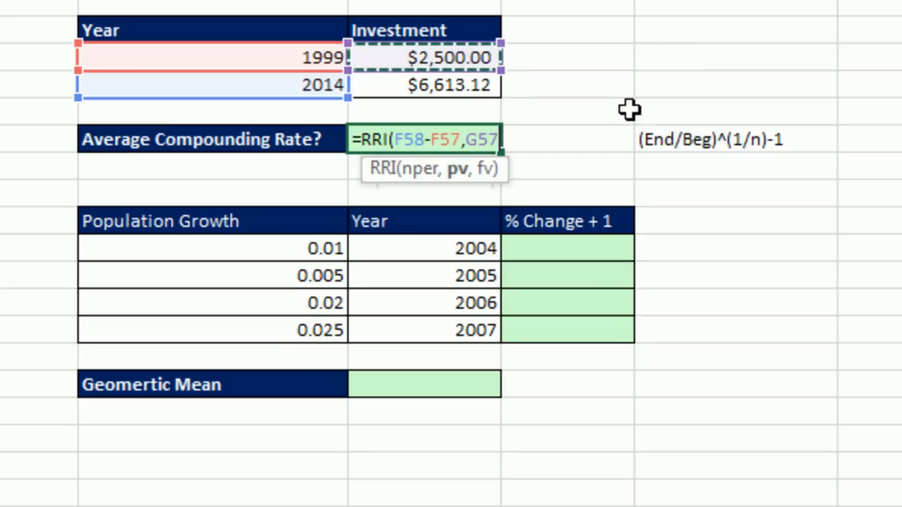
left_click(424, 84)
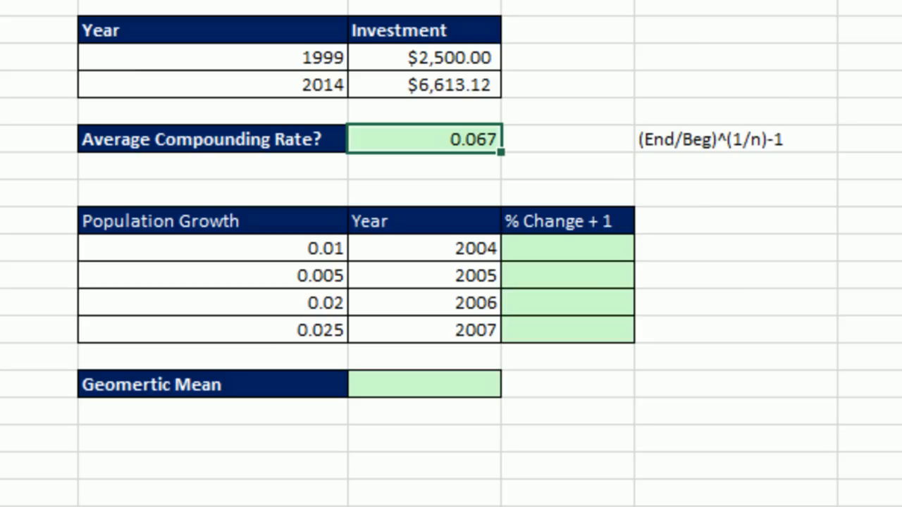
mouse_move(140, 195)
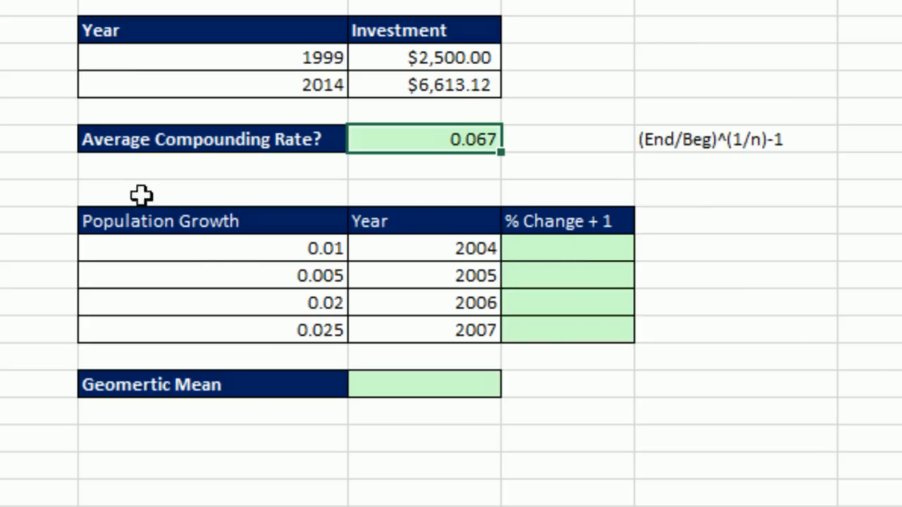
mouse_move(310, 179)
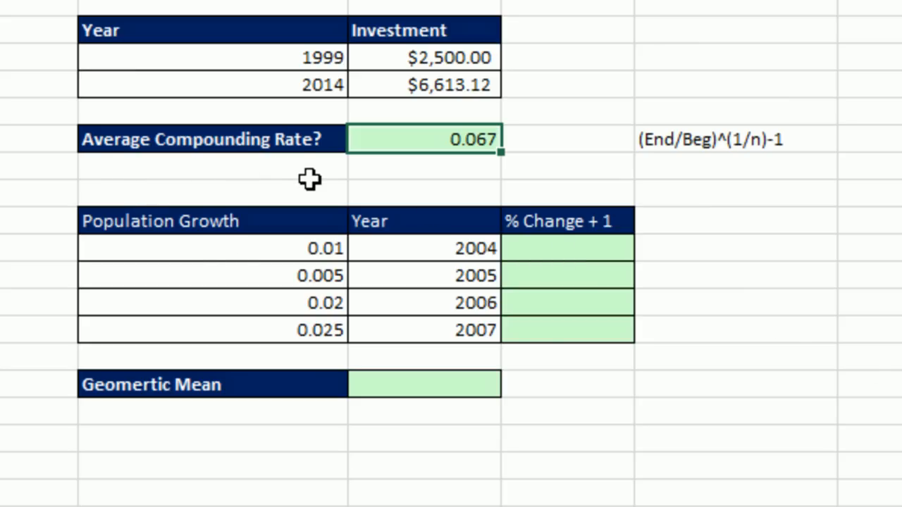
mouse_move(500, 85)
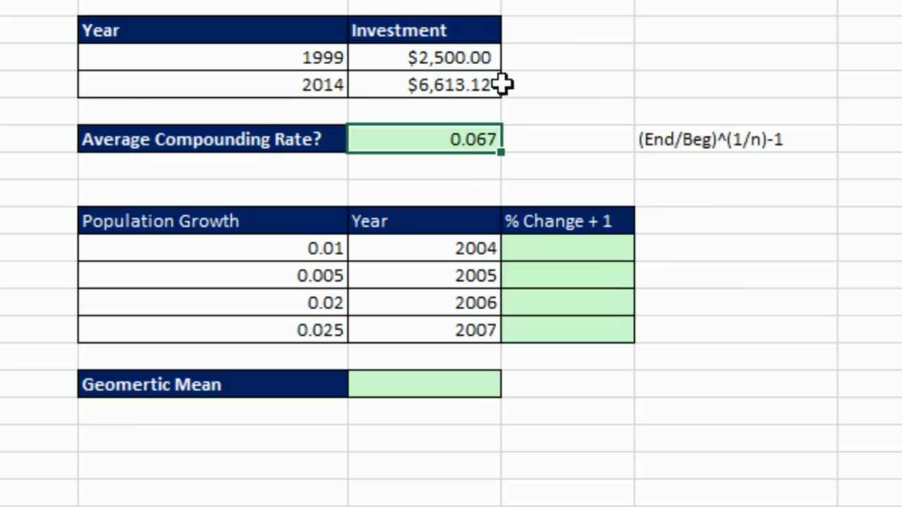
mouse_move(518, 52)
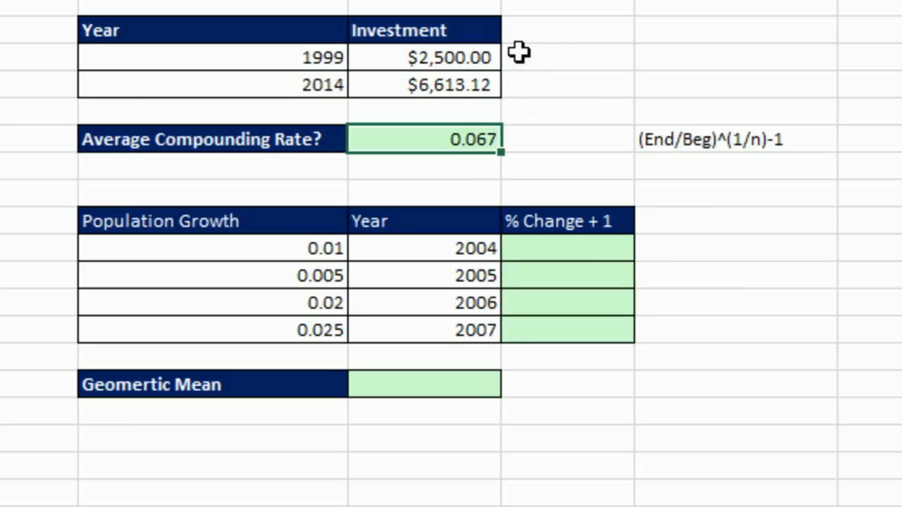
mouse_move(523, 93)
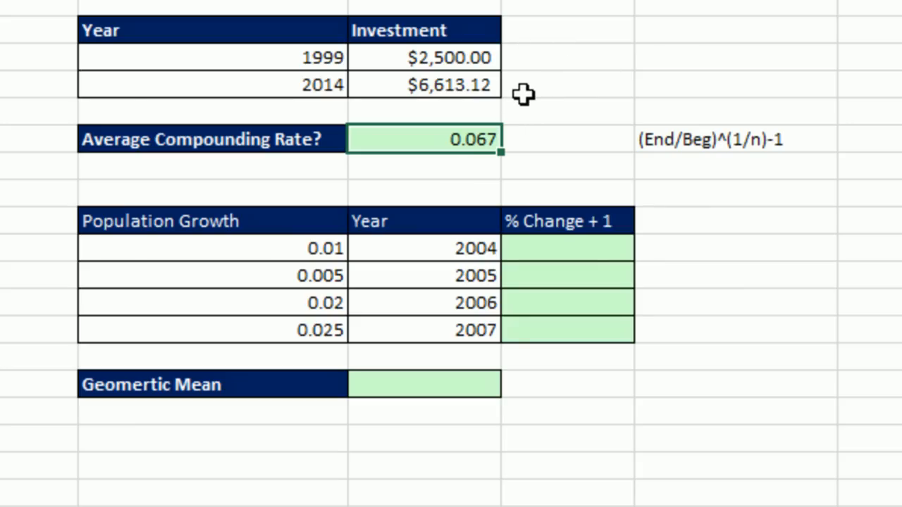
mouse_move(551, 145)
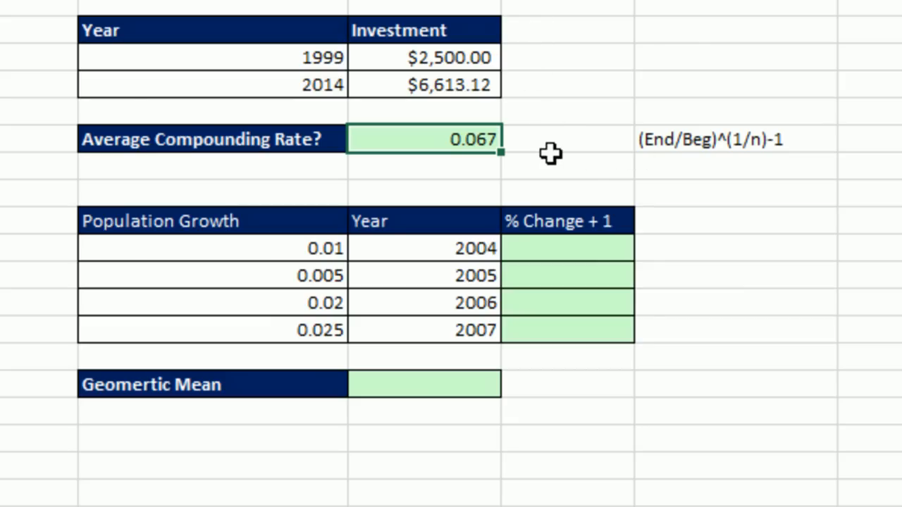
mouse_move(513, 140)
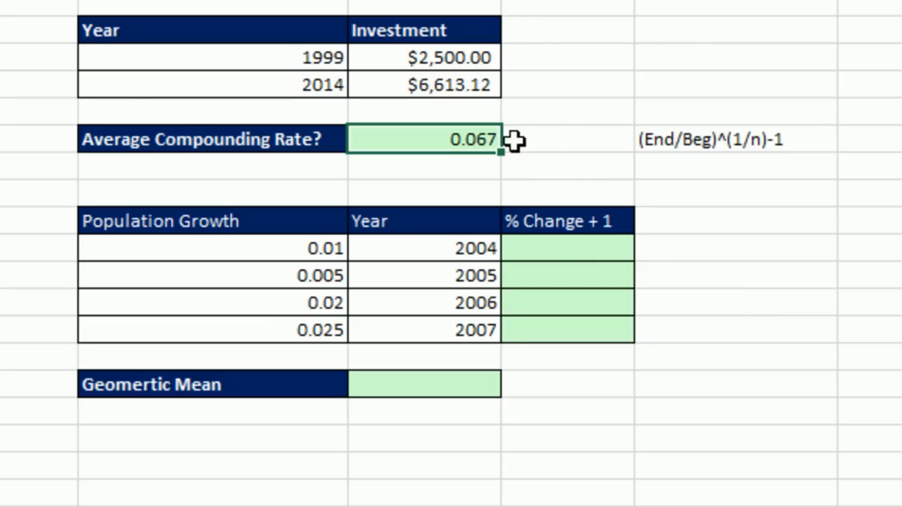
mouse_move(632, 200)
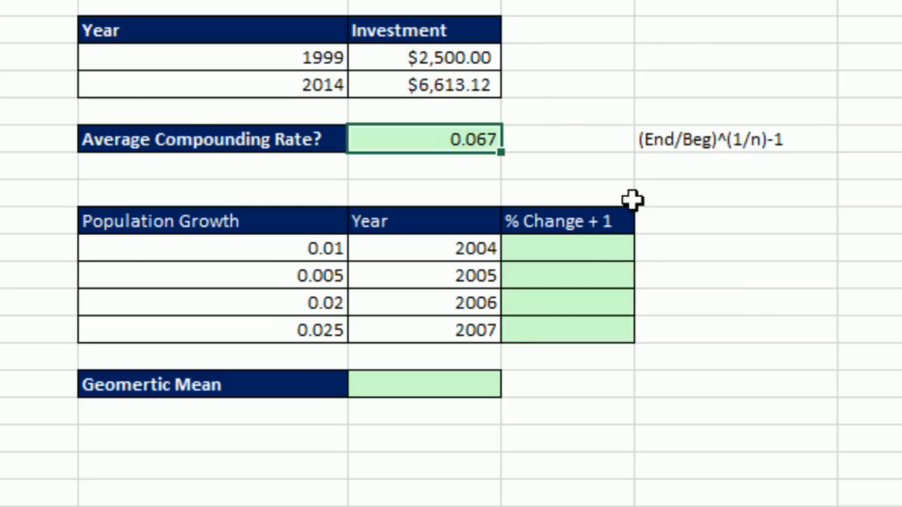
mouse_move(325, 286)
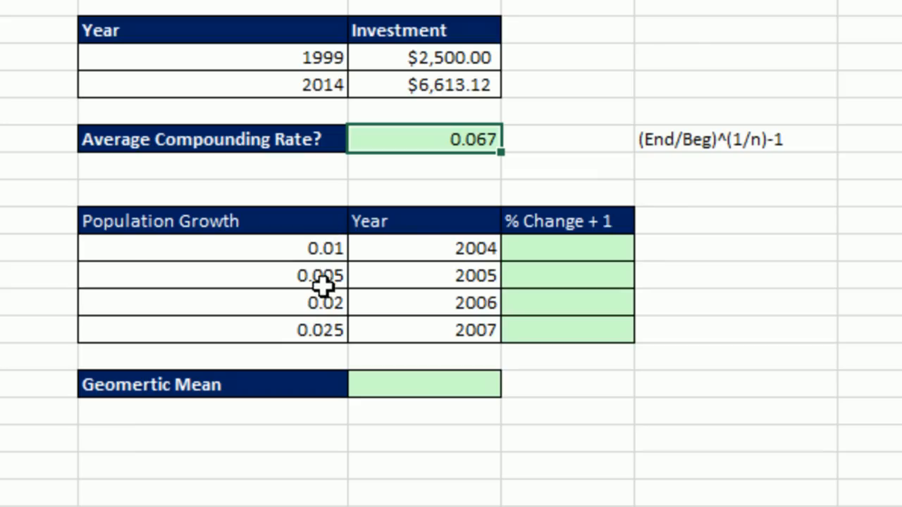
mouse_move(557, 246)
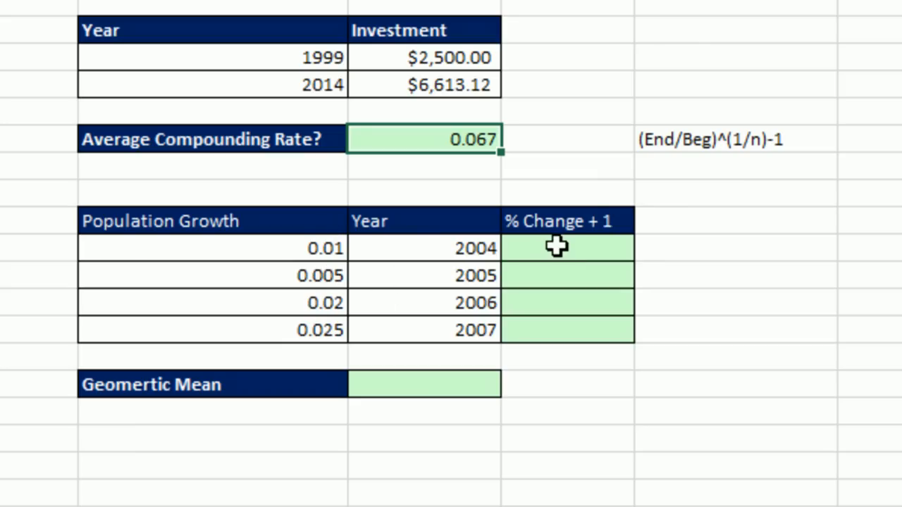
Fill the % Change + 1 column with =1+F64 down through 2007 (1.01 to 1.025)
left_click(567, 247)
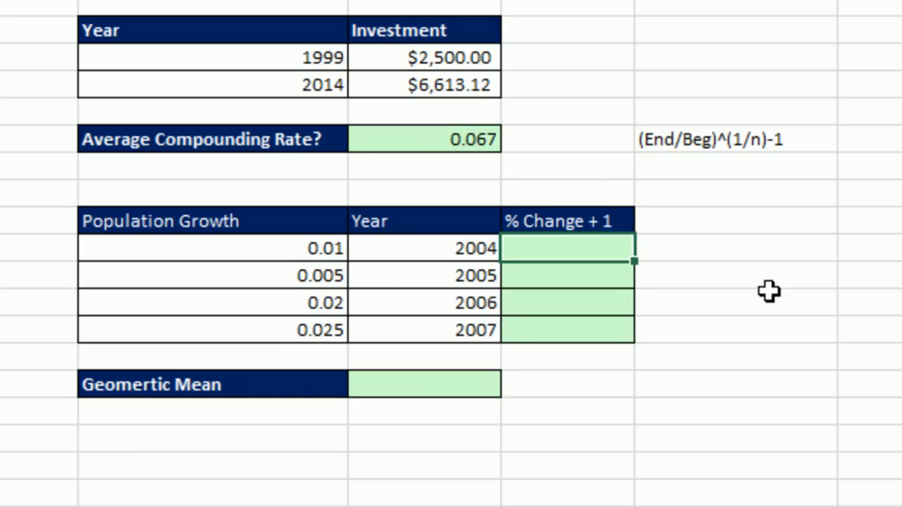
type("=1+")
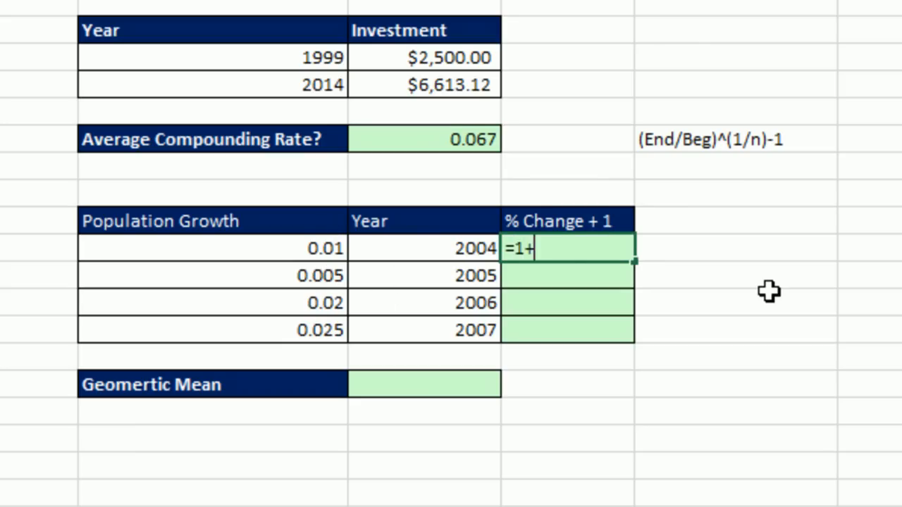
left_click(211, 247)
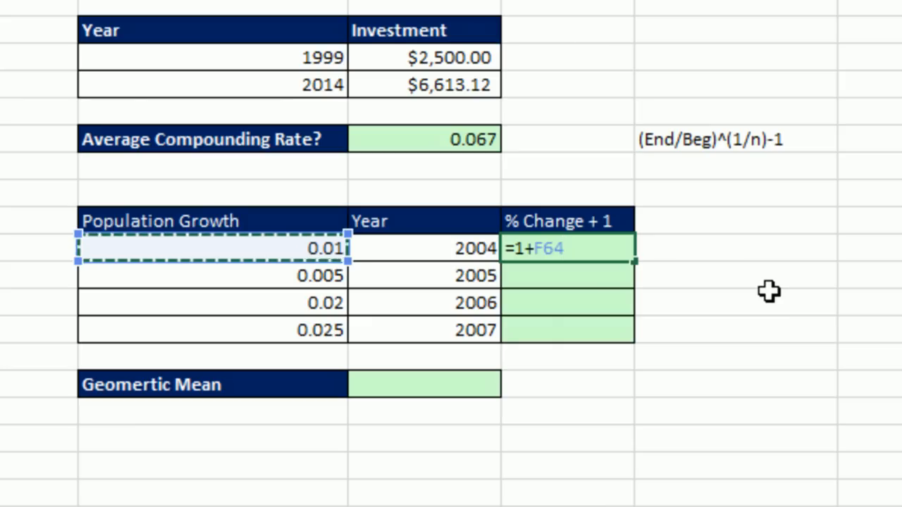
key("enter")
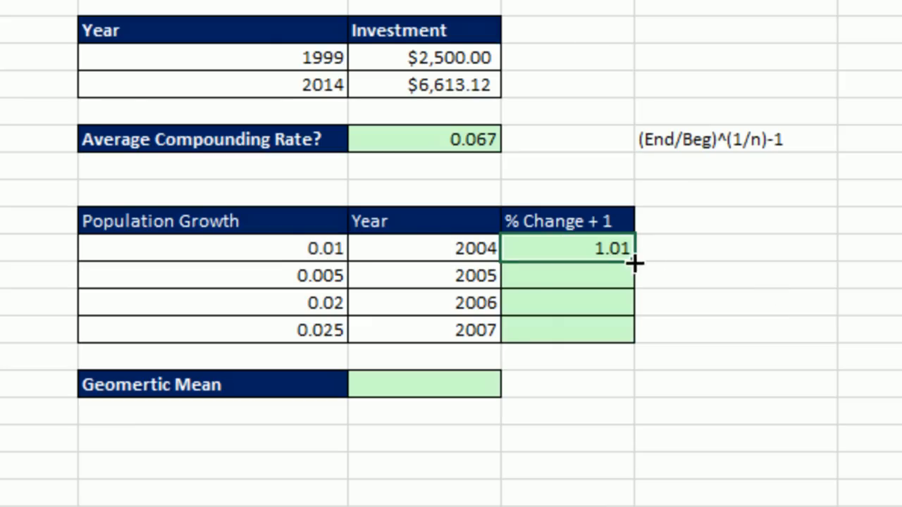
left_click_drag(634, 248, 619, 330)
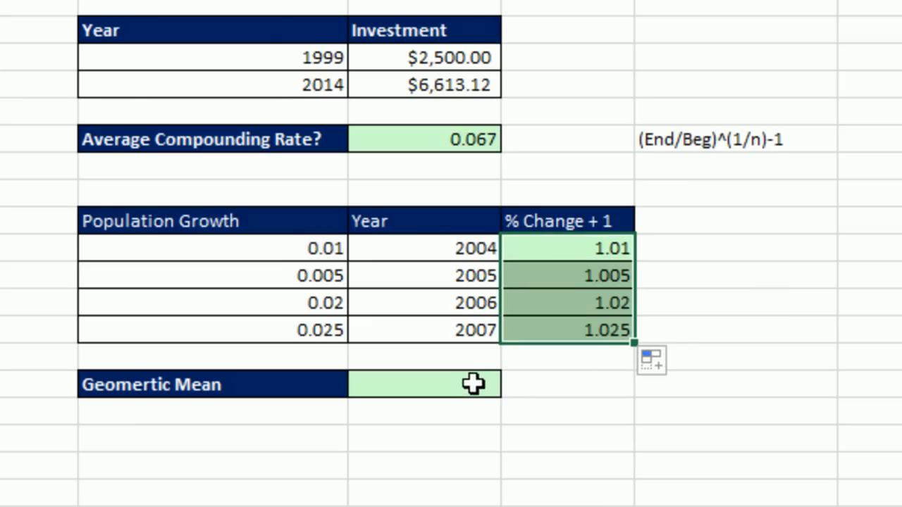
Enter =GEOMEAN(H64:H67)-1 as the Geometric Mean, giving 0.014969211
type("=g")
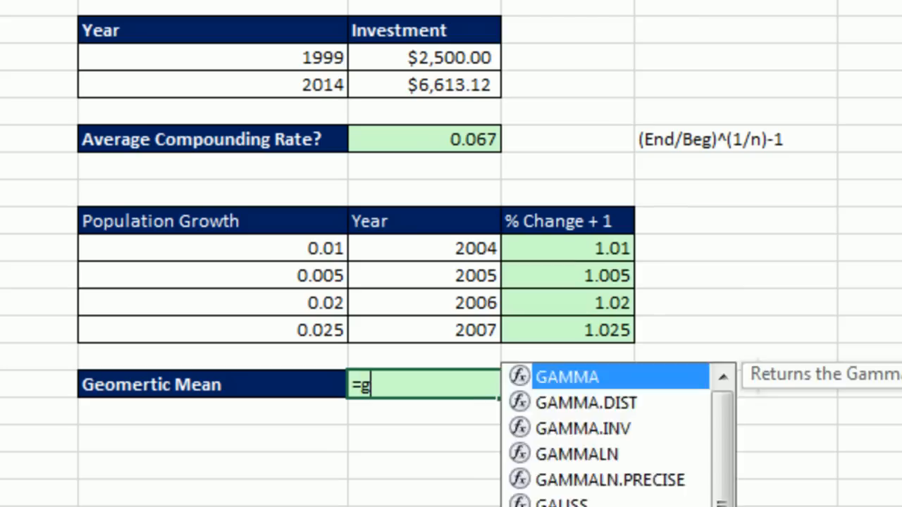
type("GEOMEAN(")
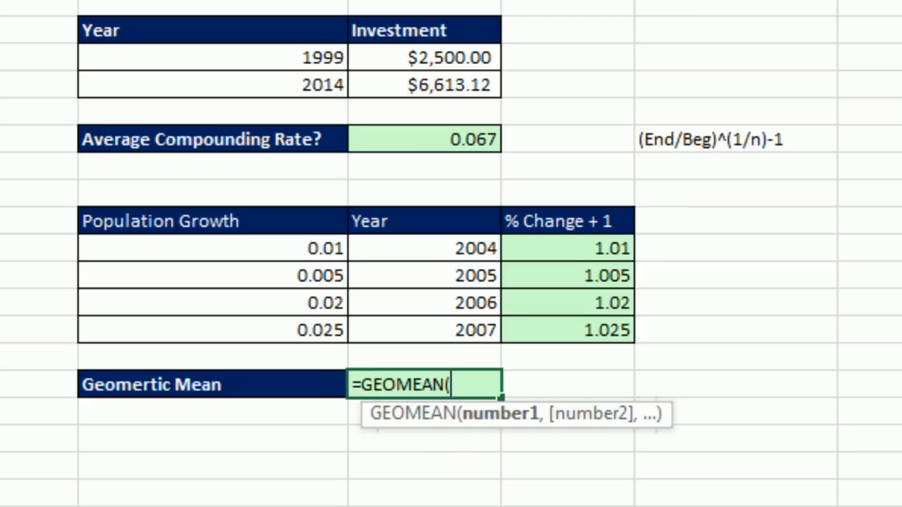
left_click_drag(567, 248, 567, 303)
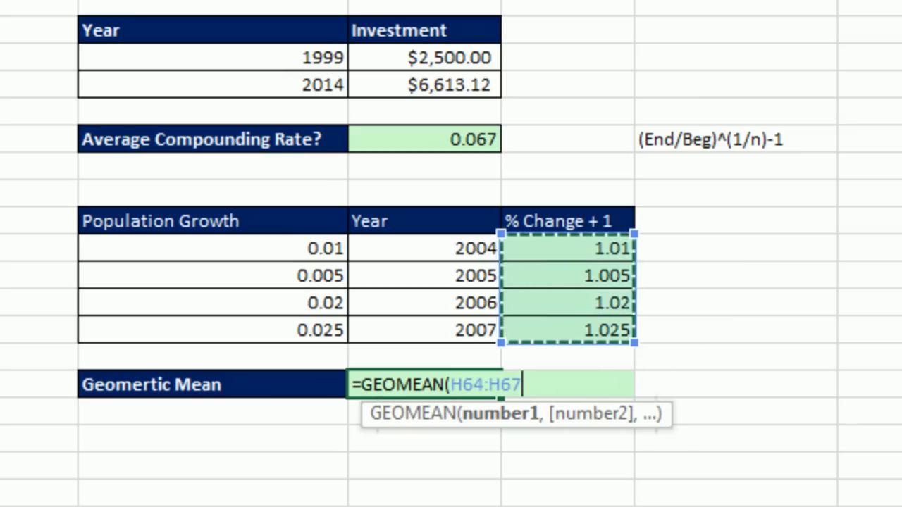
type(")")
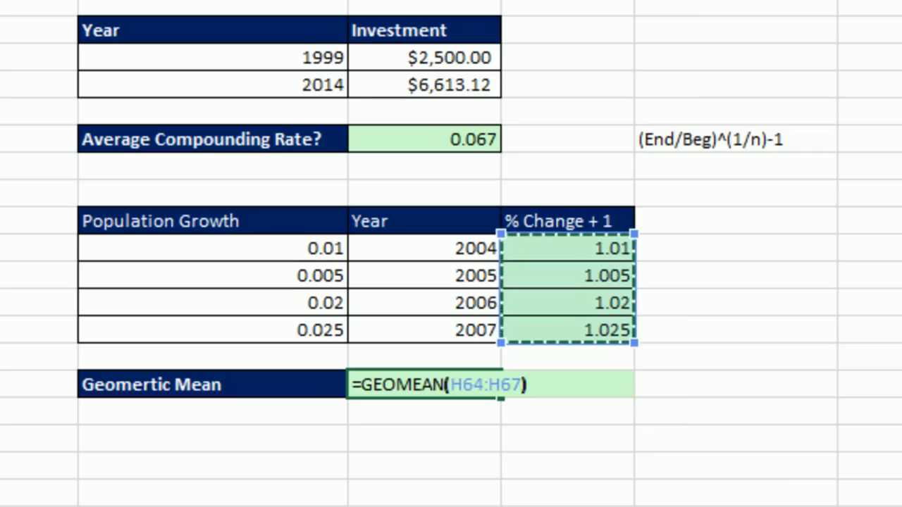
type("-1")
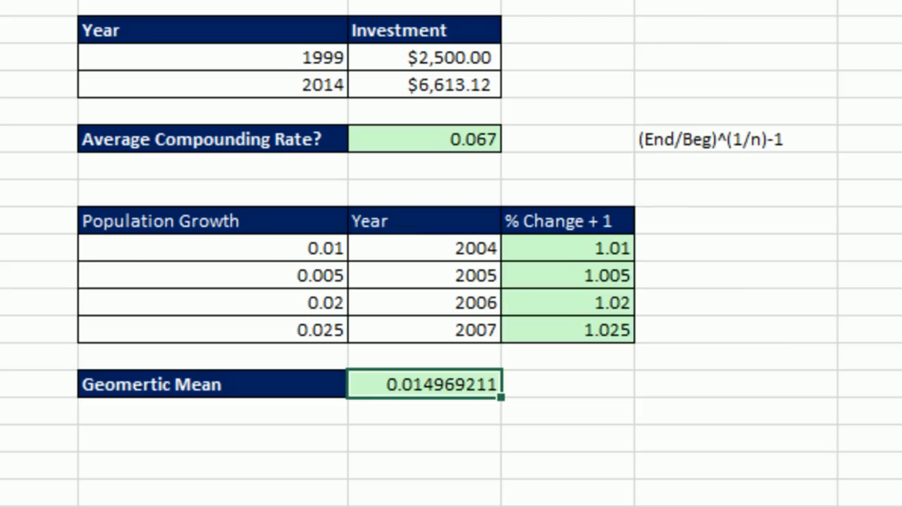
mouse_move(527, 432)
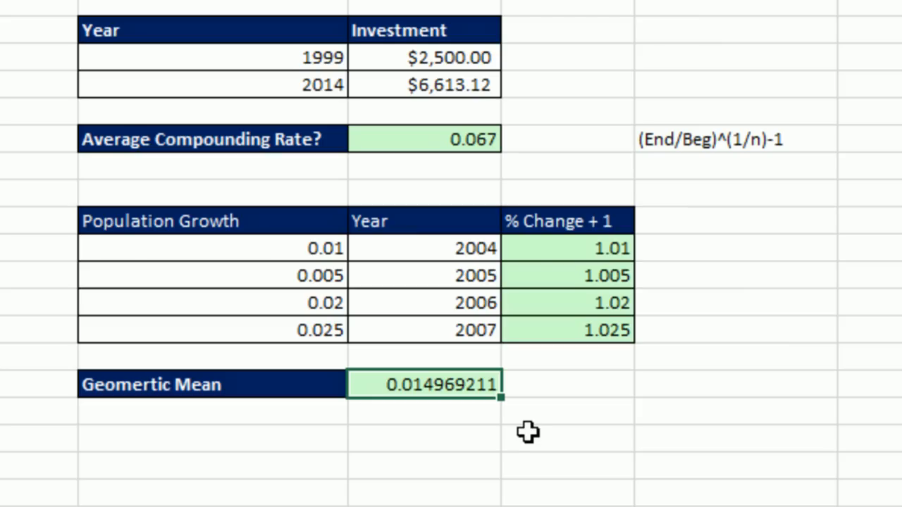
mouse_move(518, 430)
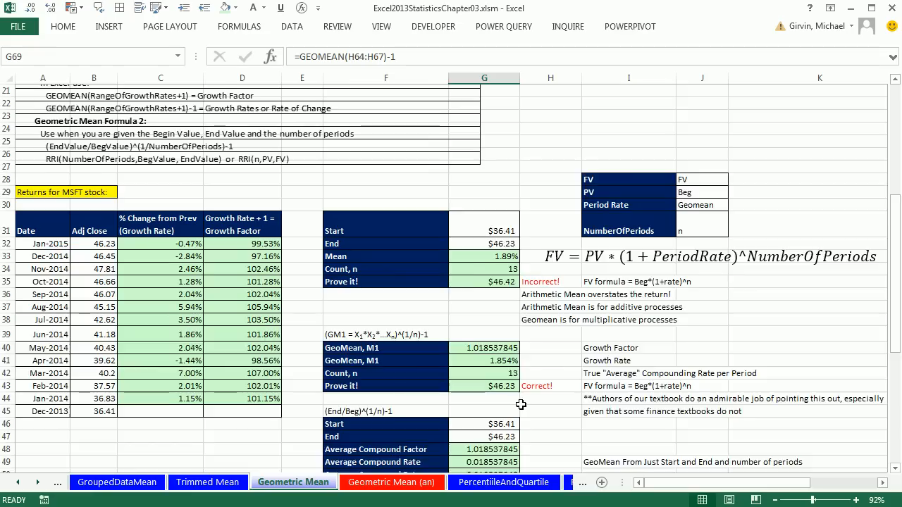
scroll("down", 3)
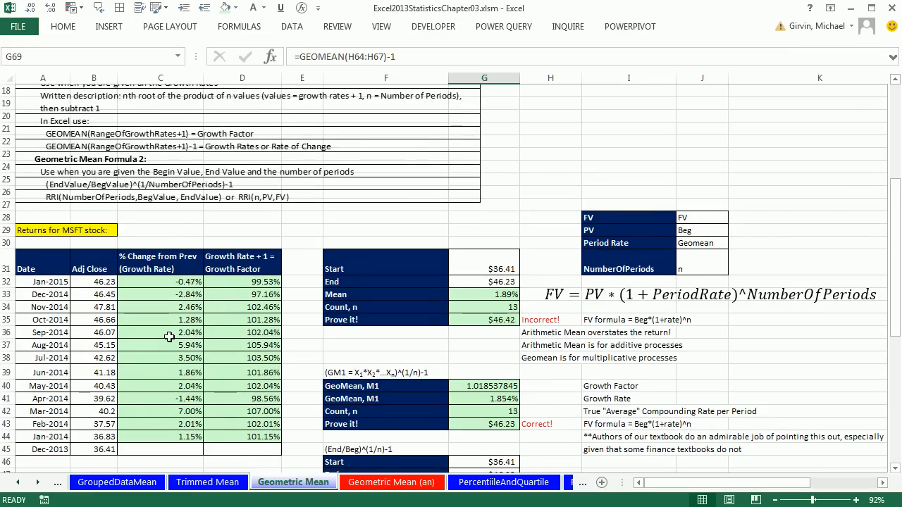
mouse_move(248, 303)
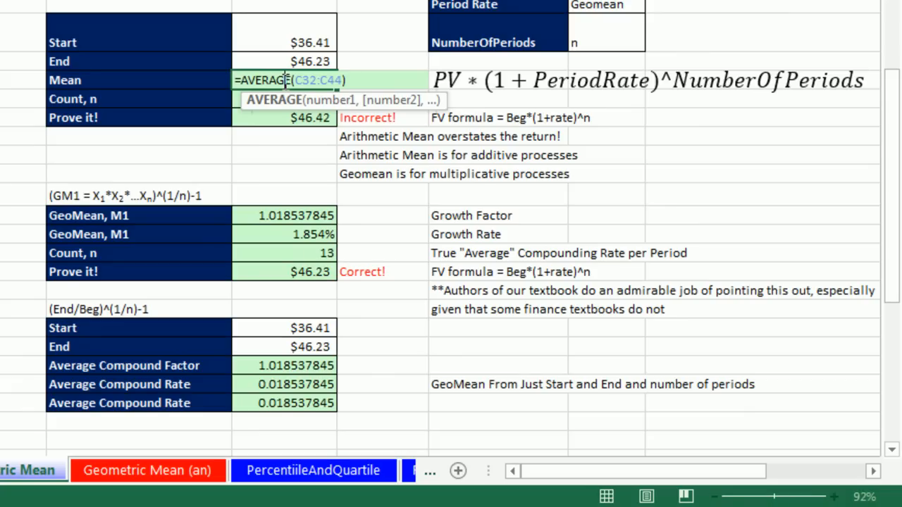
key("Enter")
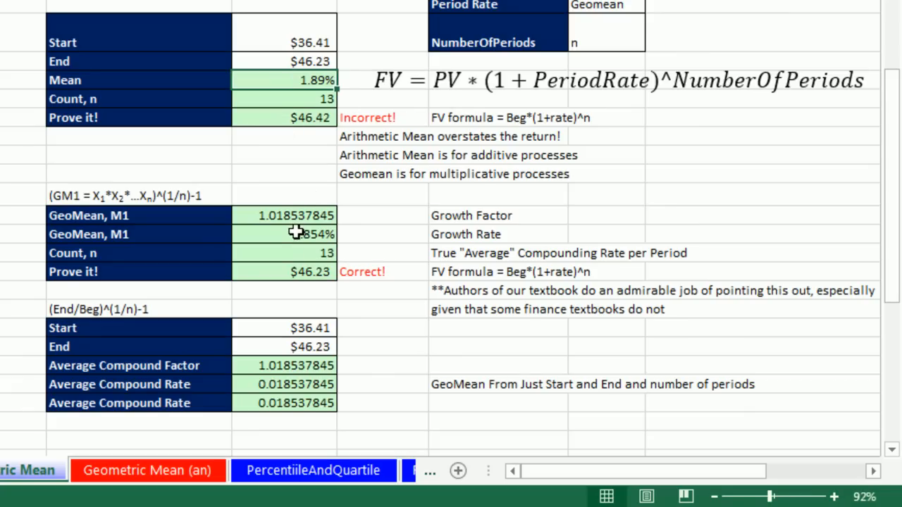
double_click(284, 234)
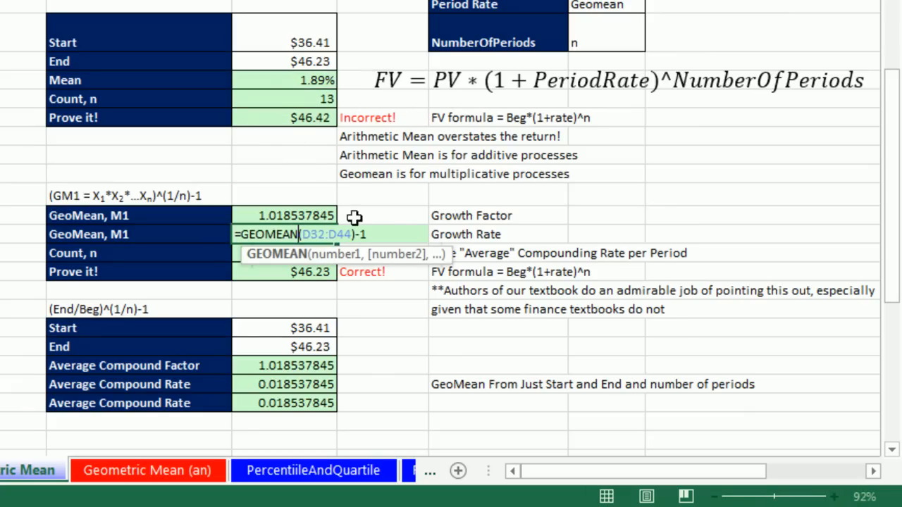
key("Enter")
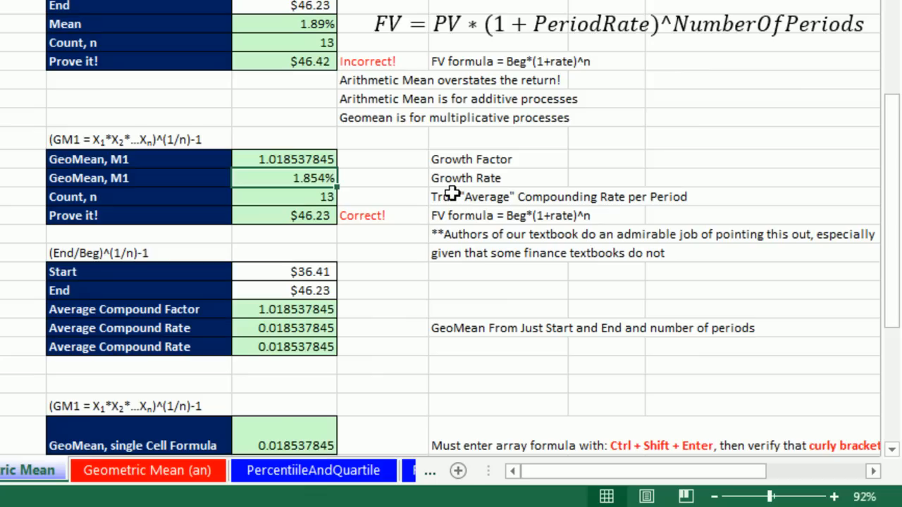
mouse_move(398, 300)
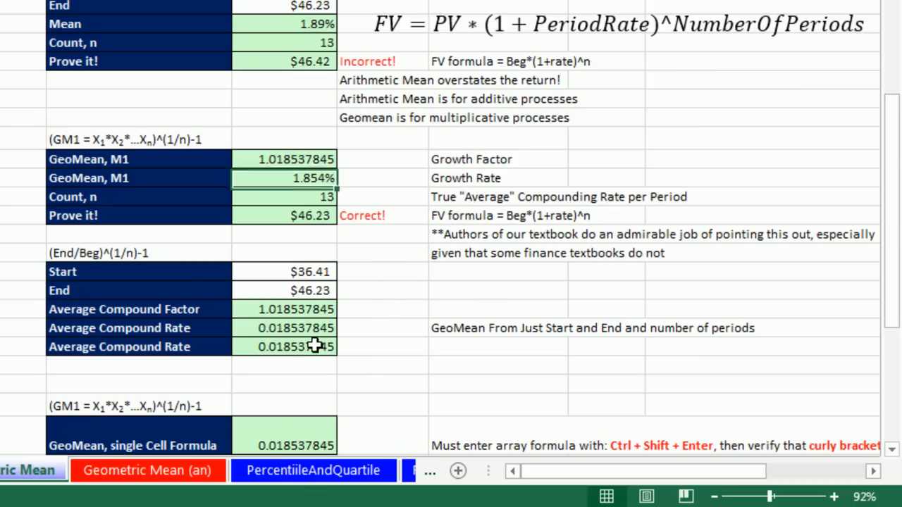
type("=RRI(G42,G46,G47)")
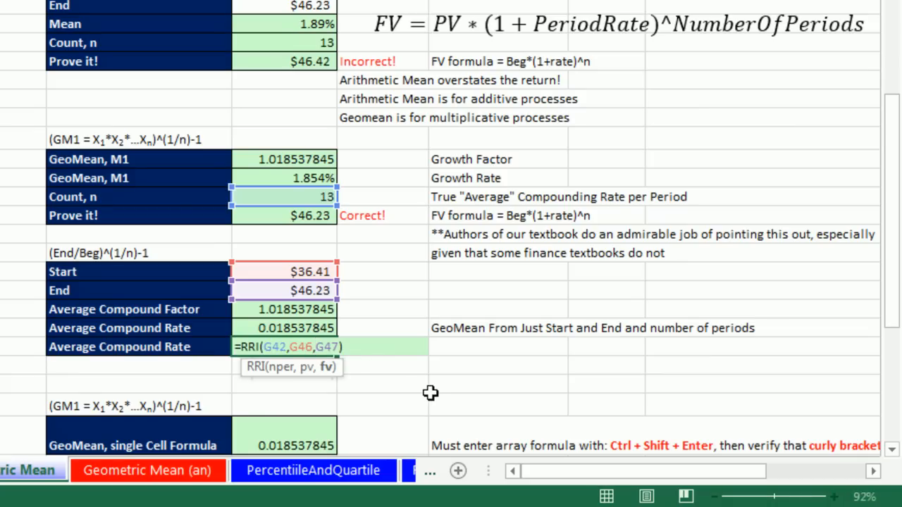